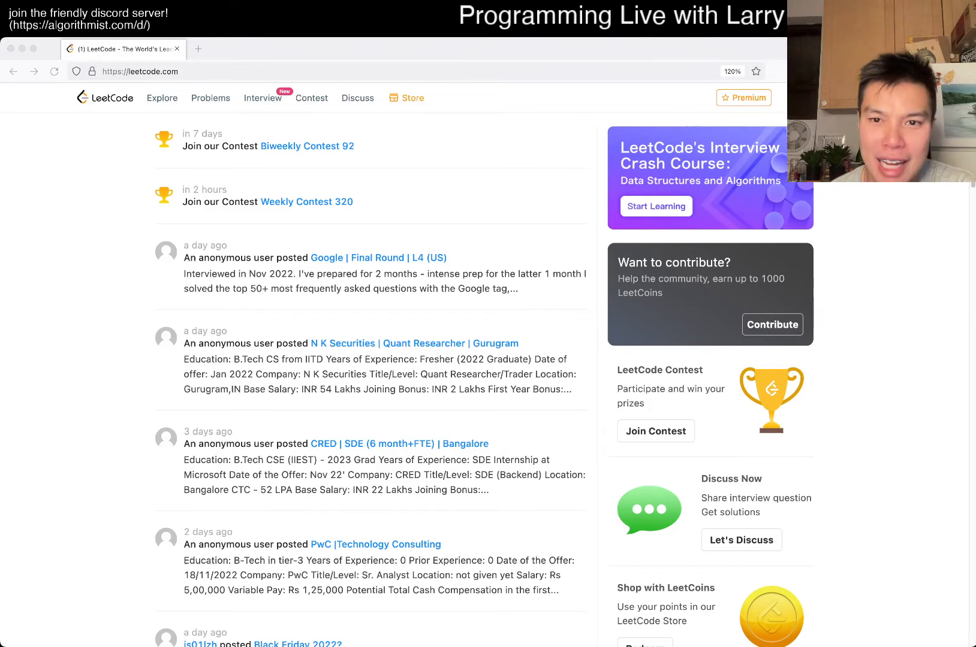
# Open problem 224 Basic Calculator from the Problems list.
pyautogui.click(210, 98)
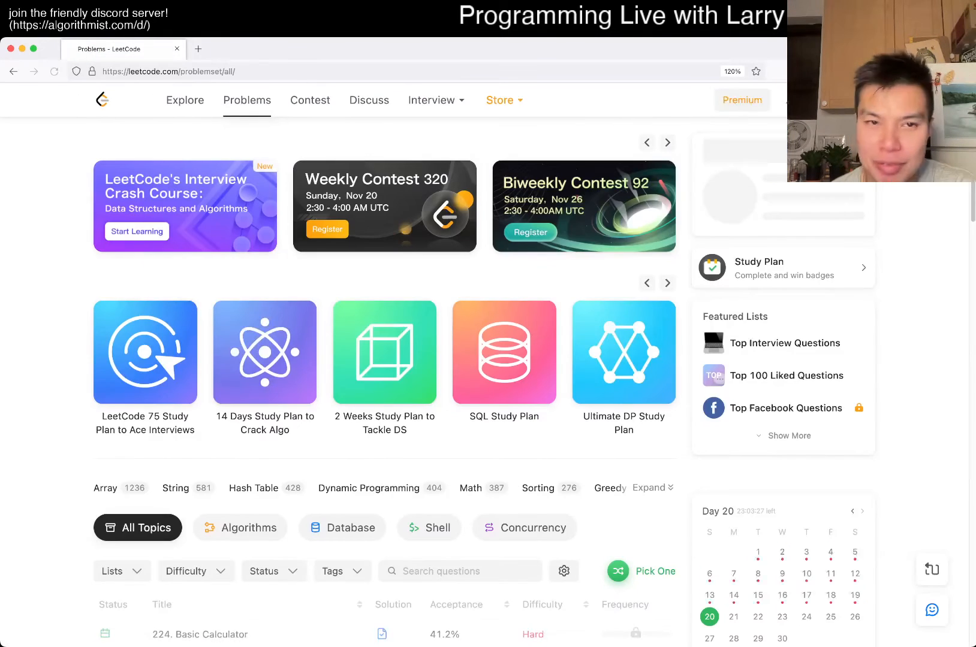
pyautogui.click(200, 634)
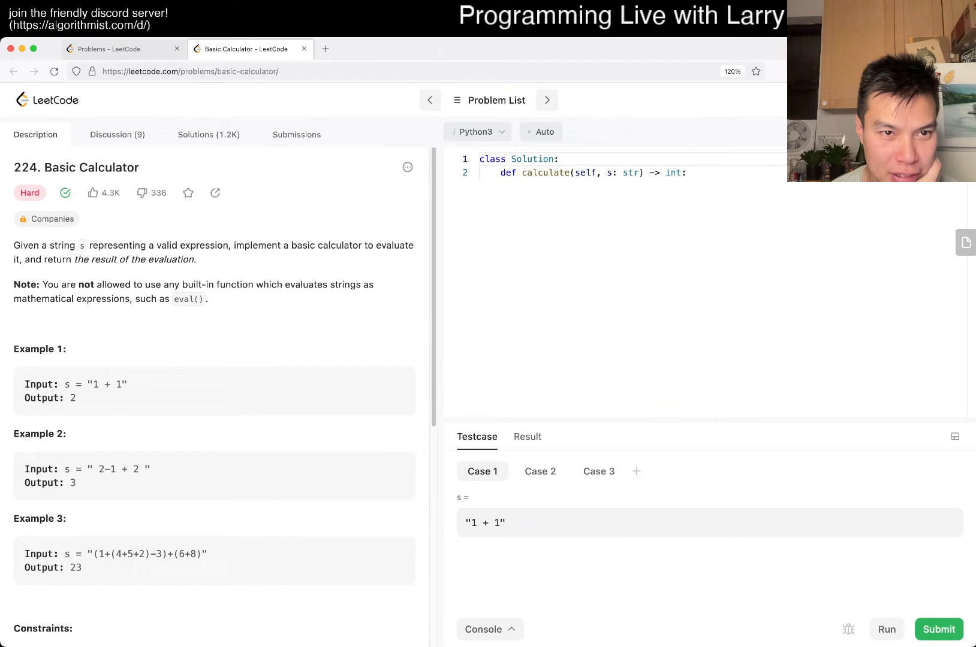
pyautogui.scroll(-3)
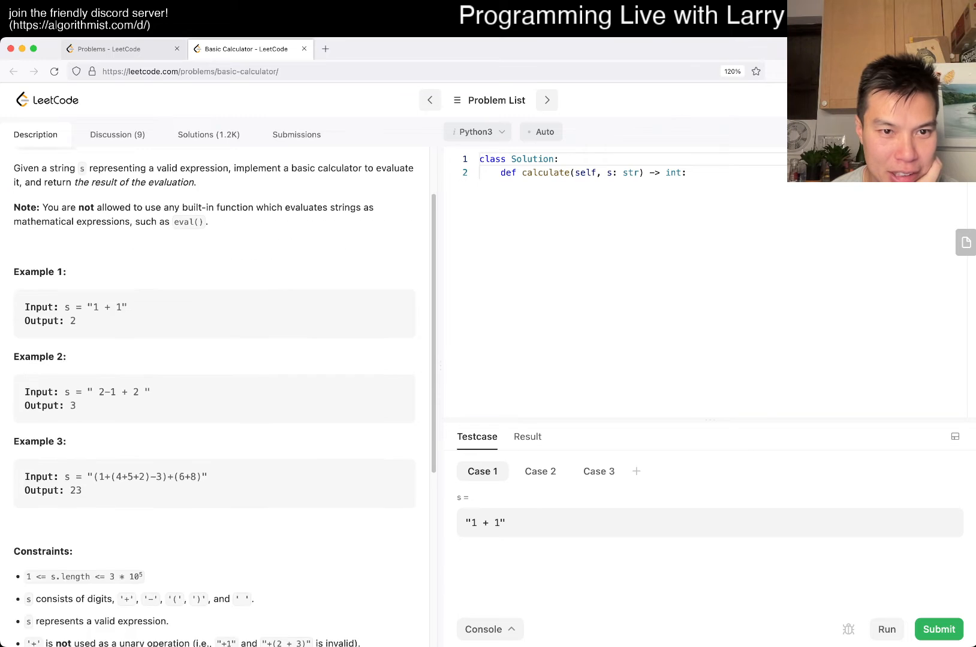
pyautogui.doubleClick(191, 299)
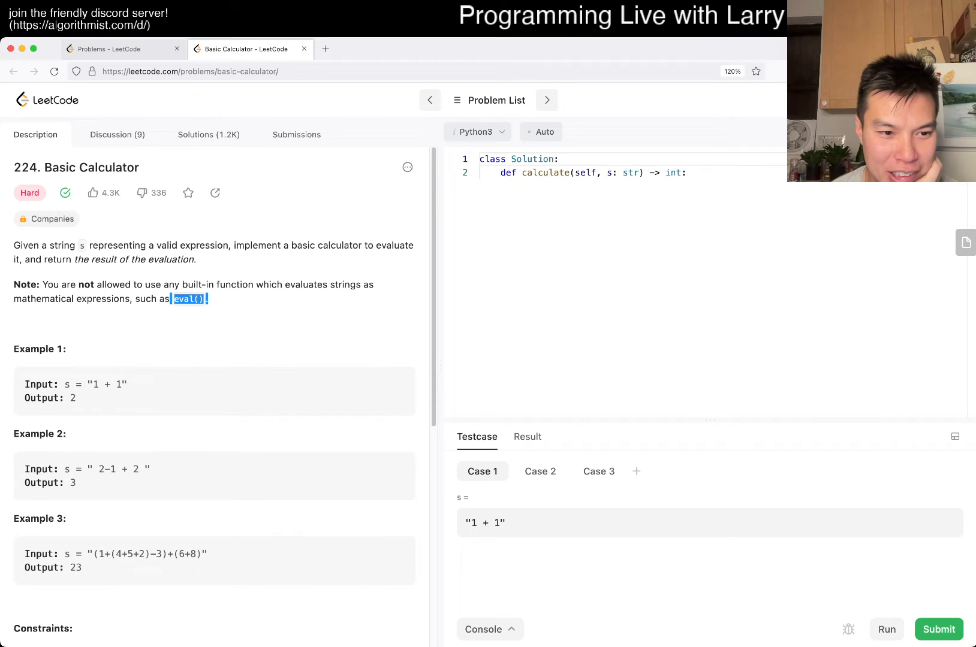
pyautogui.scroll(-3)
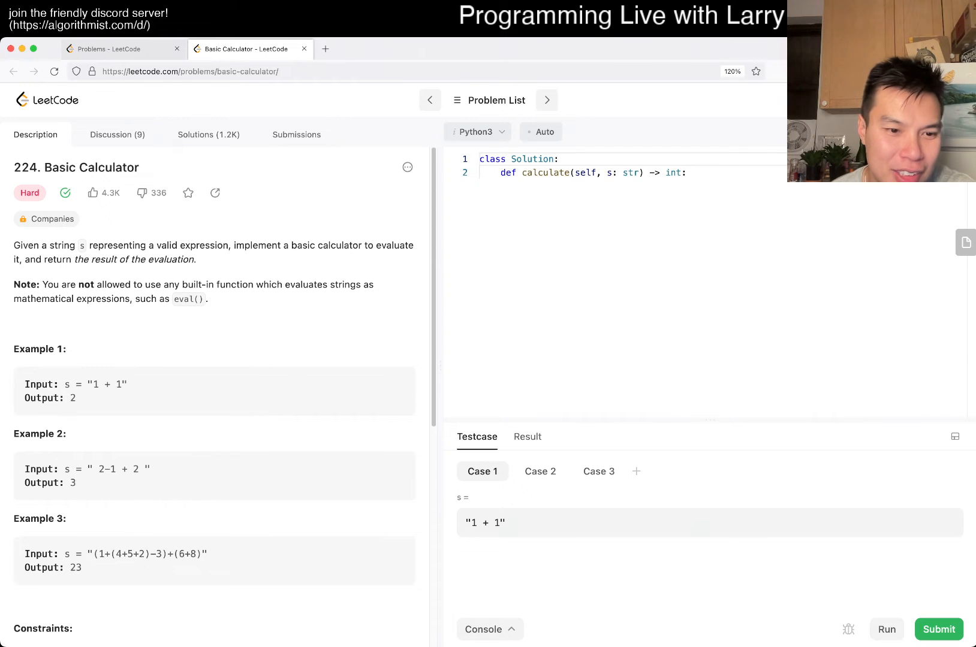
pyautogui.scroll(-3)
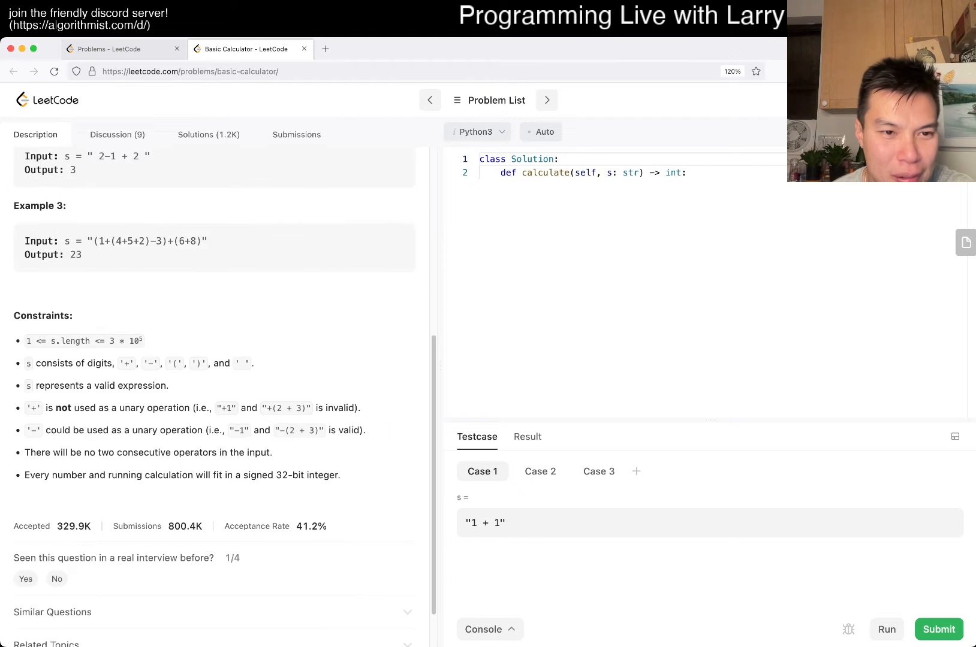
pyautogui.scroll(-3)
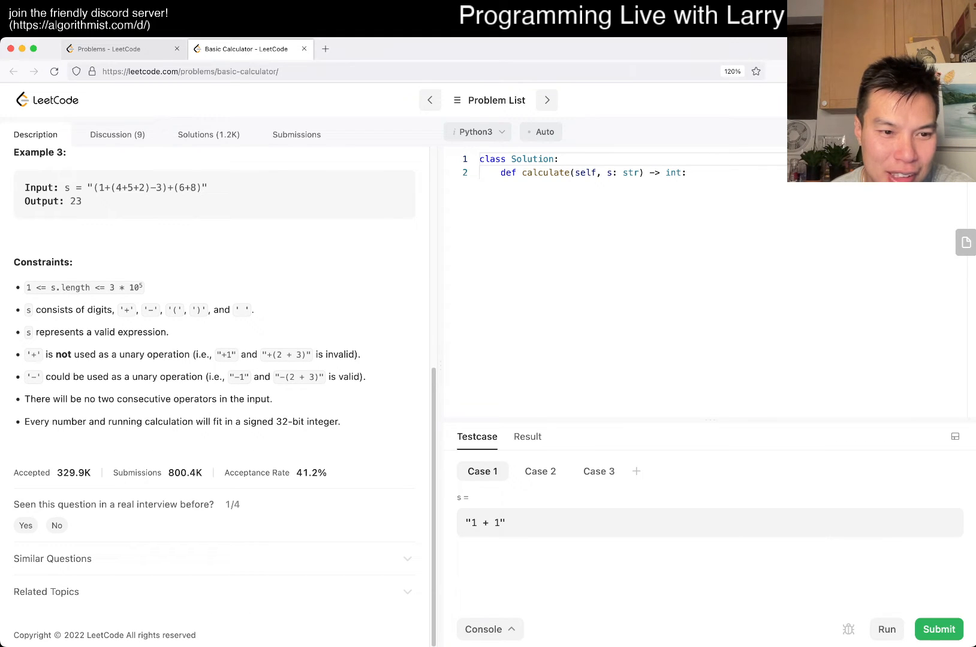
pyautogui.scroll(-3)
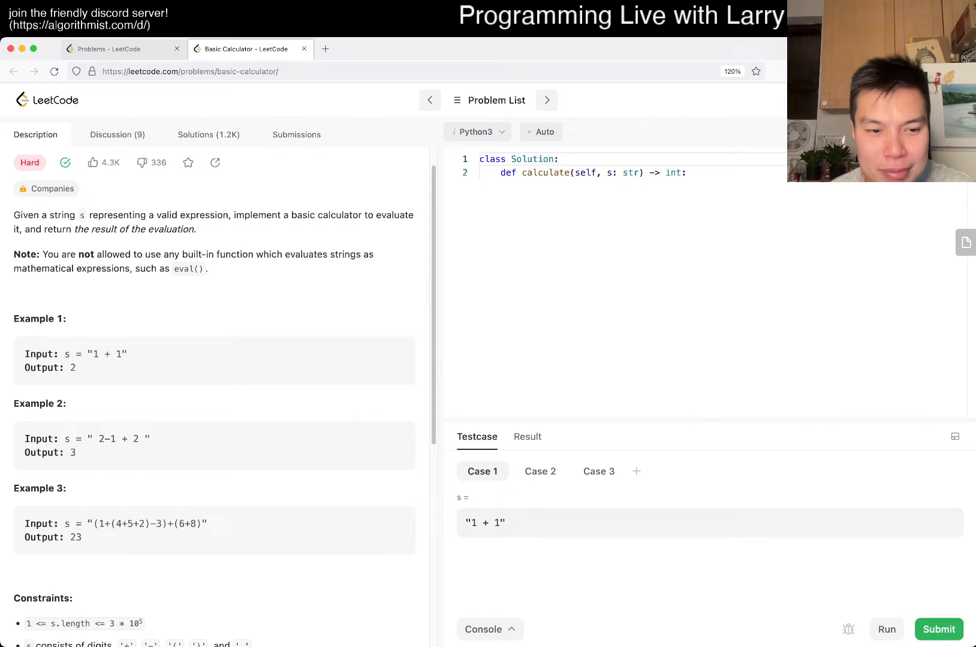
pyautogui.scroll(-3)
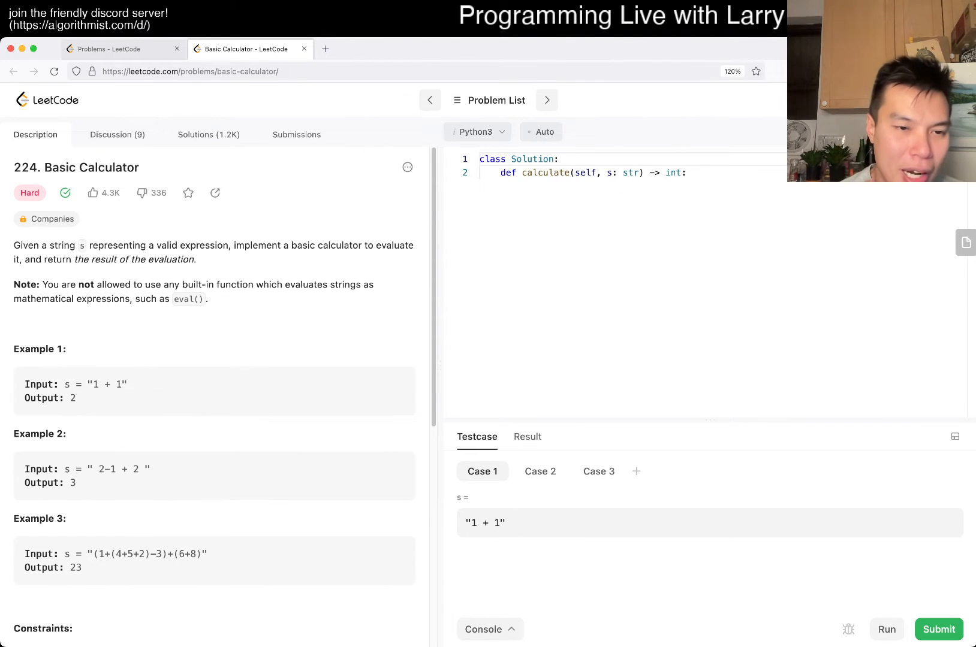
pyautogui.scroll(-3)
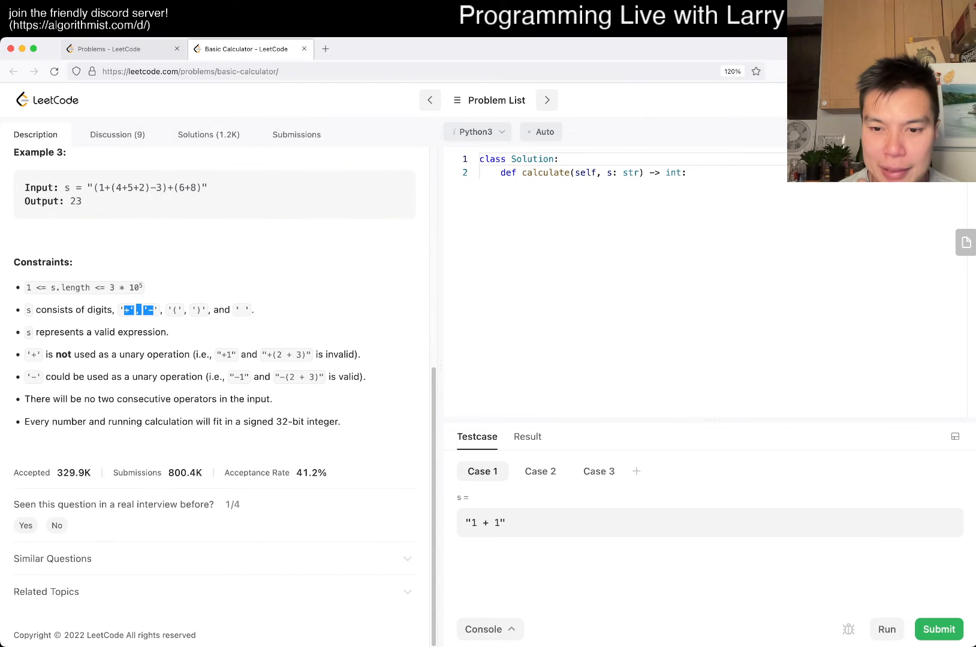
pyautogui.moveTo(124, 310); pyautogui.dragTo(254, 310)
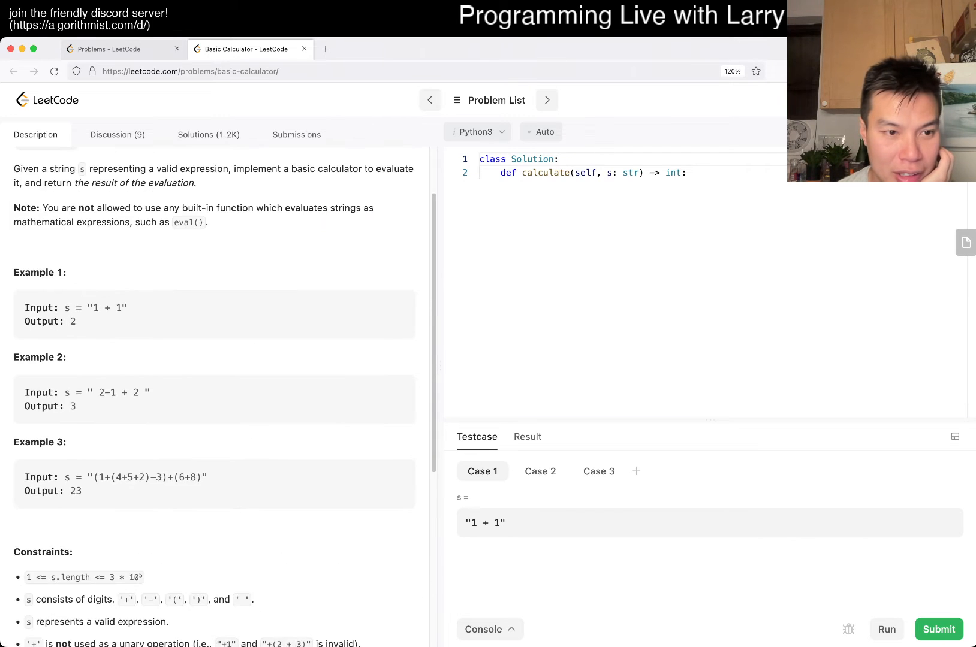
pyautogui.scroll(-3)
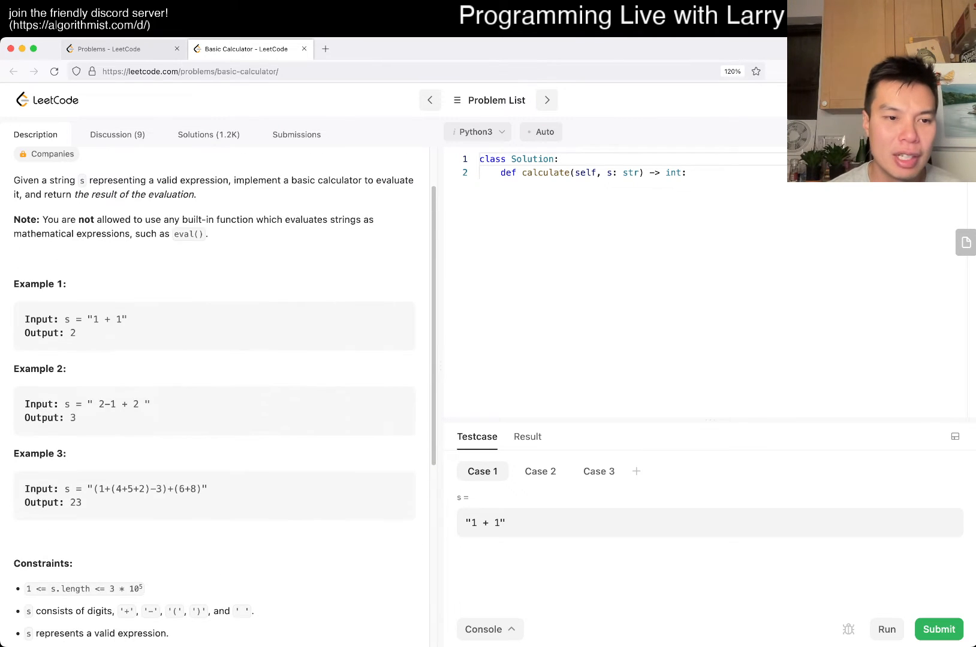
pyautogui.scroll(-3)
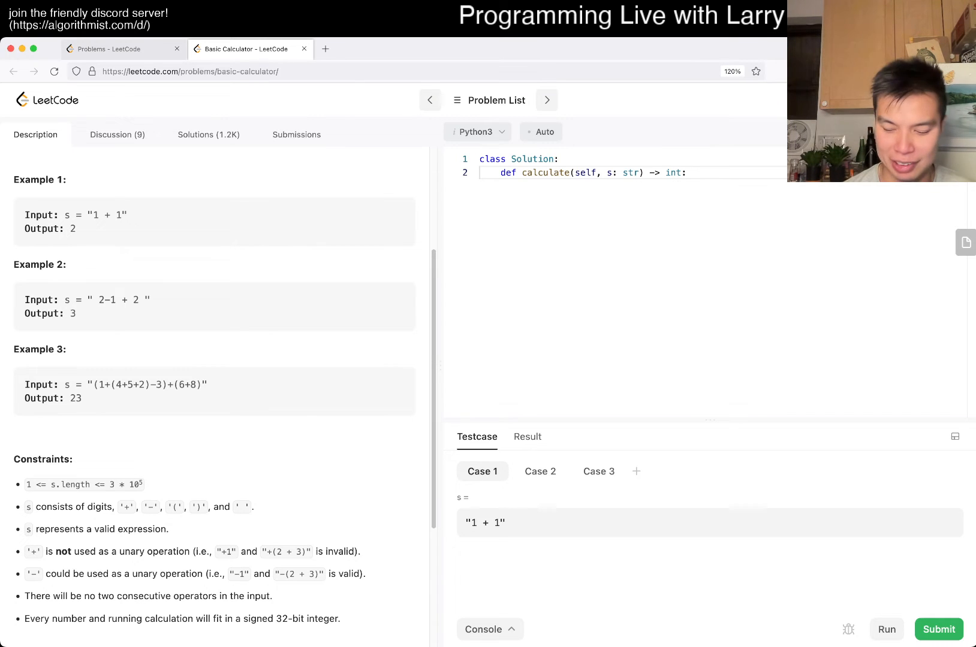
pyautogui.write('#')
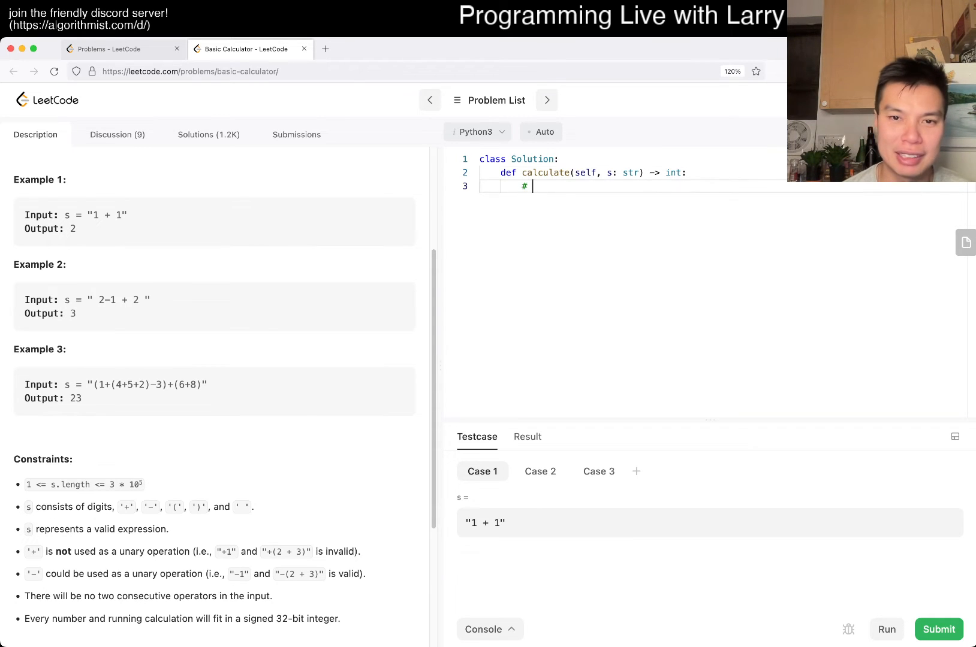
pyautogui.write('Recusrive')
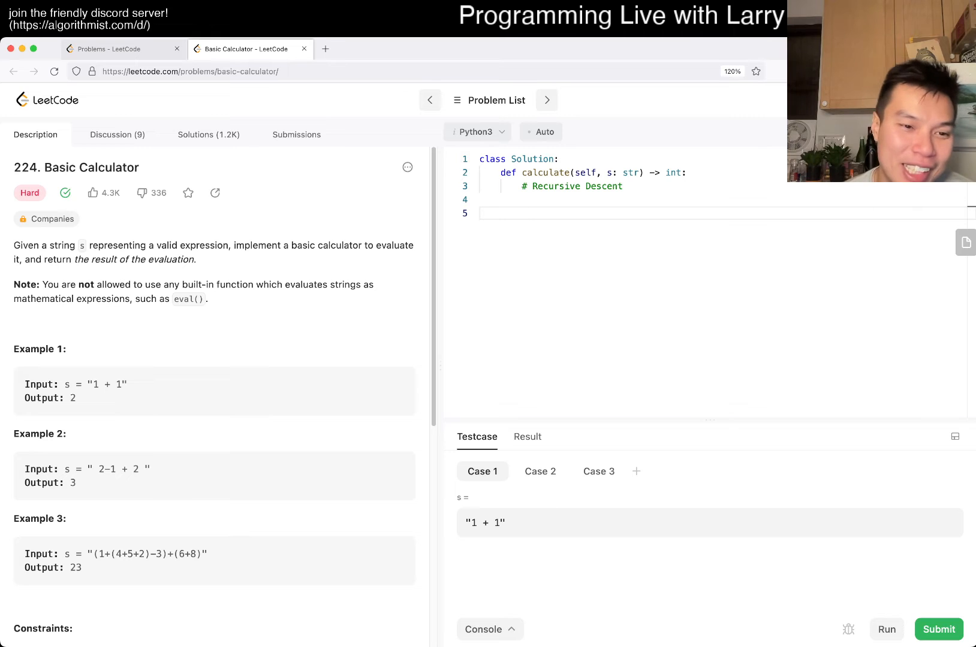
pyautogui.scroll(-3)
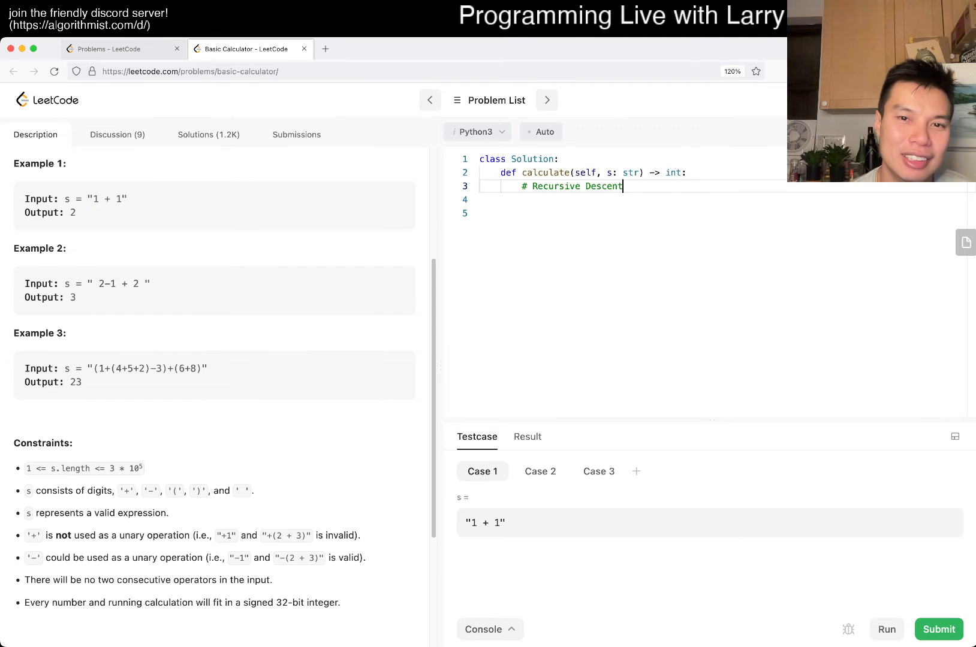
pyautogui.press('cmd+backspace')
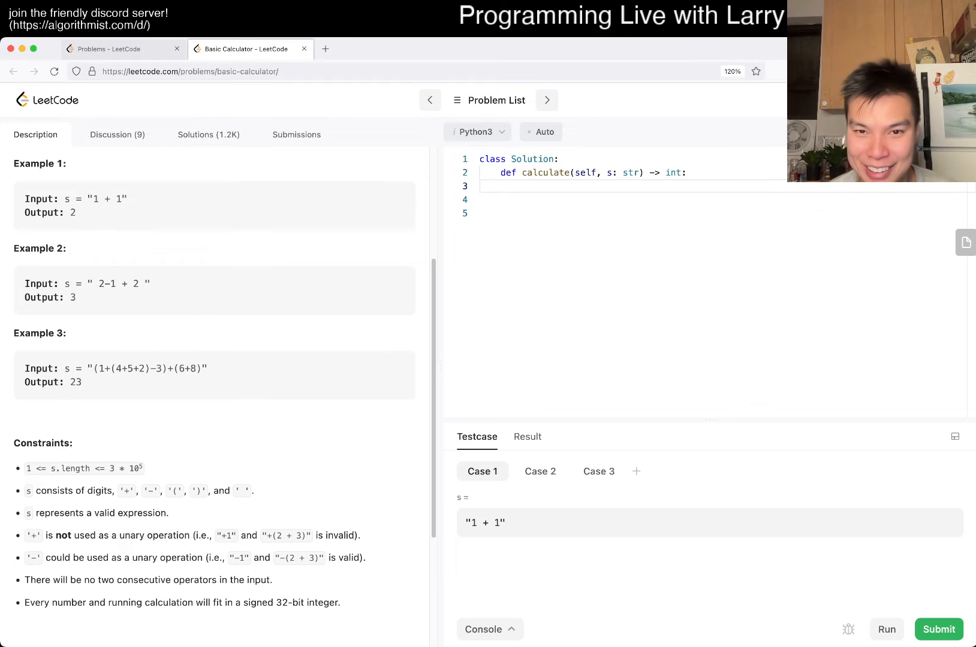
# Initialize current = 0 and define the nested parse() function.
pyautogui.write('current =')
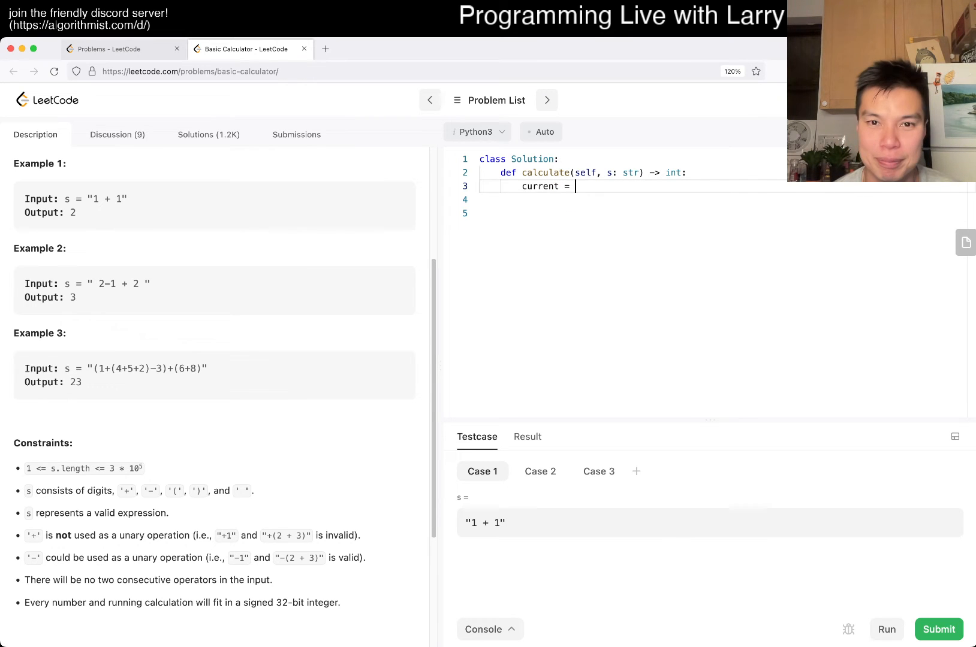
pyautogui.write('0')
pyautogui.click(723, 213)
pyautogui.write('def g')
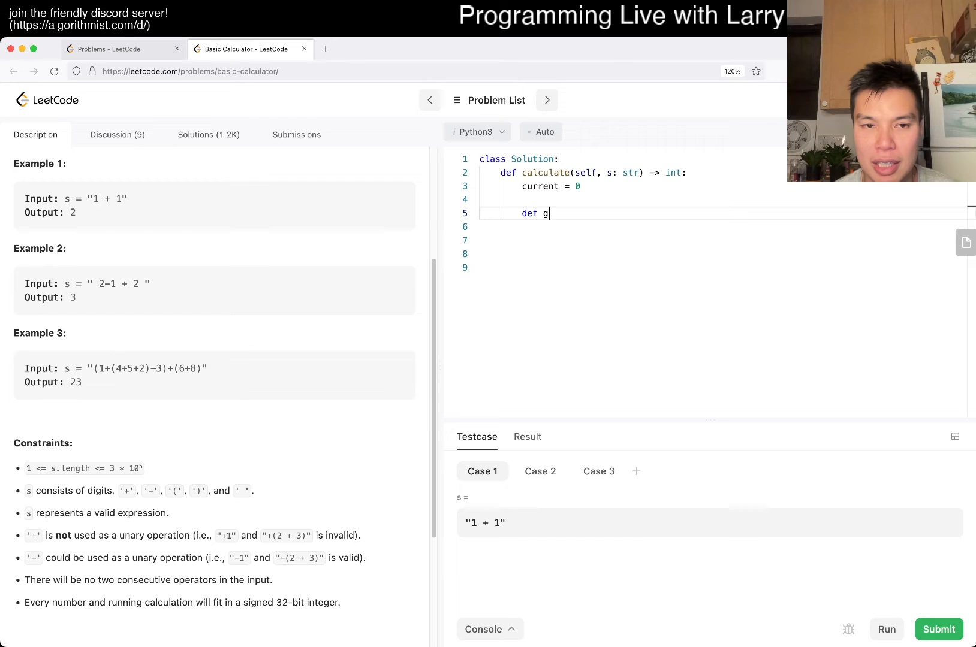
pyautogui.write('o():')
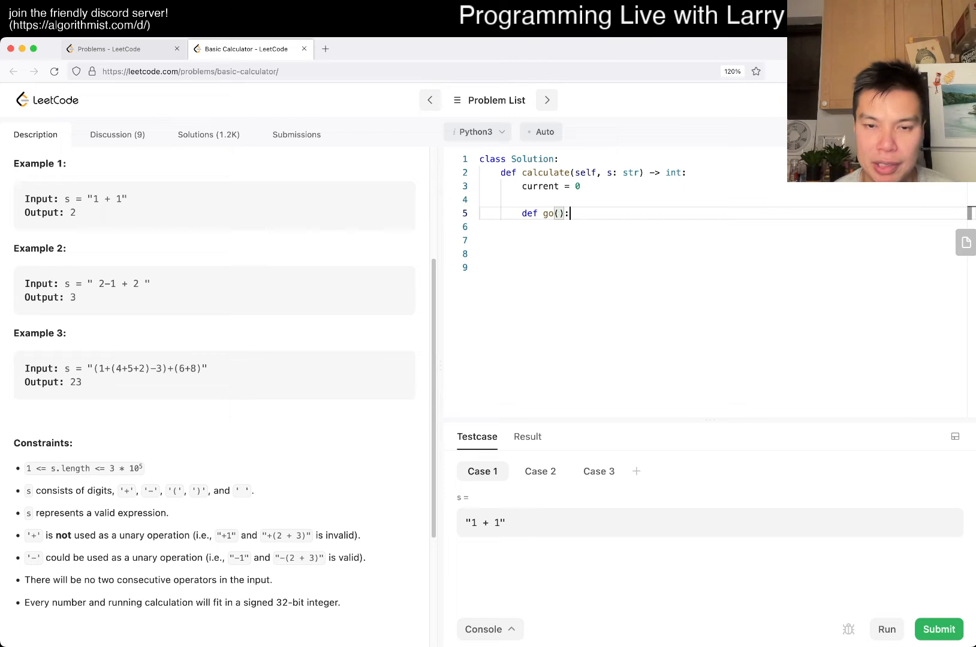
pyautogui.write('parse')
pyautogui.press('enter')
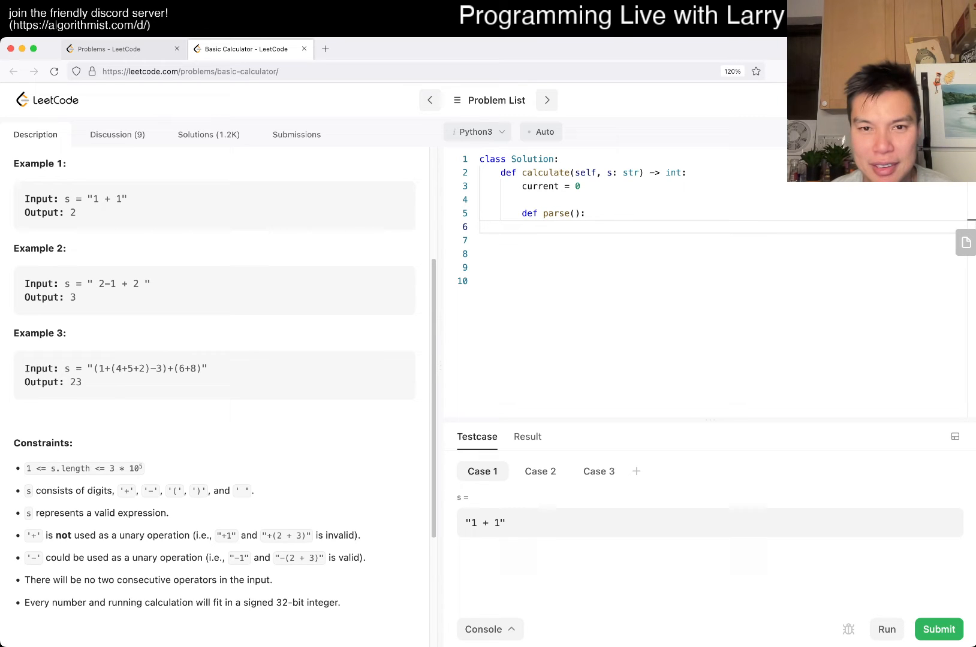
# Read c = s[current] inside parse and begin an if check and N.
pyautogui.write('c =')
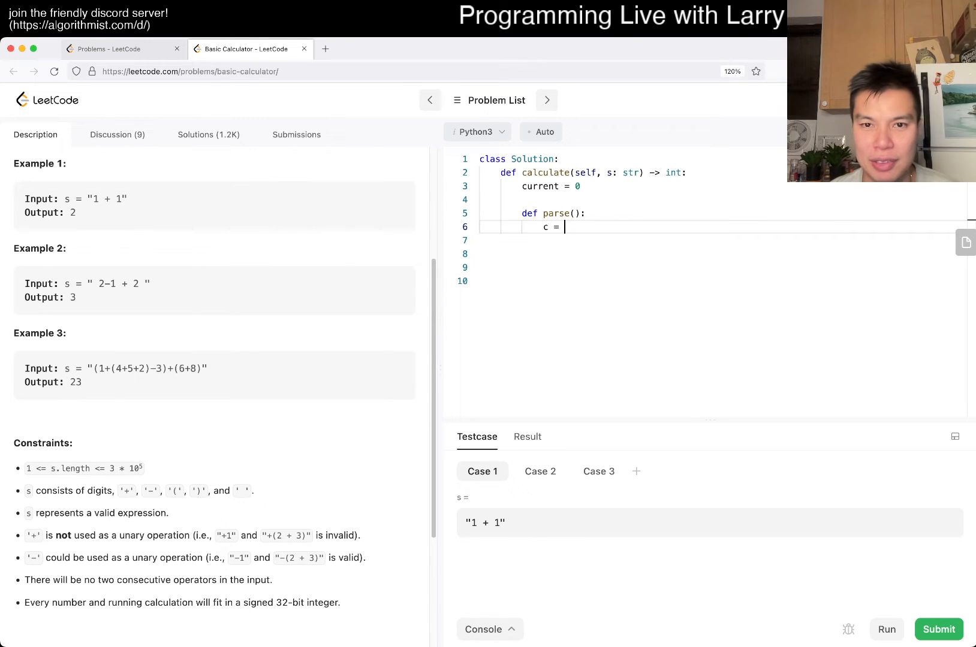
pyautogui.write('s[current]')
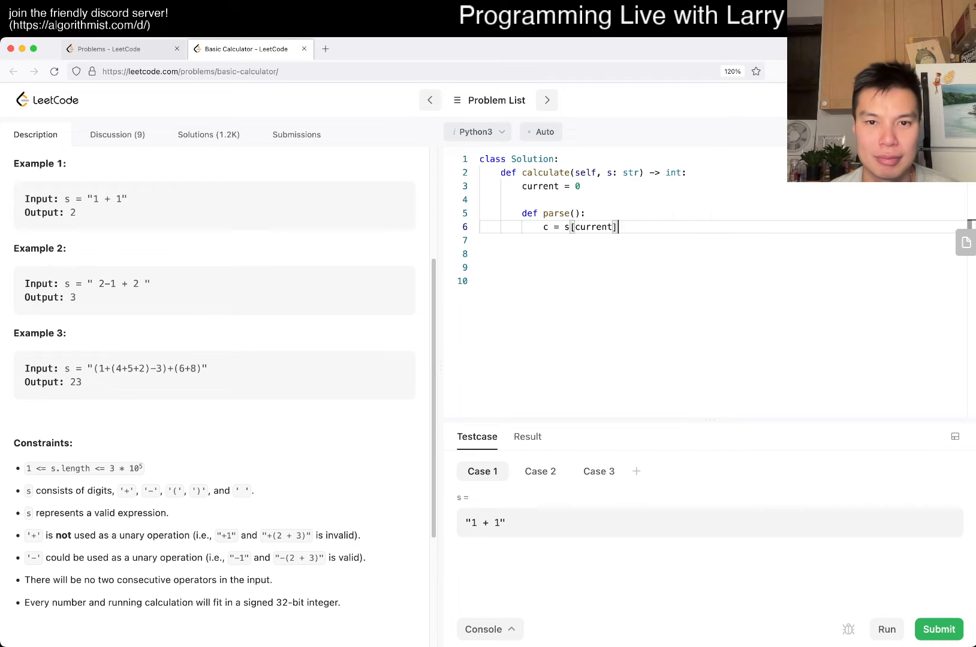
pyautogui.write('if')
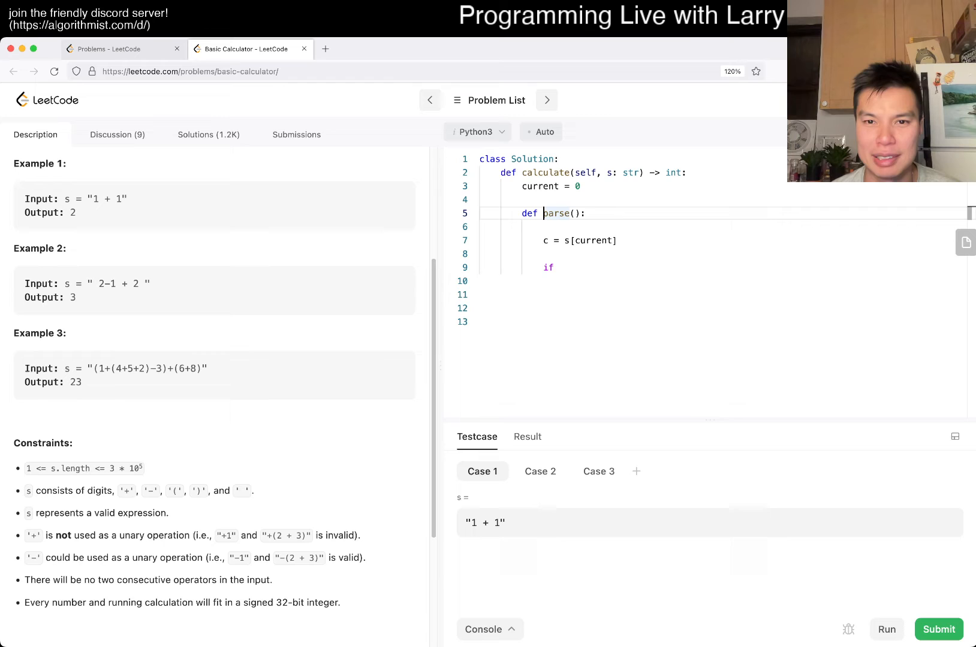
pyautogui.write('N = len')
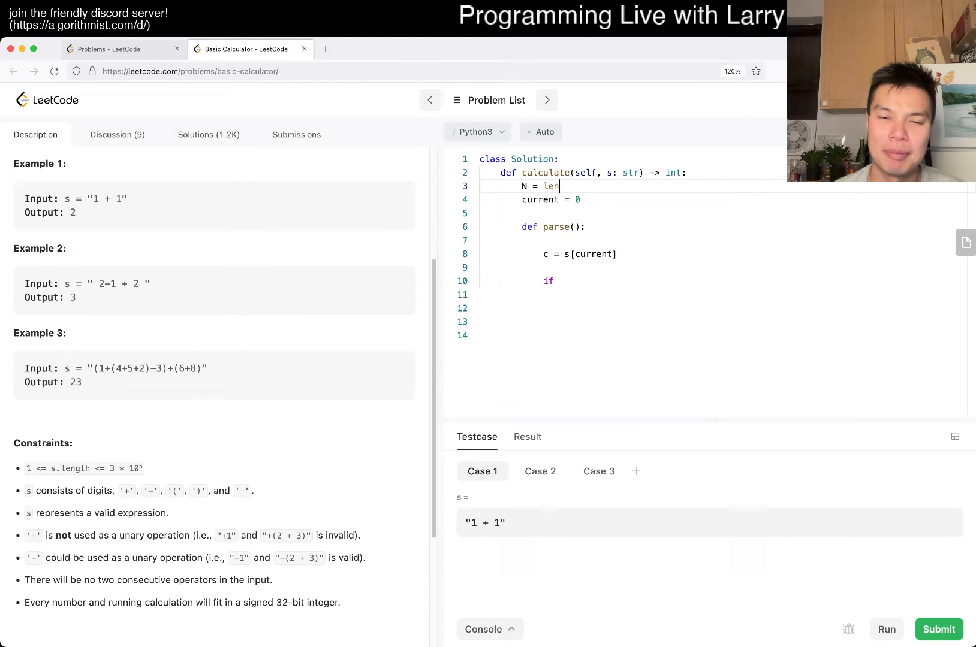
# Set N = len(s) and make parse return 0 when current >= N.
pyautogui.write('(s)')
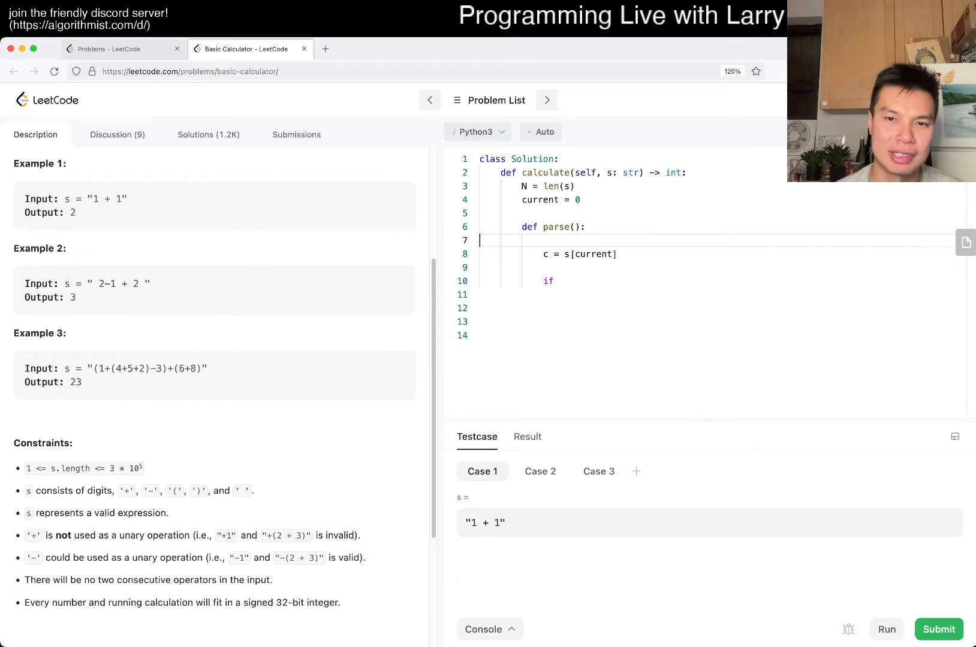
pyautogui.write('if')
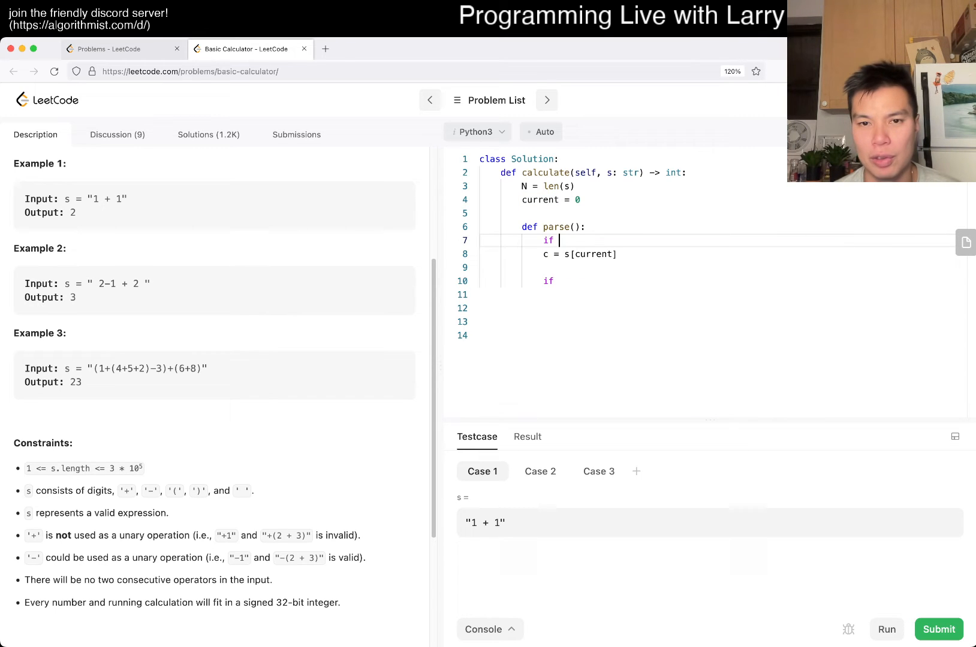
pyautogui.write('current >= N:')
pyautogui.write('return')
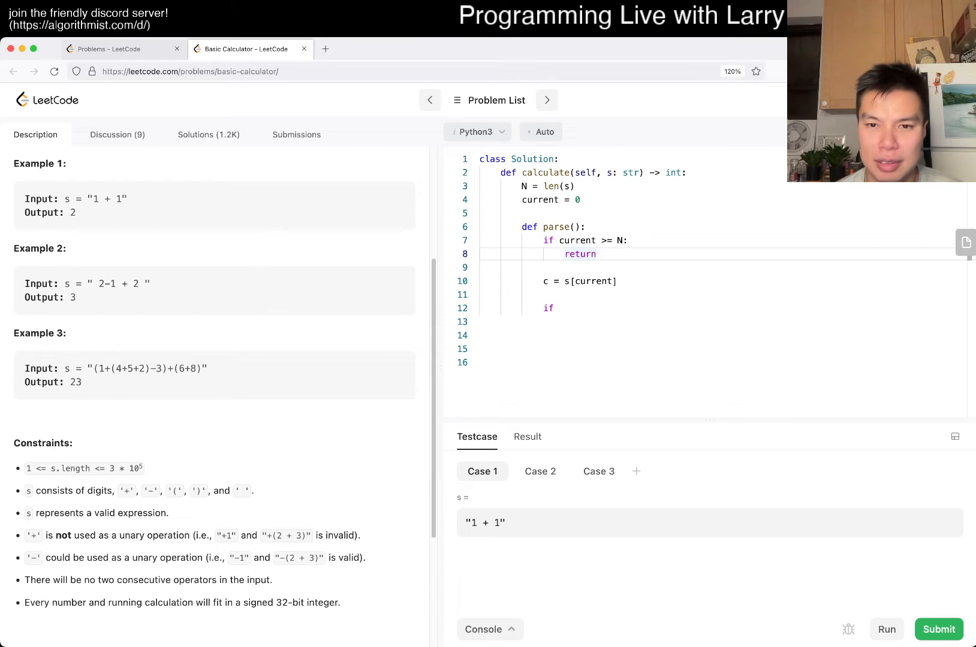
pyautogui.write('0')
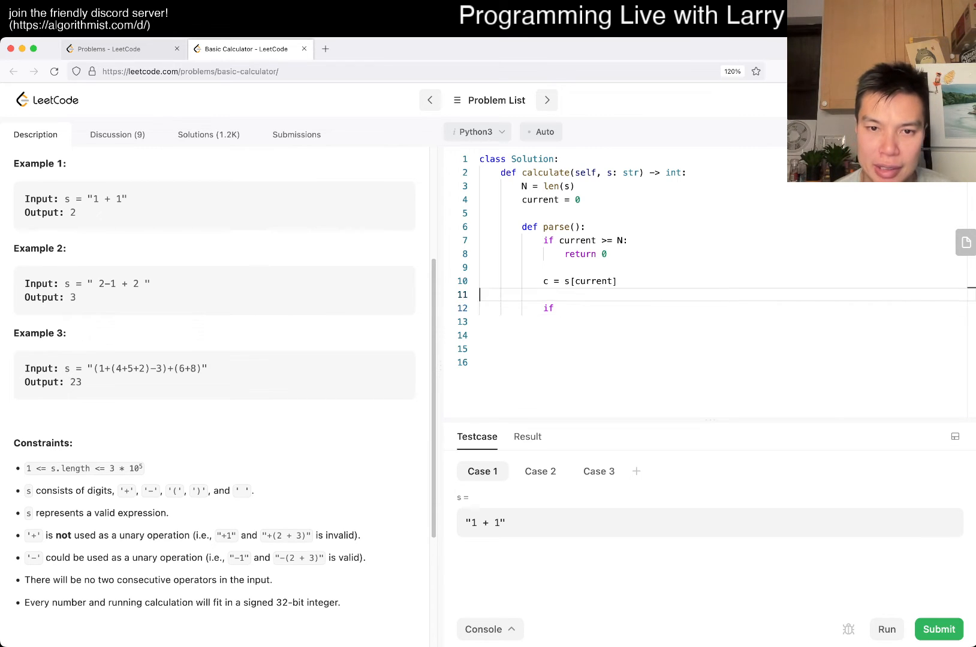
# Remove the blank line and start checking whether c == "(".
pyautogui.press('Backspace')
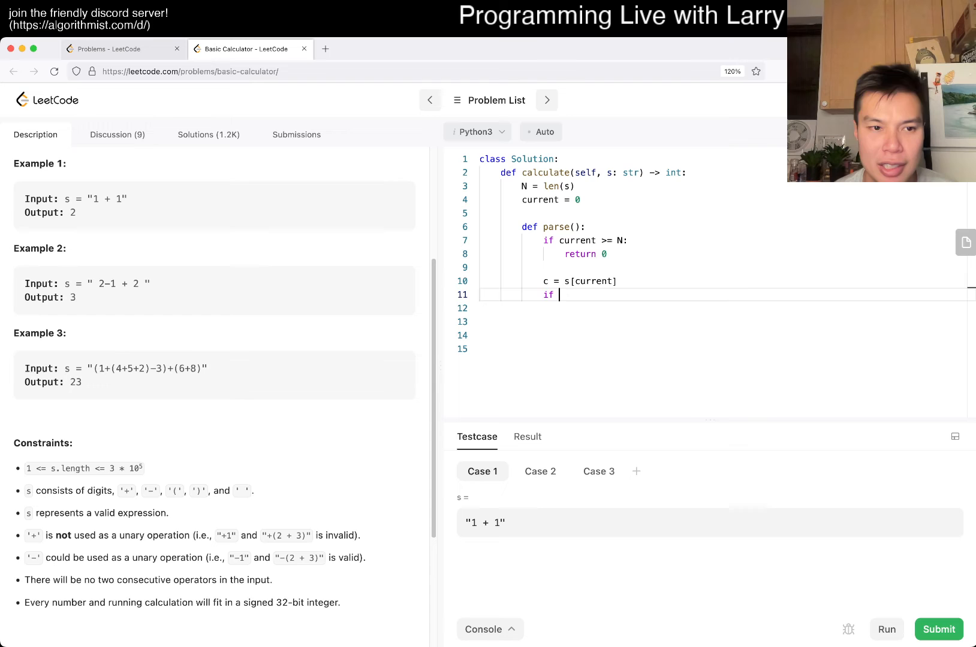
pyautogui.write('c == "(":')
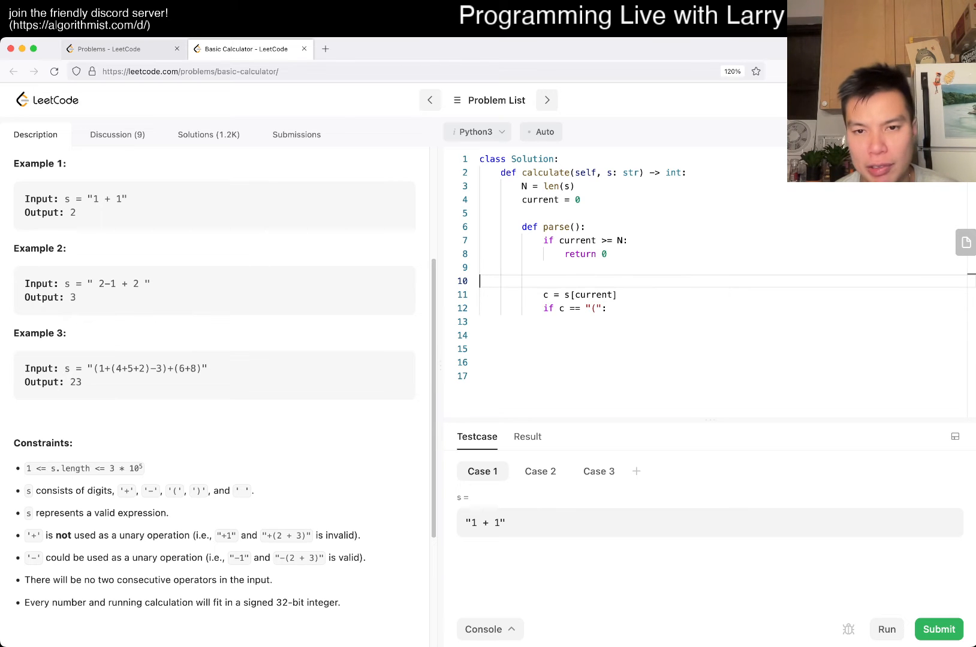
# Wrap the character check inside a while True: loop.
pyautogui.write('while True:')
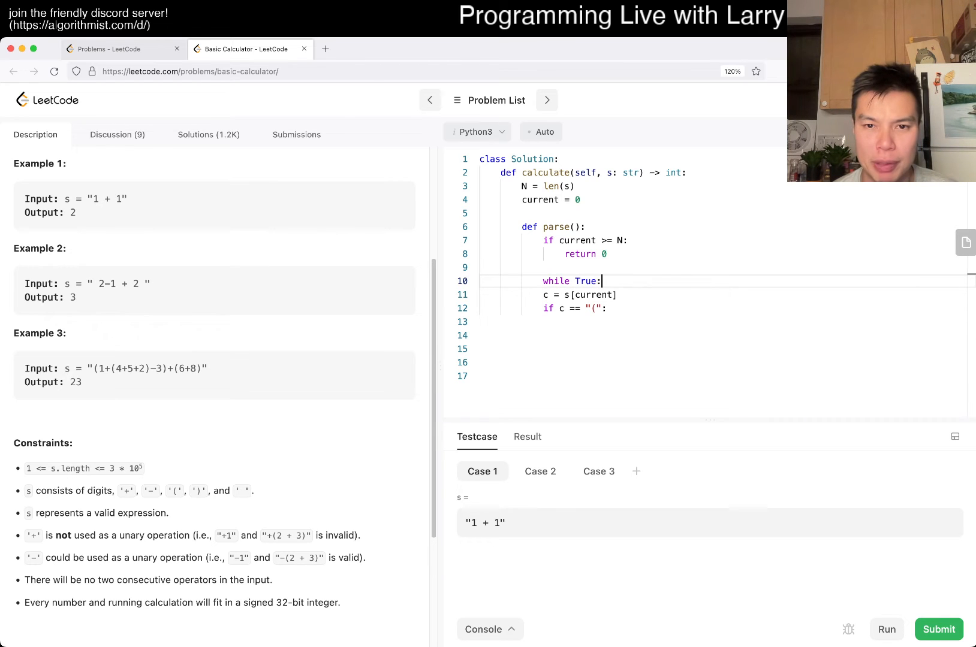
pyautogui.click(499, 308)
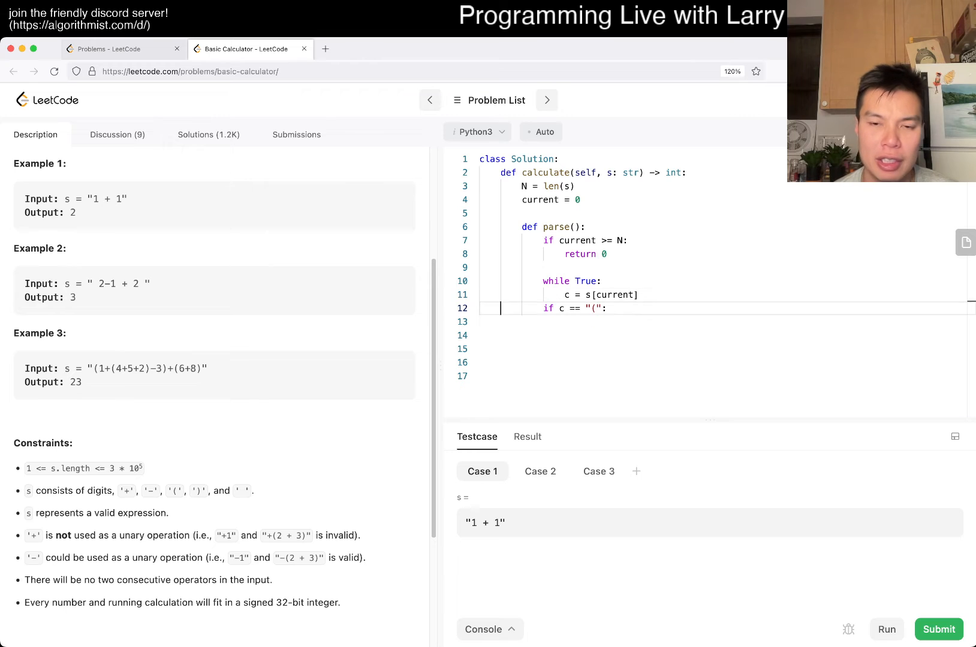
pyautogui.write('index')
pyautogui.press('enter')
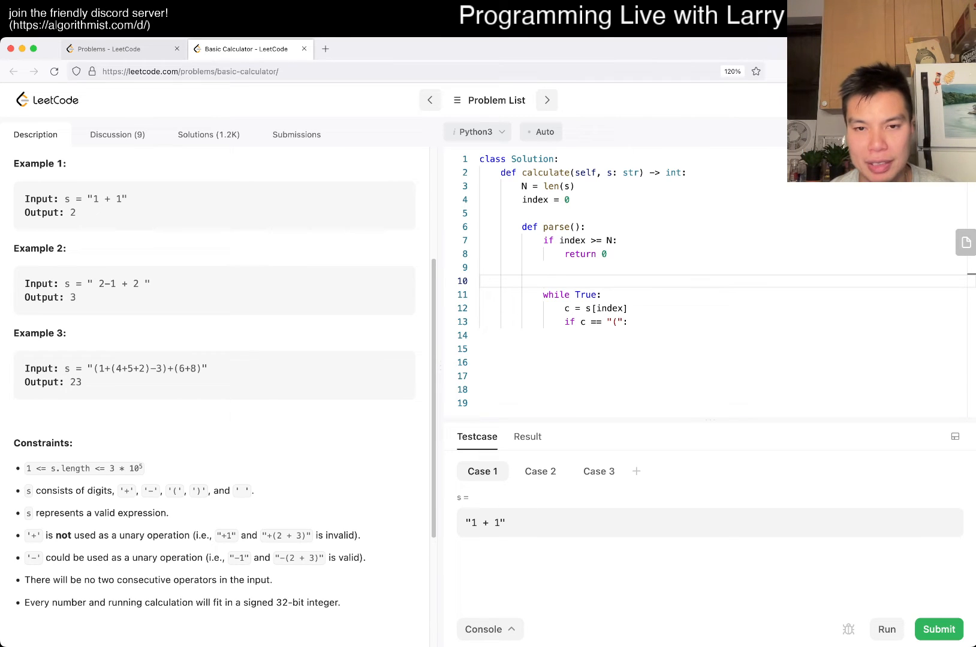
# Add negative = False and begin a current_sum variable.
pyautogui.write('negative = False')
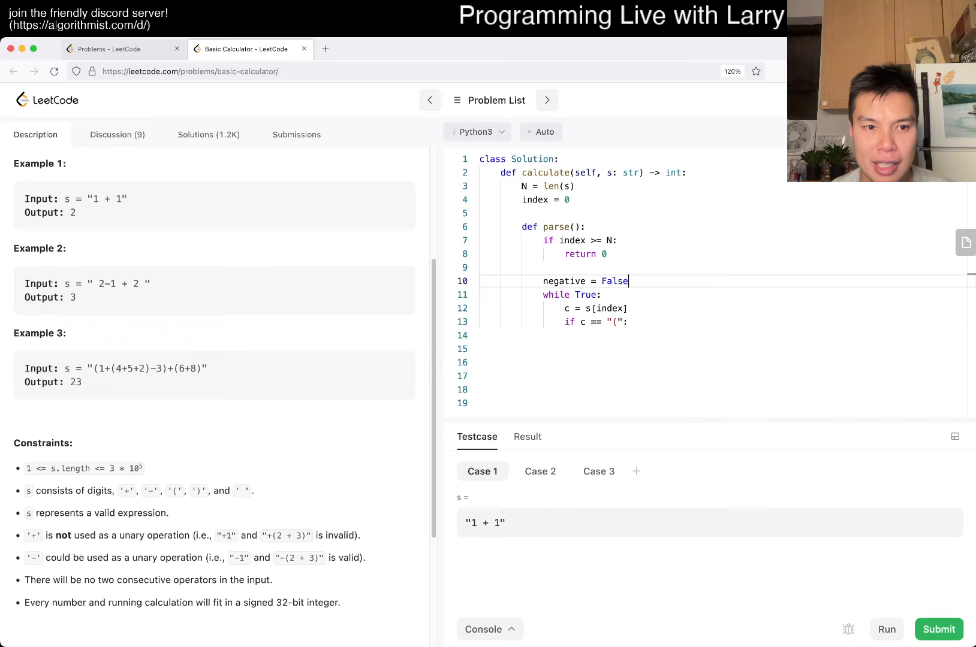
pyautogui.write('c')
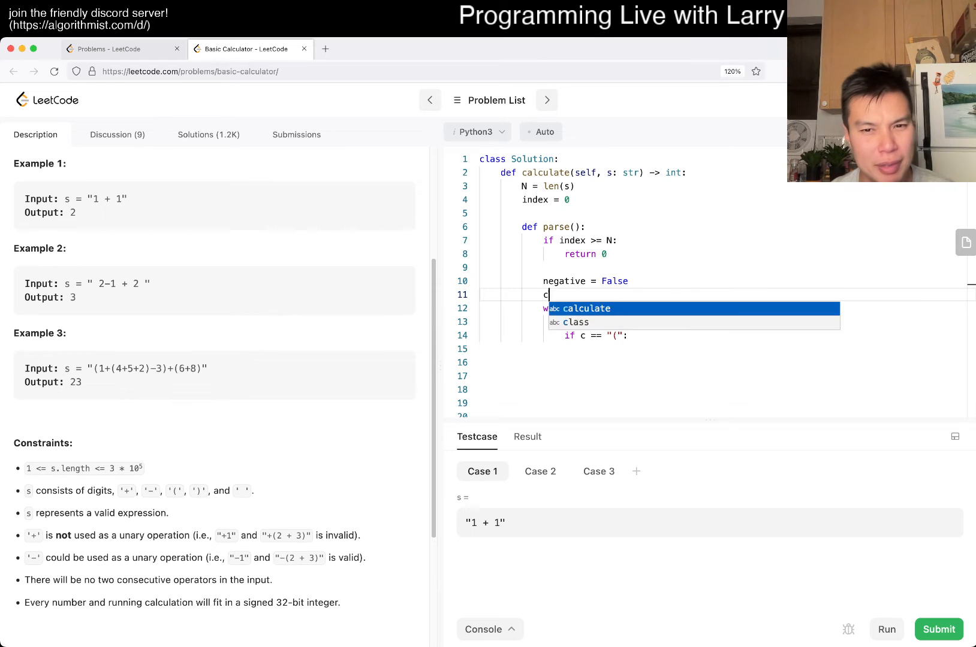
pyautogui.write('urrent_sum = 0')
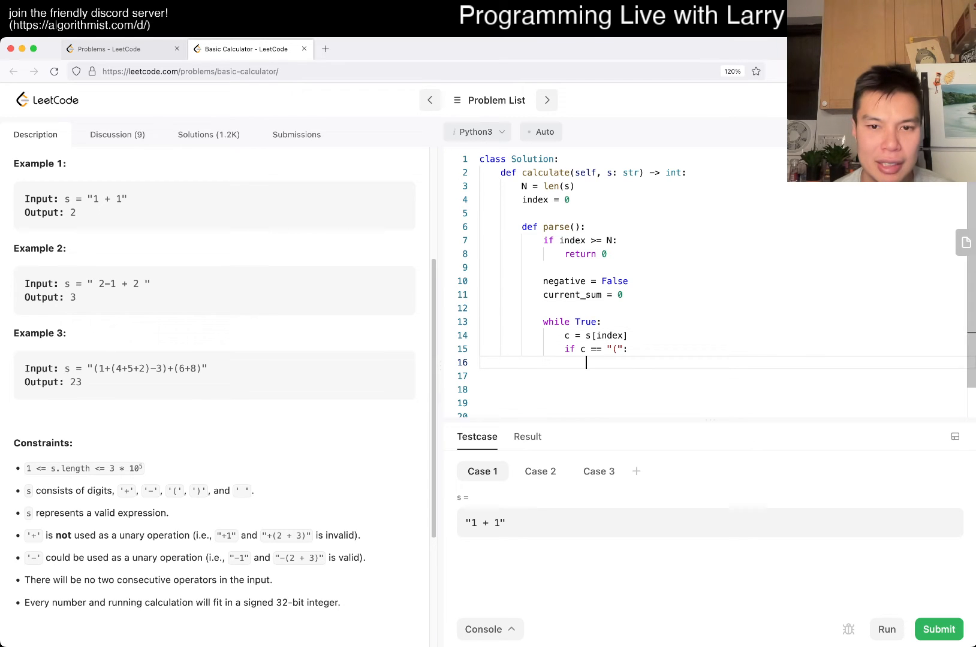
# Make the "(" branch add parse() to current_sum, negating when negative, and advance index.
pyautogui.write('if negative:')
pyautogui.click(723, 377)
pyautogui.write('current_sum +=')
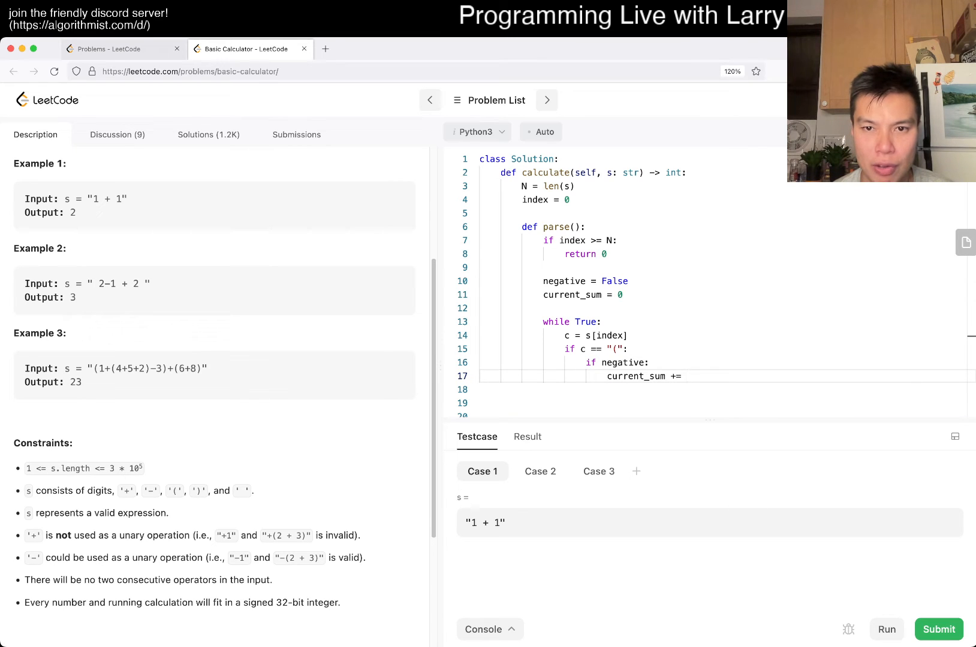
pyautogui.write('go()')
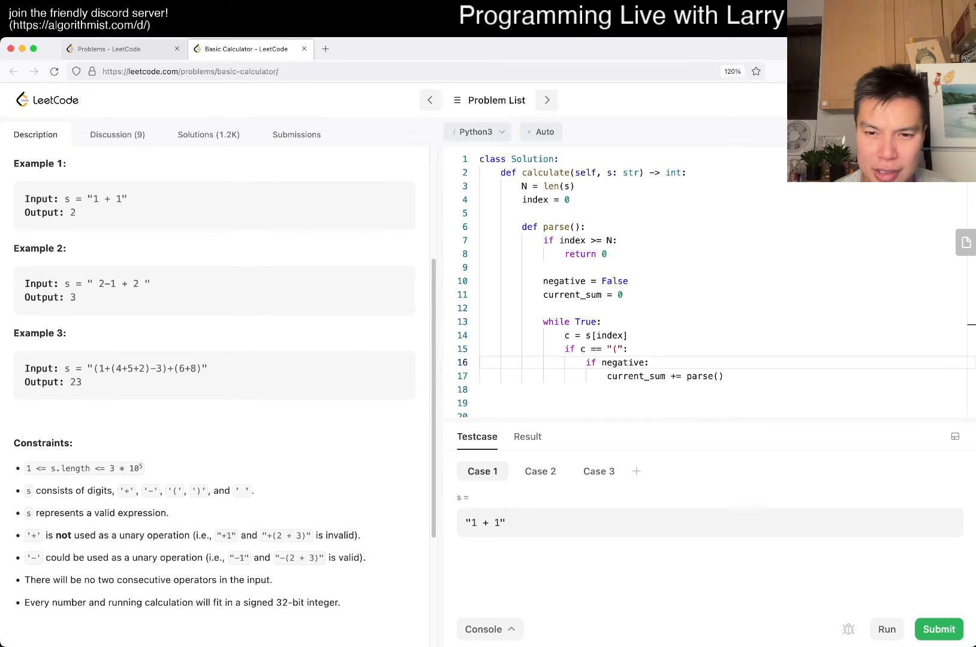
pyautogui.click(722, 376)
pyautogui.write('v = parse(')
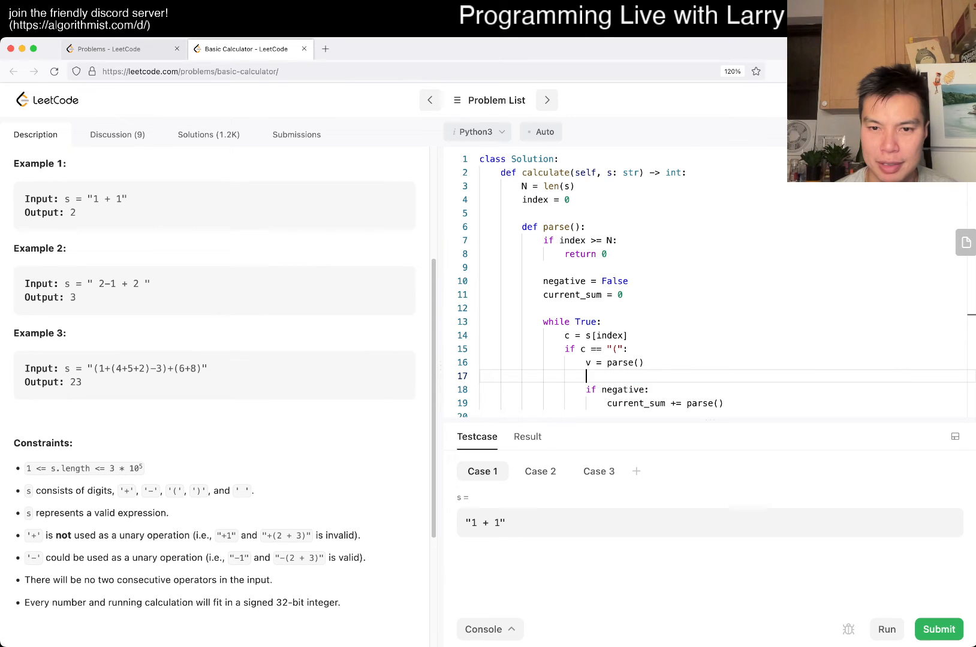
pyautogui.write('if negati')
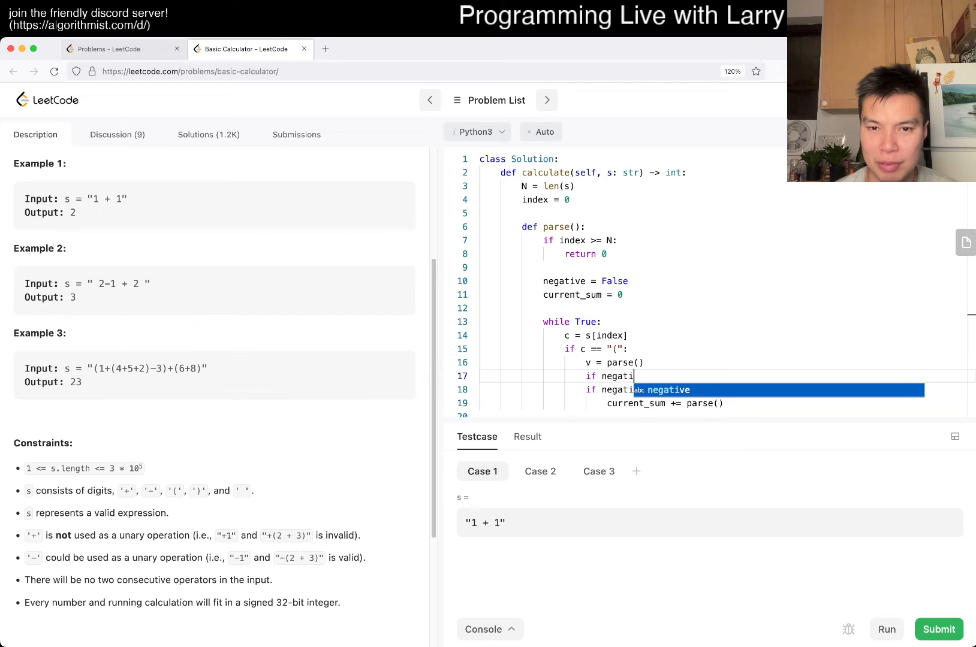
pyautogui.write('negative:')
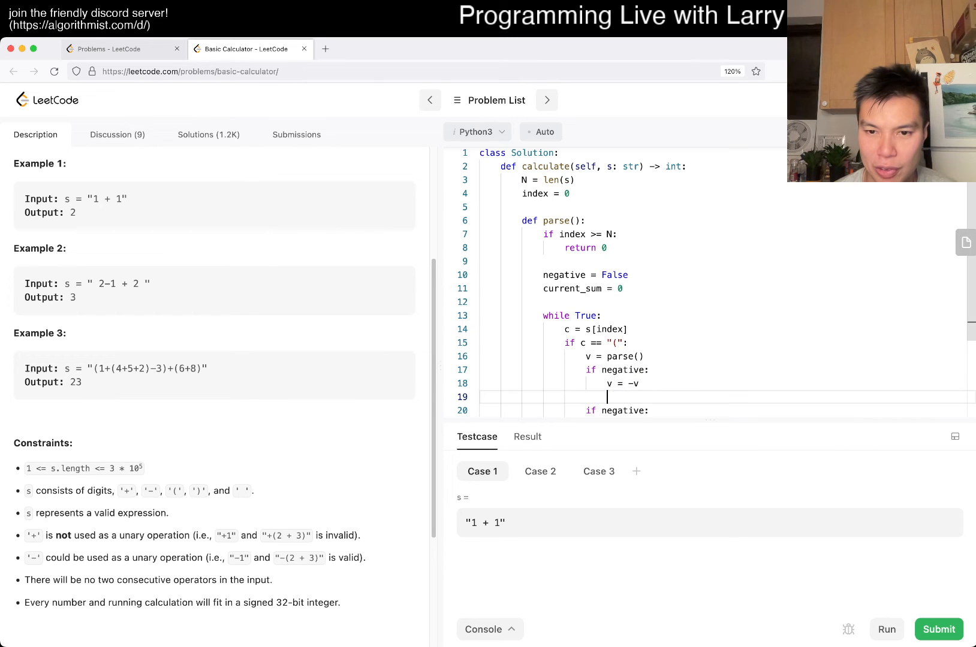
pyautogui.write('current_sum += parse()')
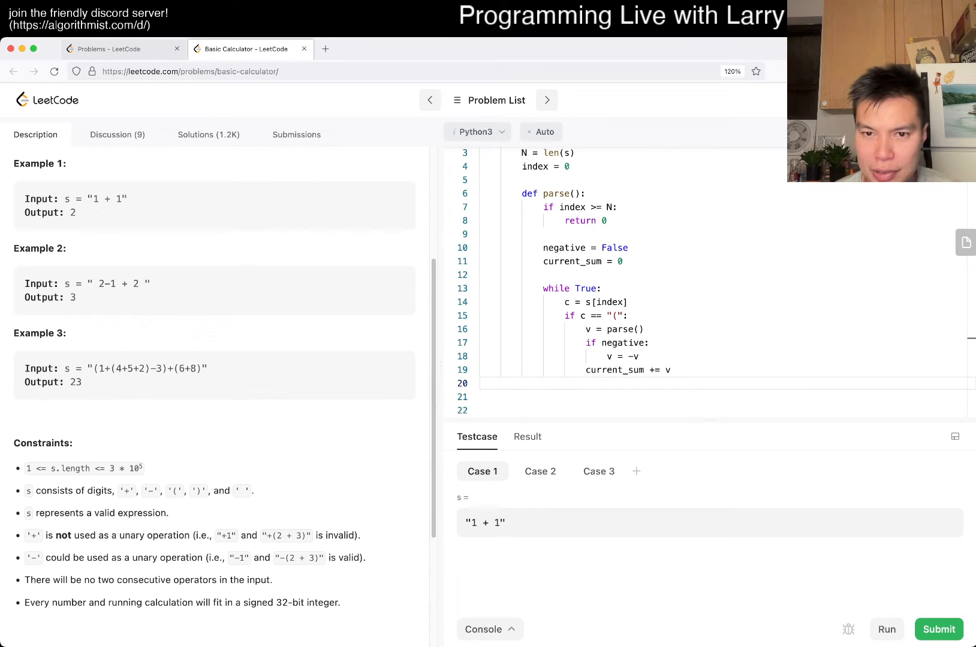
pyautogui.write('index += 1')
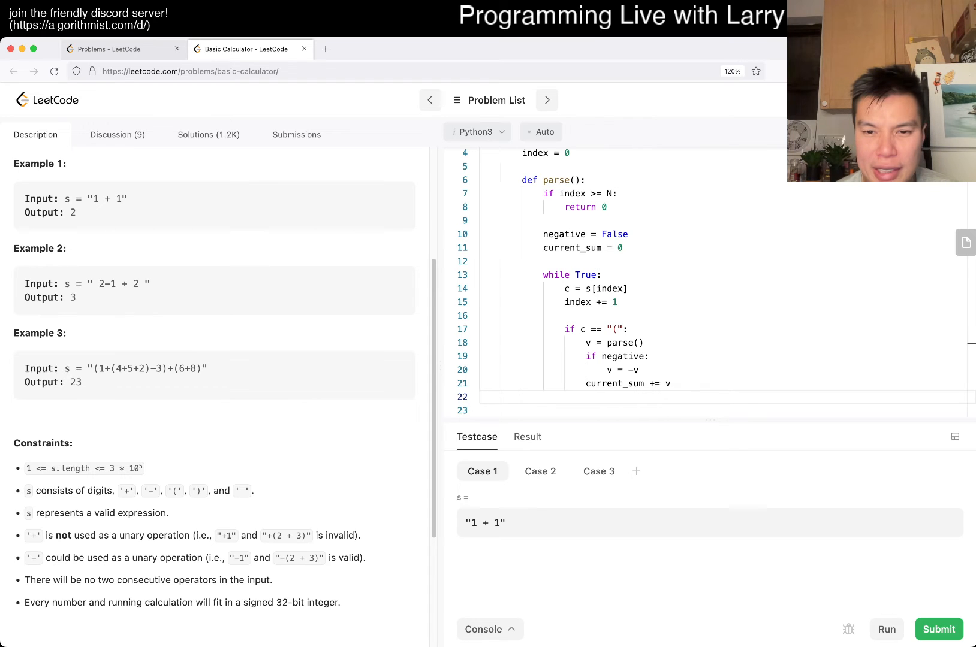
# Add an elif branch for the plus character with a pass placeholder.
pyautogui.write('elif')
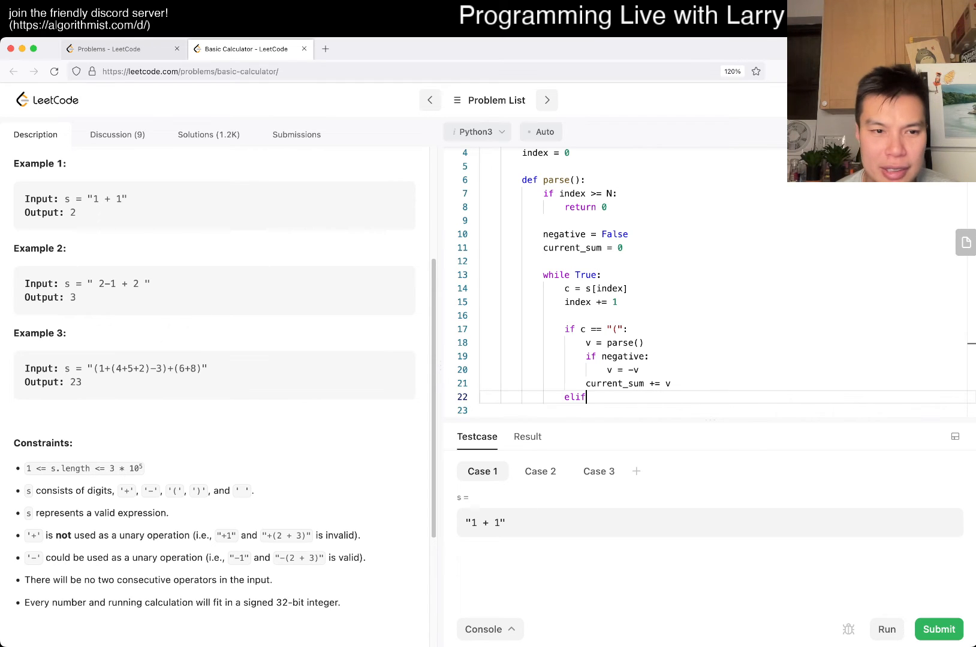
pyautogui.write('c == "+":')
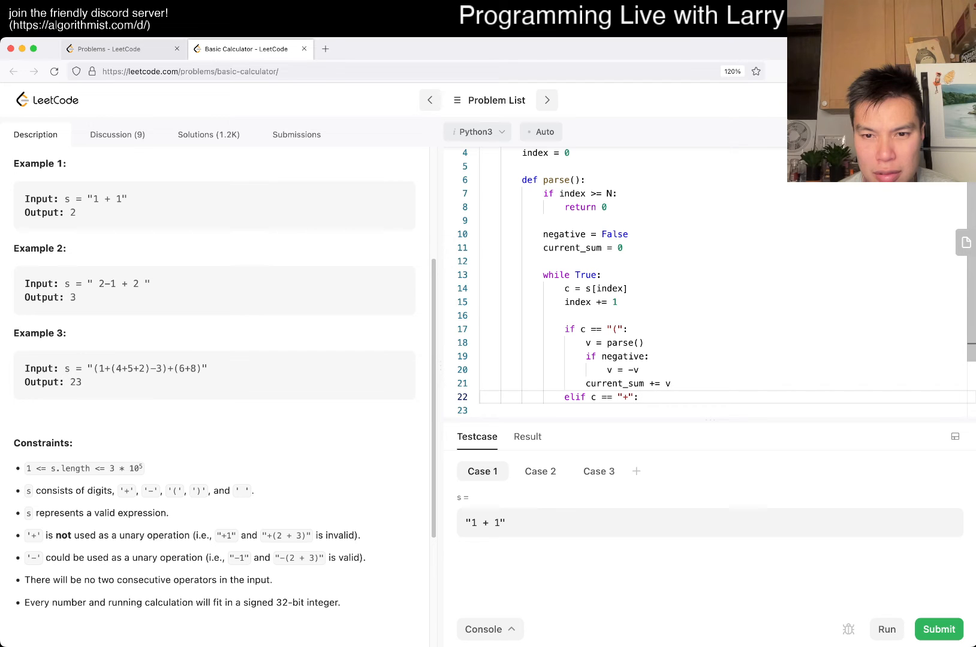
pyautogui.scroll(-3)
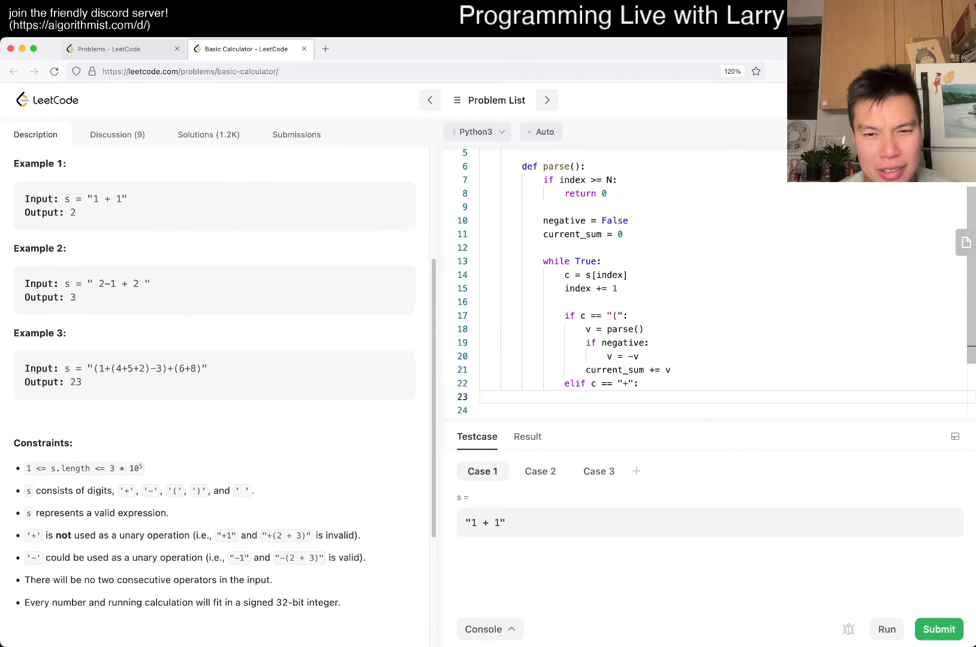
pyautogui.write('pass')
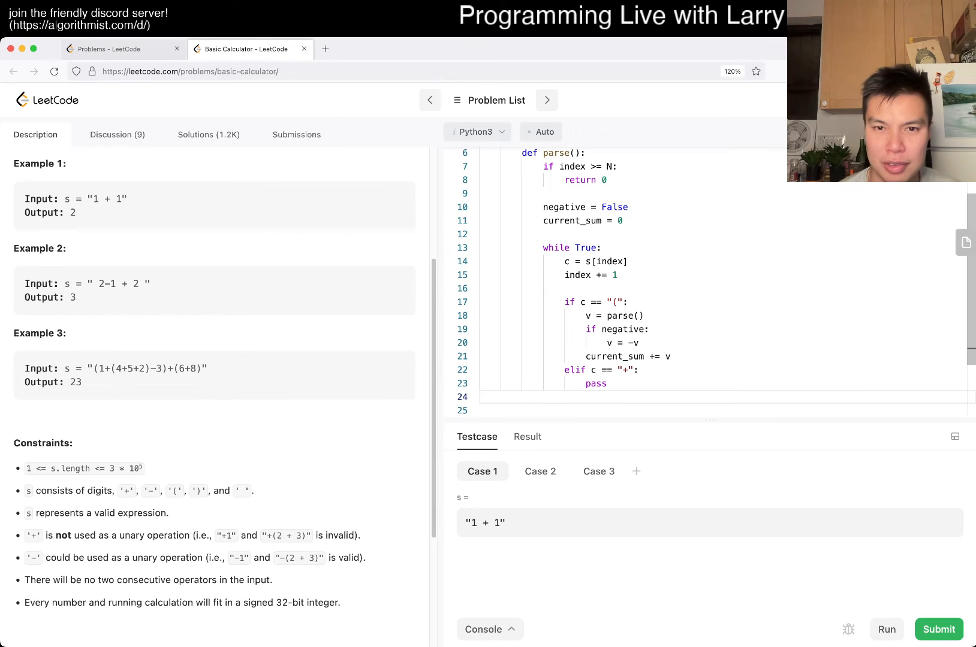
# Add current_number and make the plus branch add current_number * negative to current_sum.
pyautogui.write('current_n')
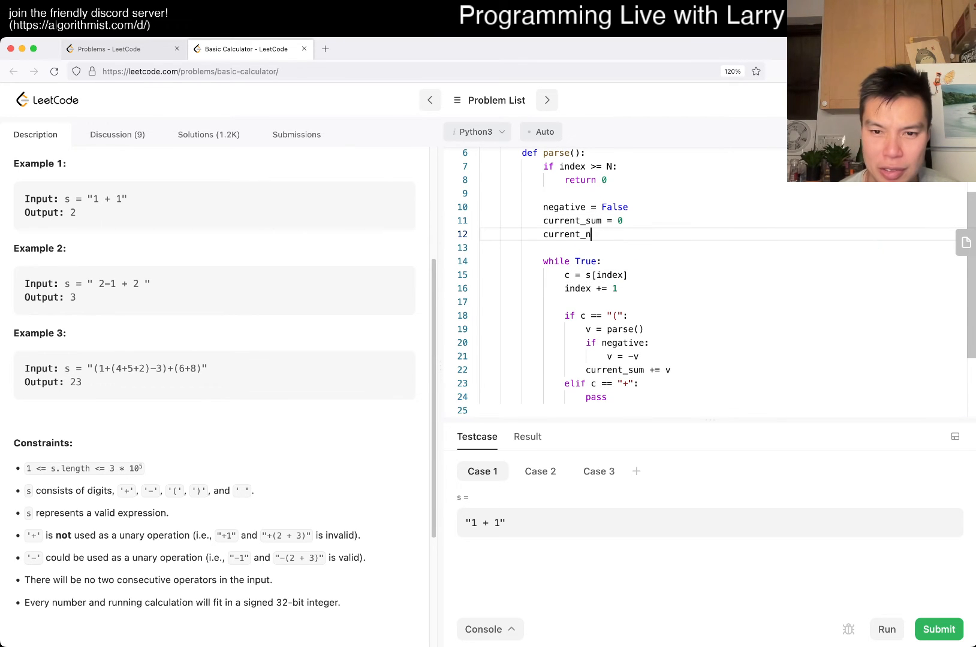
pyautogui.scroll(-3)
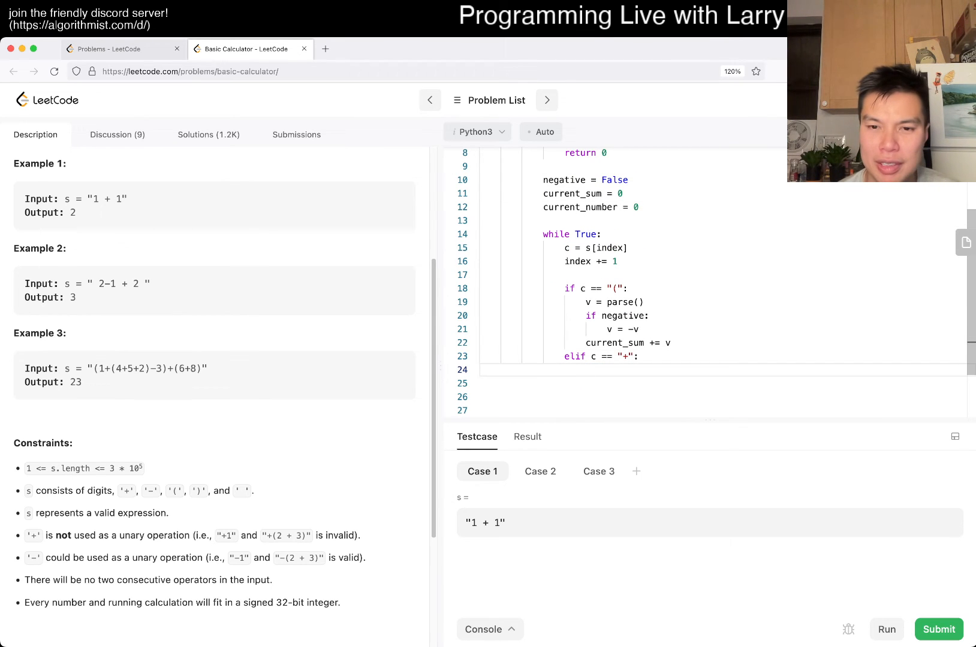
pyautogui.write('current_sum')
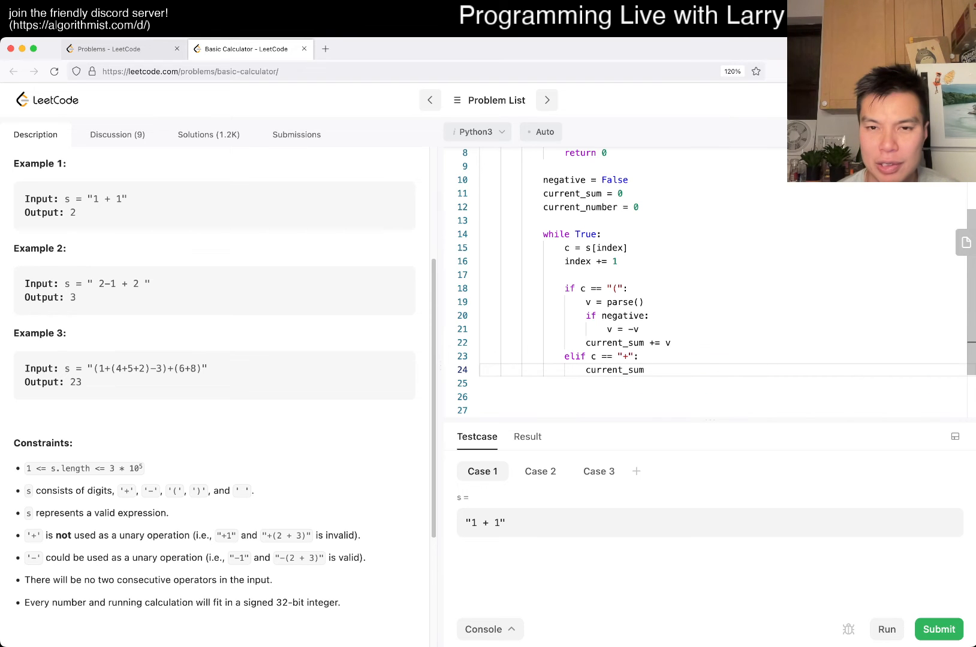
pyautogui.write('+= current_num')
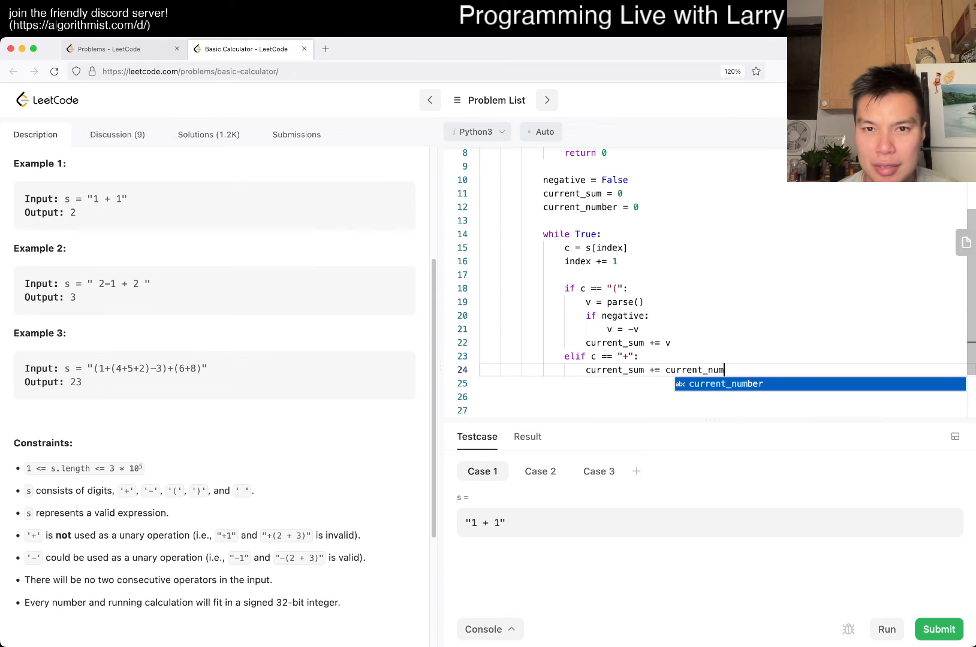
pyautogui.write('ber *')
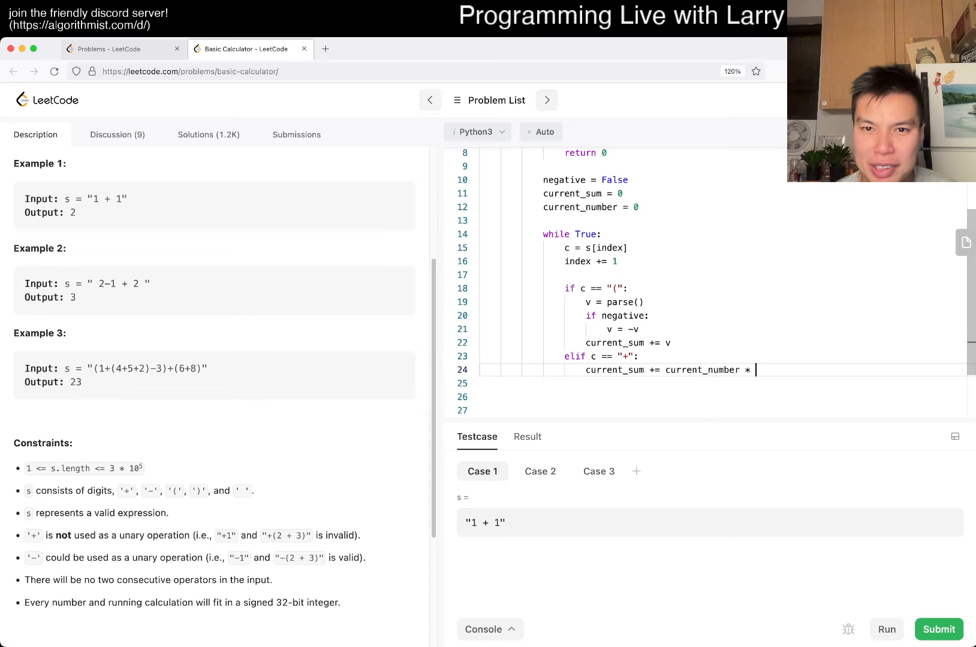
pyautogui.write('negative')
pyautogui.click(586, 179)
pyautogui.write('sign = 1')
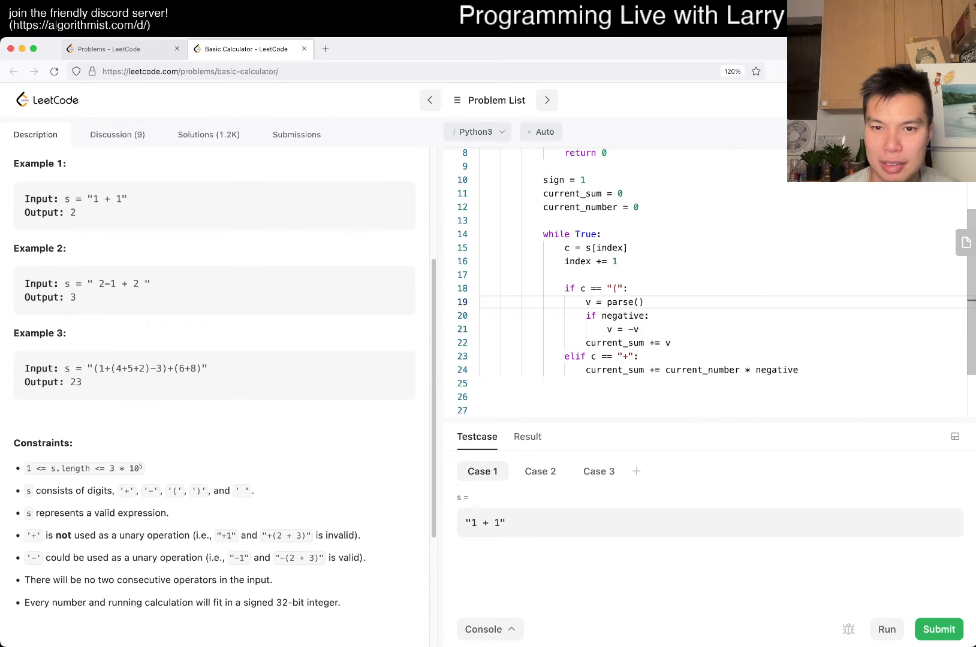
# Multiply by sign and add an elif "-" branch with sign *= -1.
pyautogui.write('* sn')
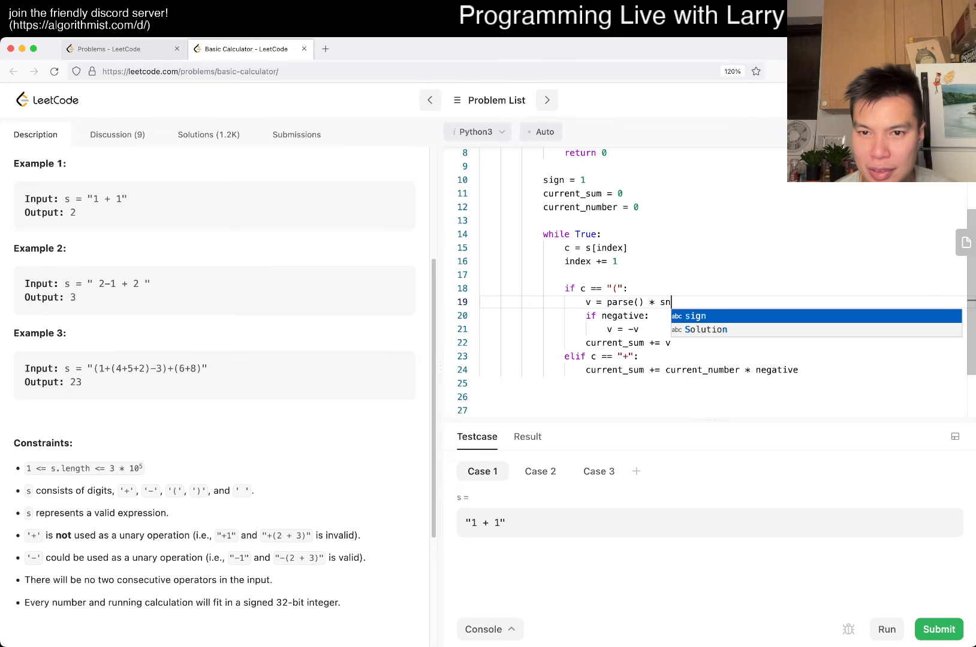
pyautogui.press('Tab')
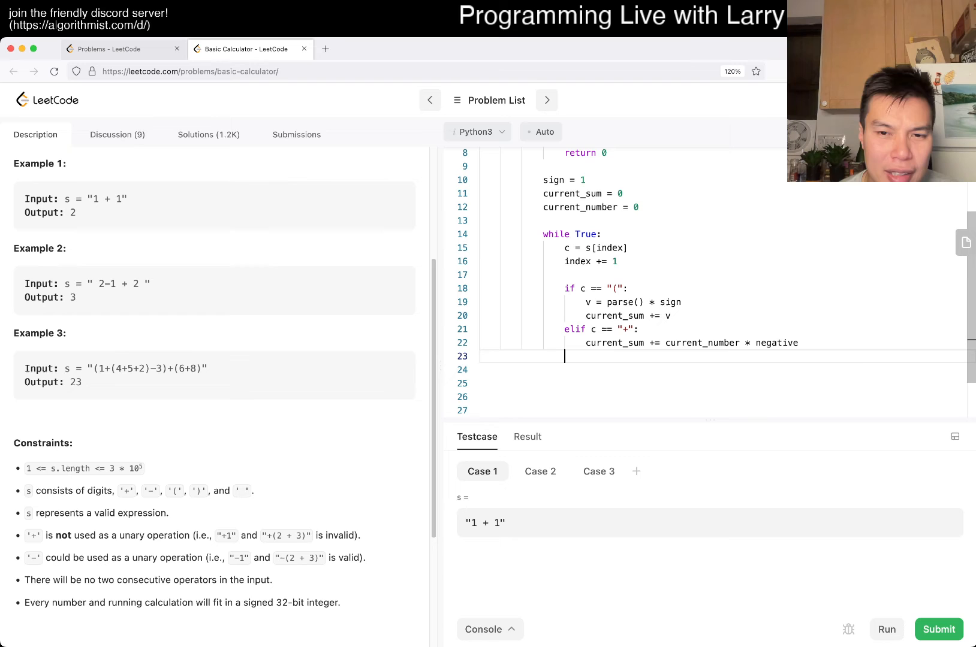
pyautogui.write('elif c ==')
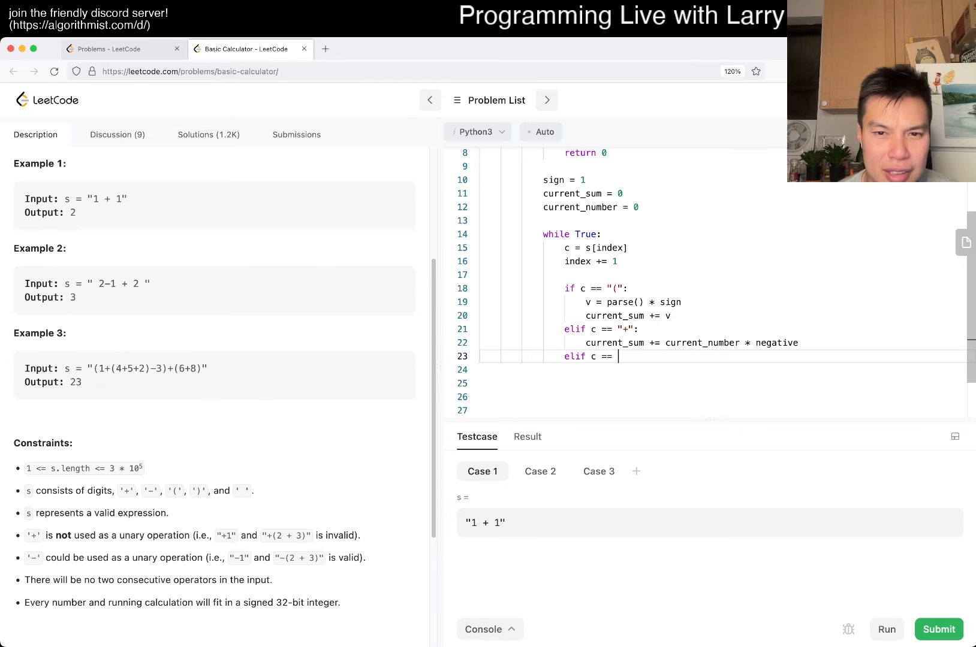
pyautogui.write('-"')
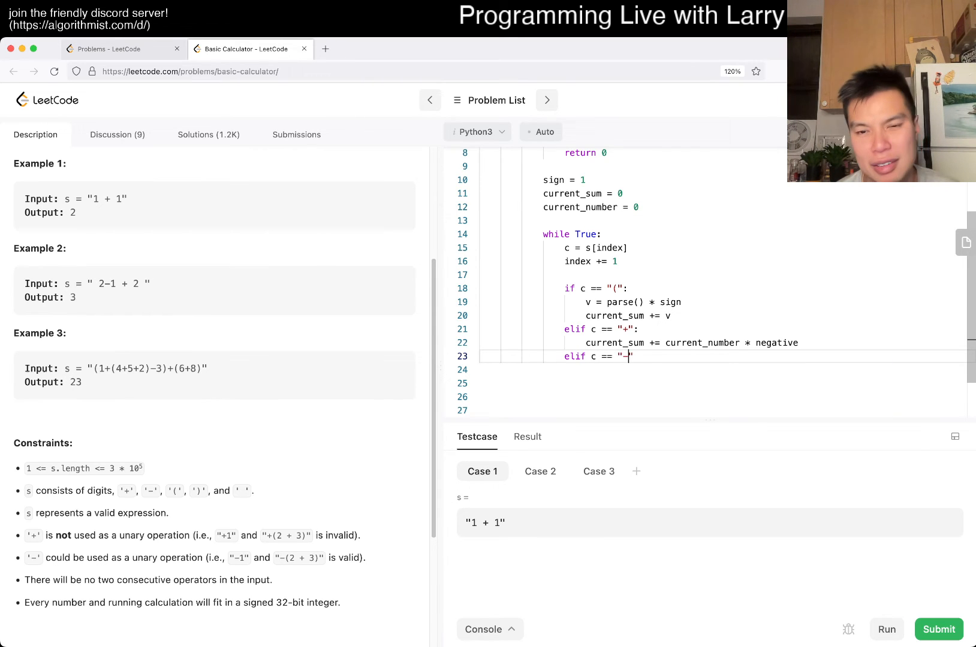
pyautogui.write(':')
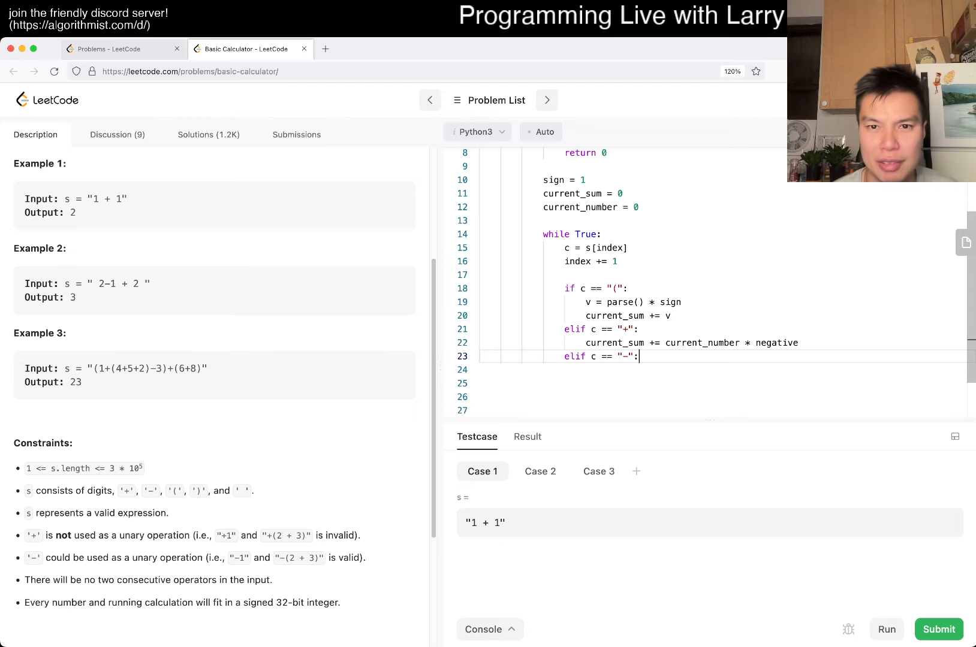
pyautogui.write('sign')
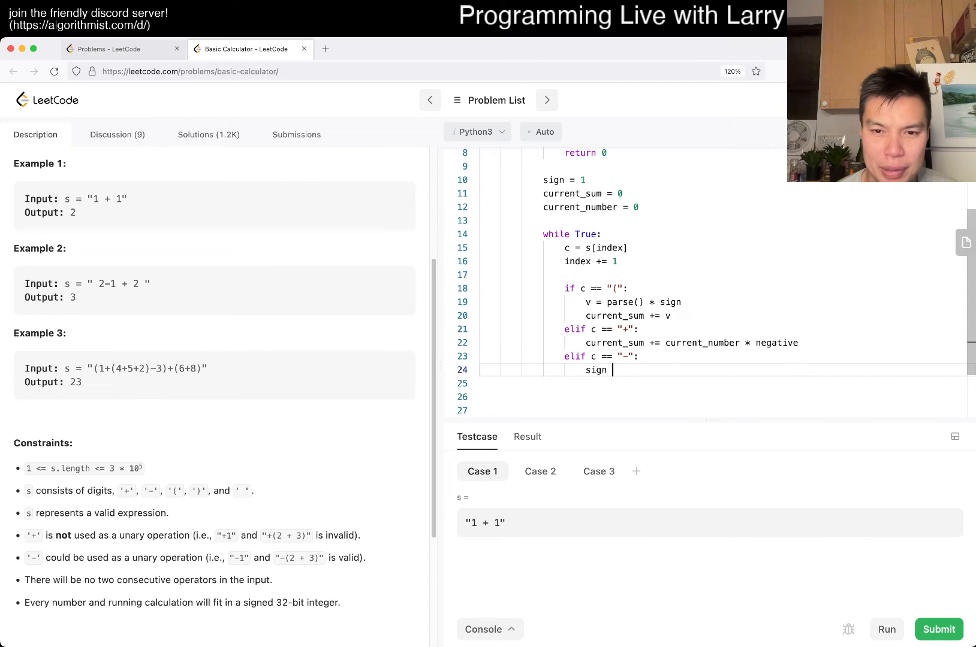
pyautogui.write('*= -1')
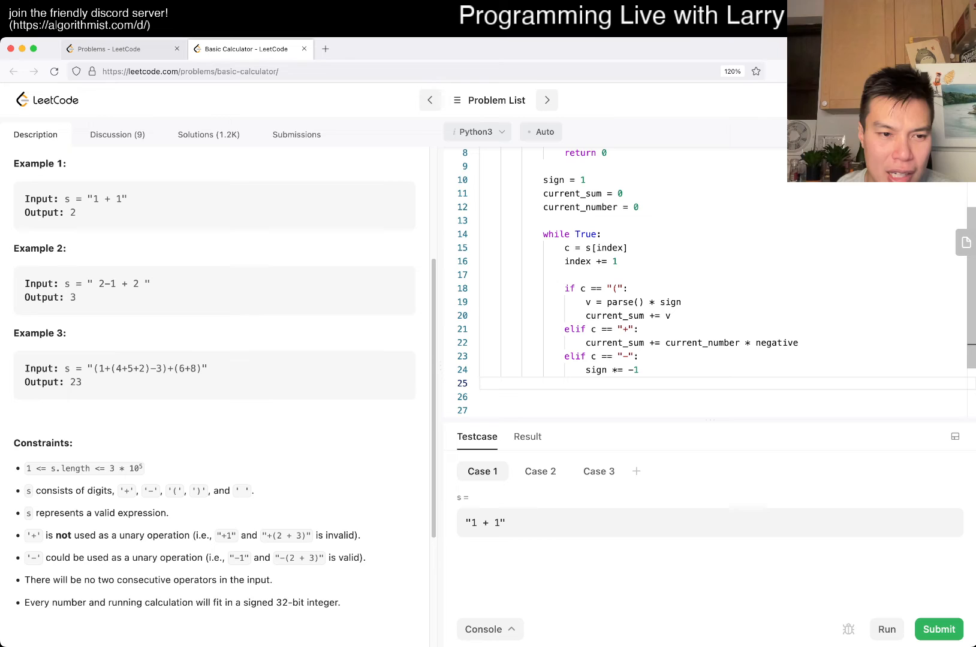
# Start the closing-parenthesis branch that returns a value.
pyautogui.write('el')
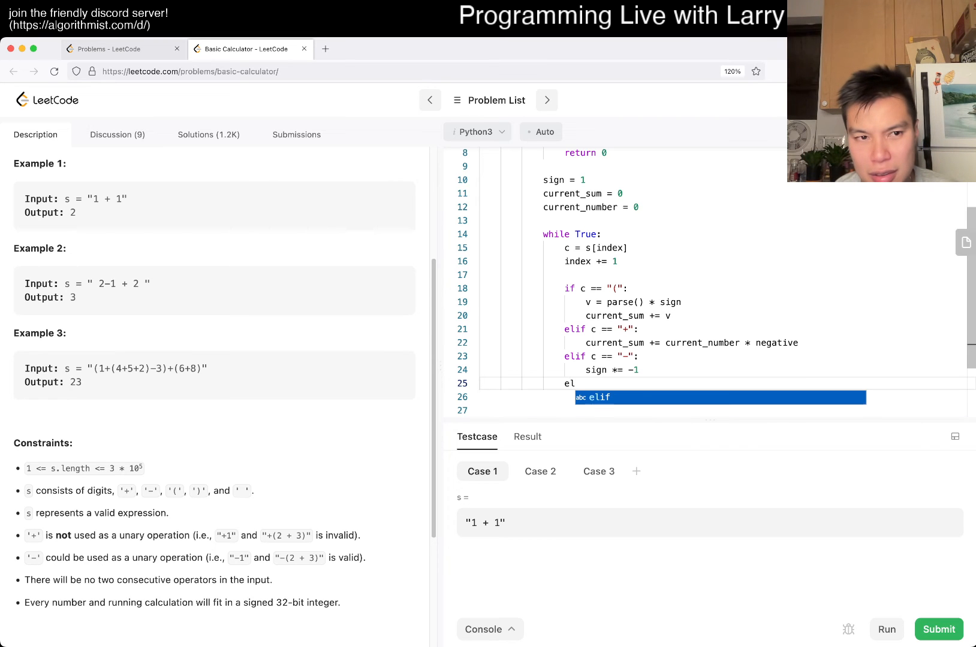
pyautogui.write('se')
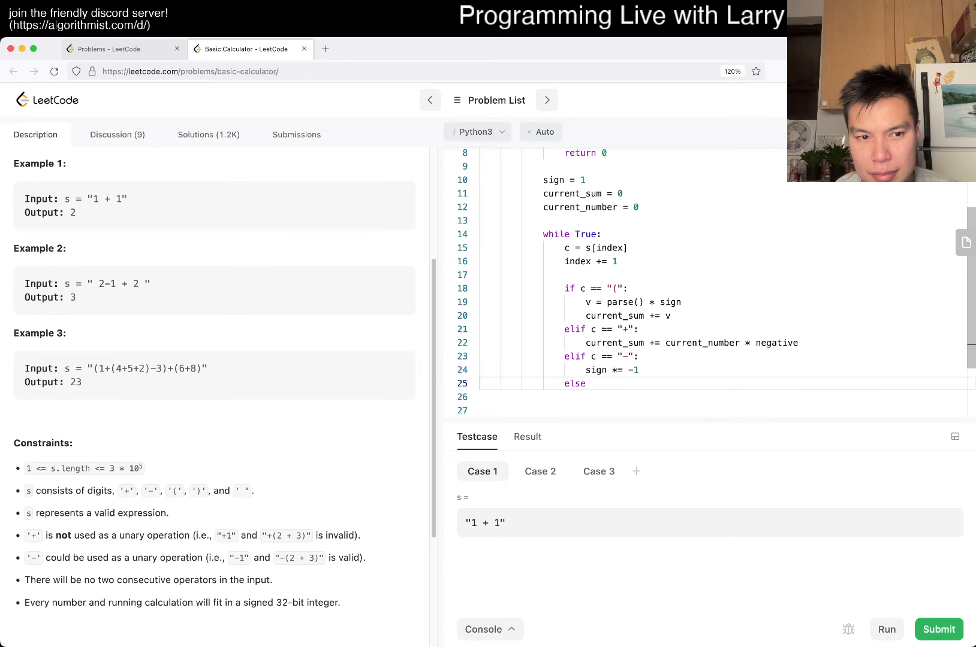
pyautogui.write(':')
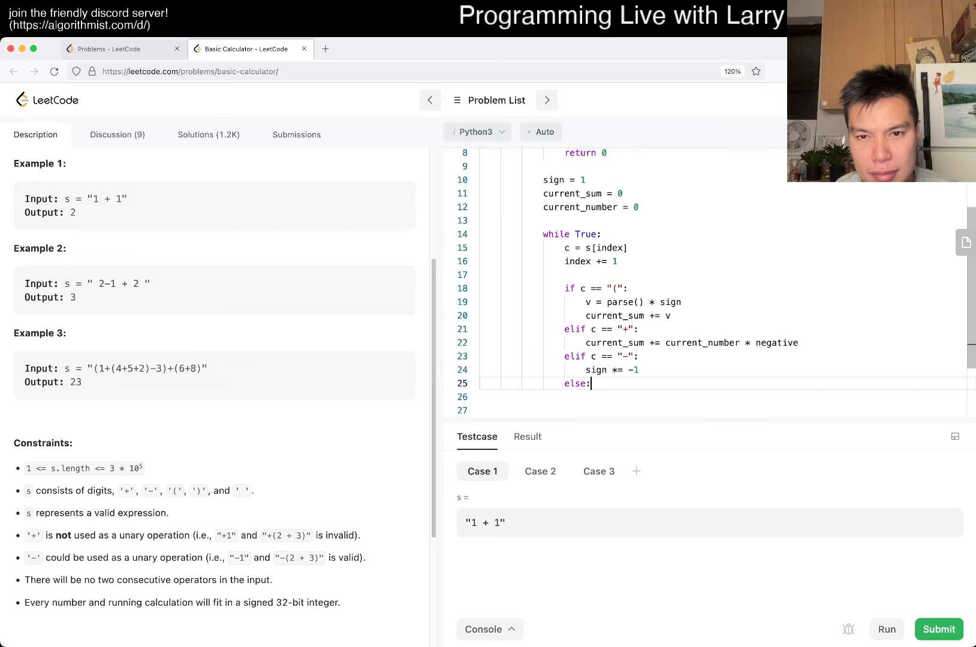
pyautogui.press('Backspace')
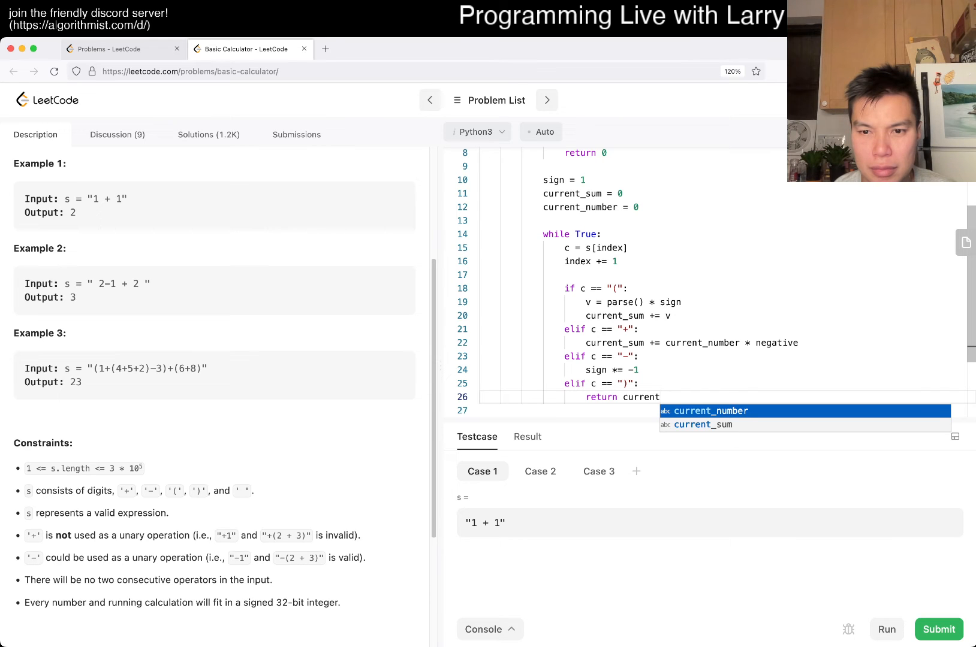
# Finish the ")" branch returning current_sum, with operator branches adding current_number * sign.
pyautogui.write('_sum += current_number * negative')
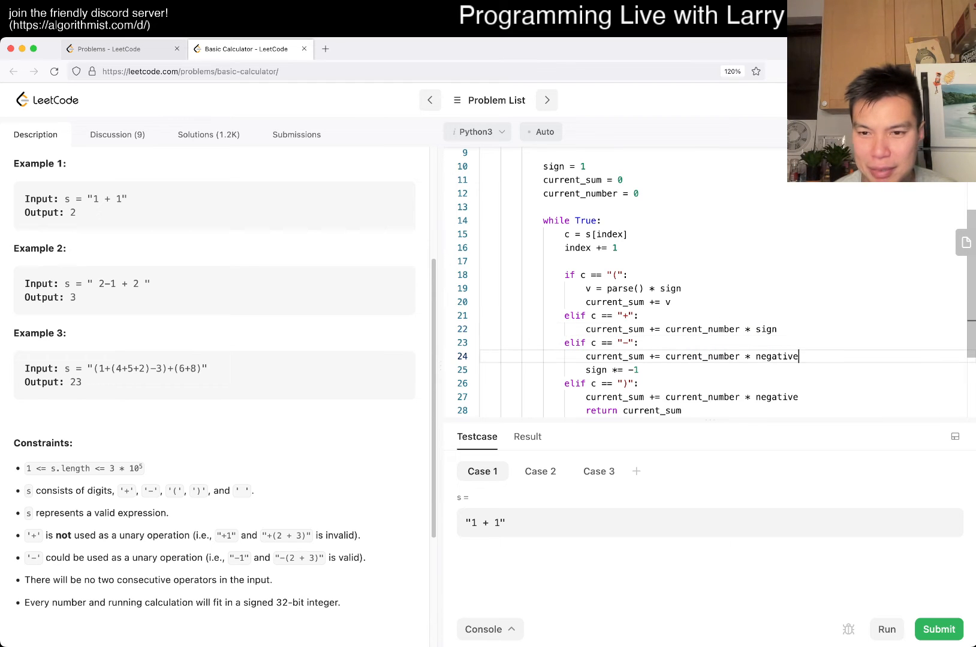
pyautogui.write('sig')
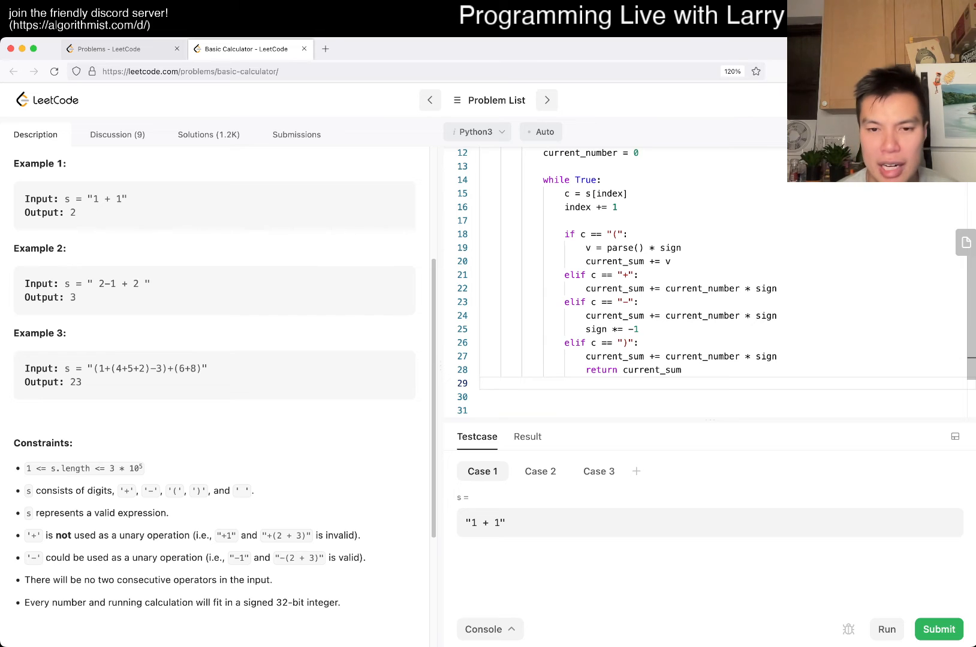
# Add an else branch accumulating digits into current_number with int(c).
pyautogui.write('else:')
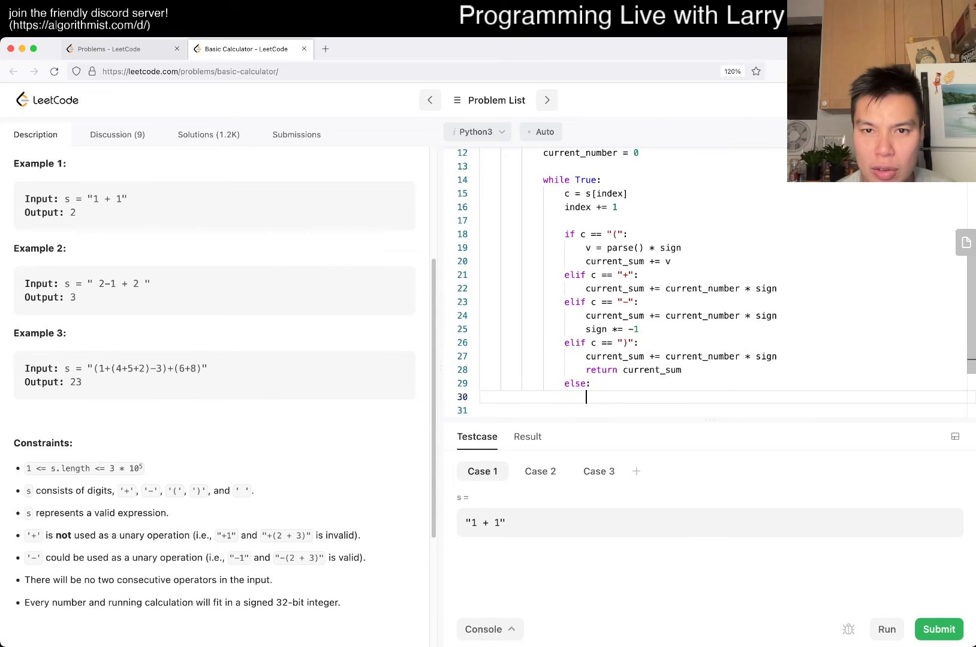
pyautogui.write('current_number += int')
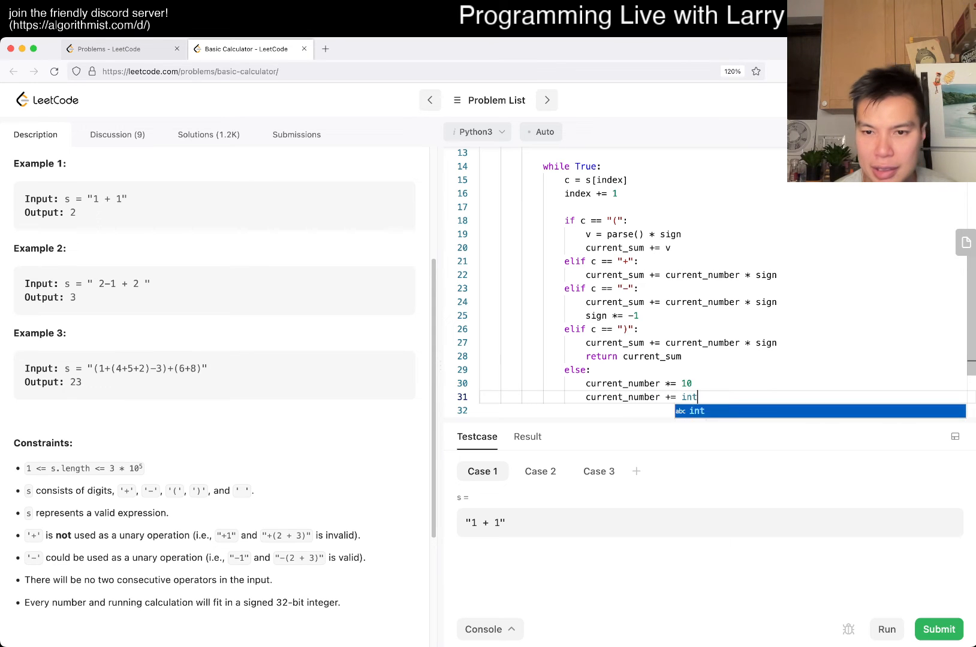
pyautogui.write('(c)')
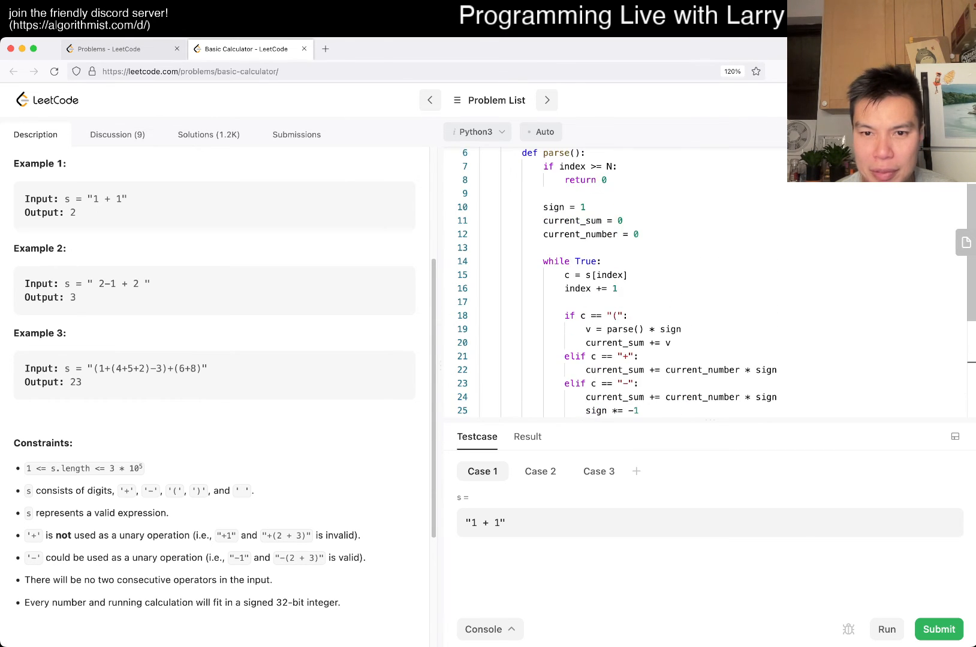
# Loop while index < N, return current_sum, and reset current_number = 0 and sign = 1.
pyautogui.write('inde')
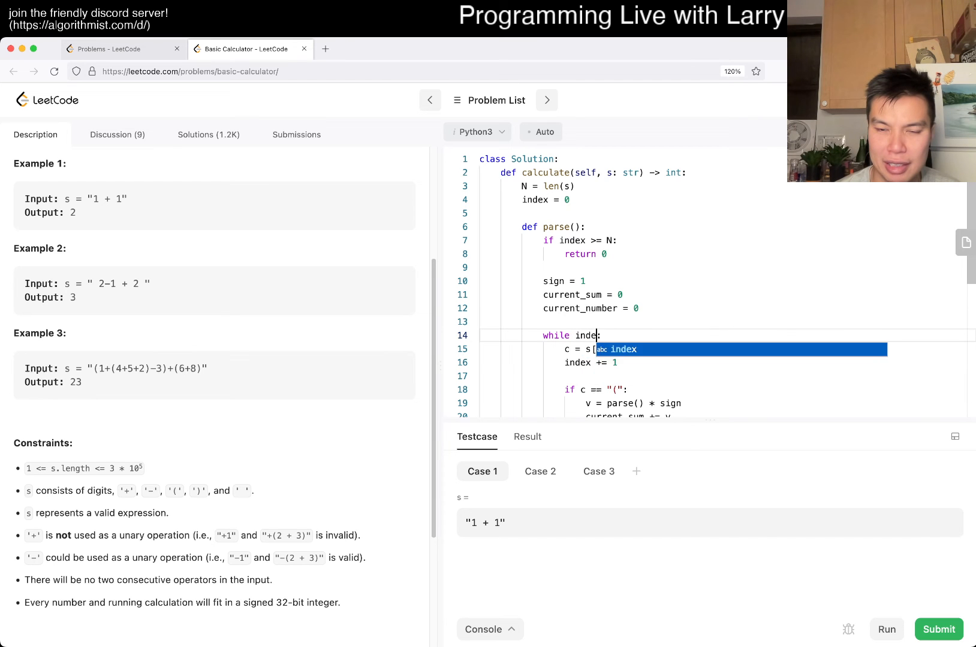
pyautogui.write('< N:')
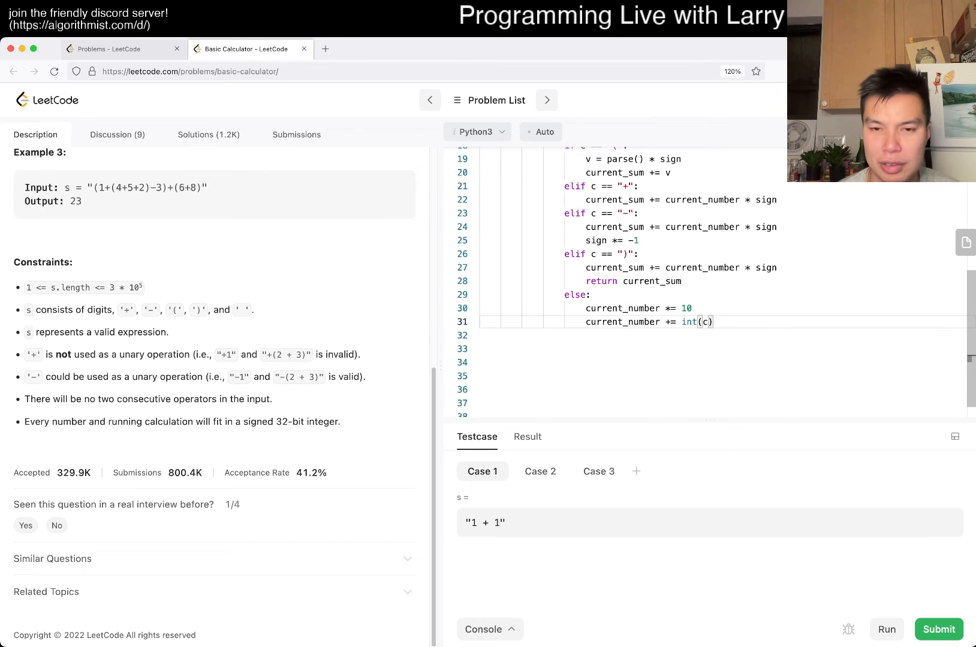
pyautogui.write('return current')
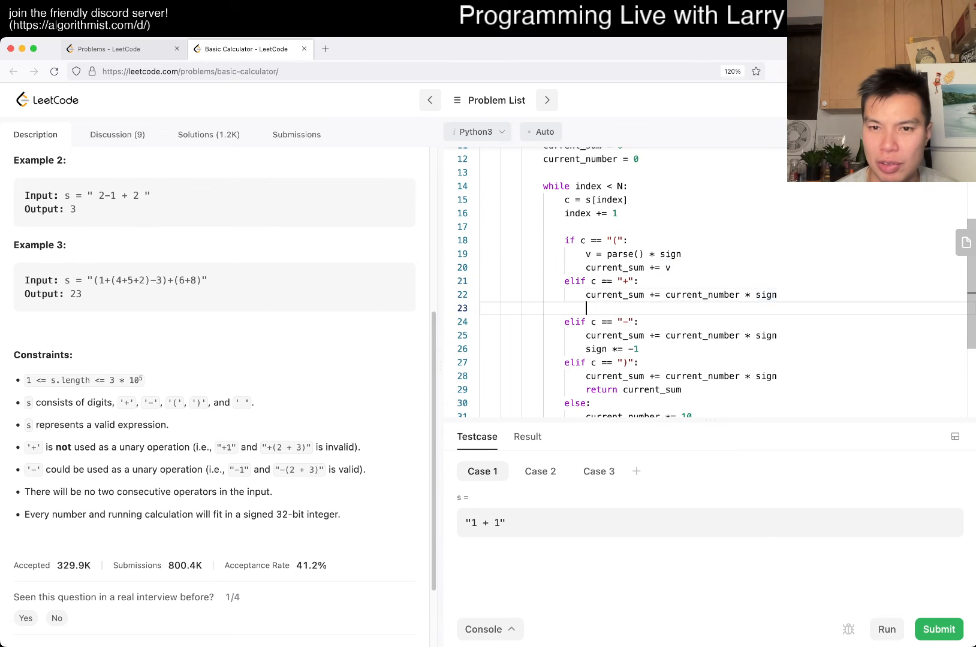
pyautogui.write('current_number')
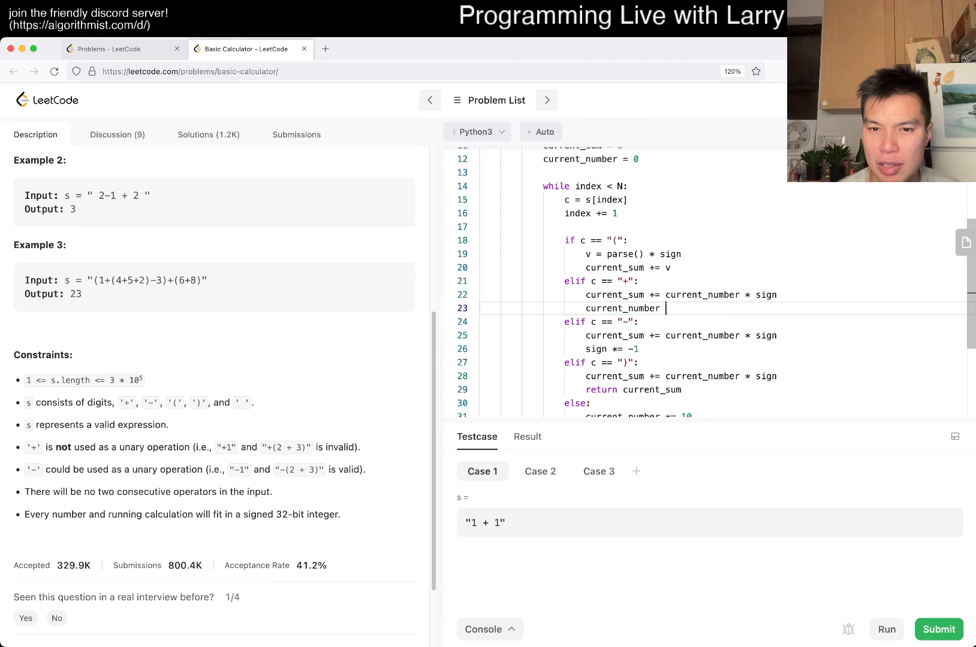
pyautogui.write('= 0')
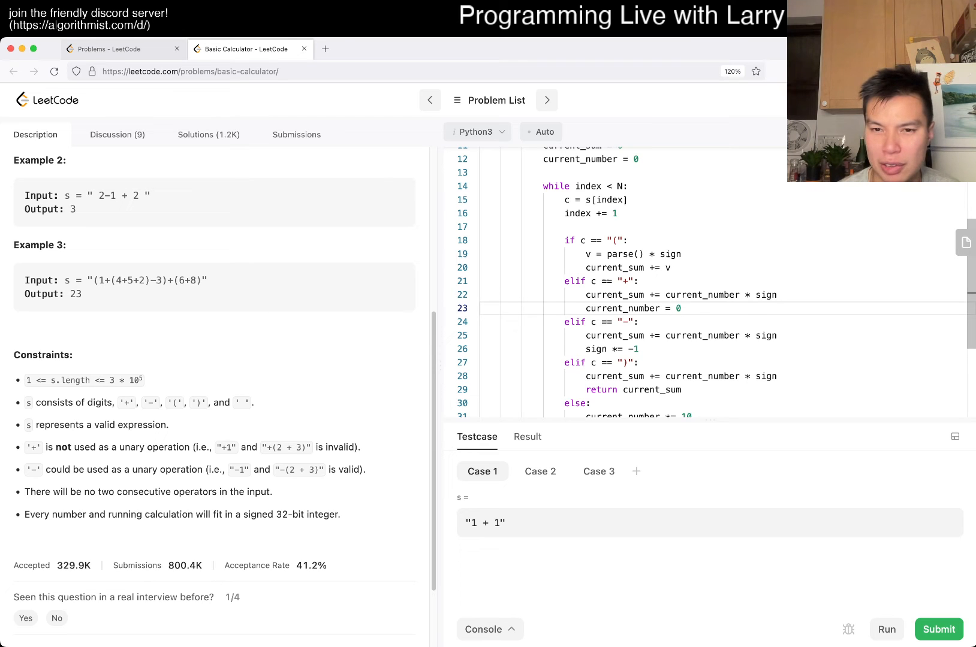
pyautogui.write('sign = 1')
pyautogui.write('current_number = 0')
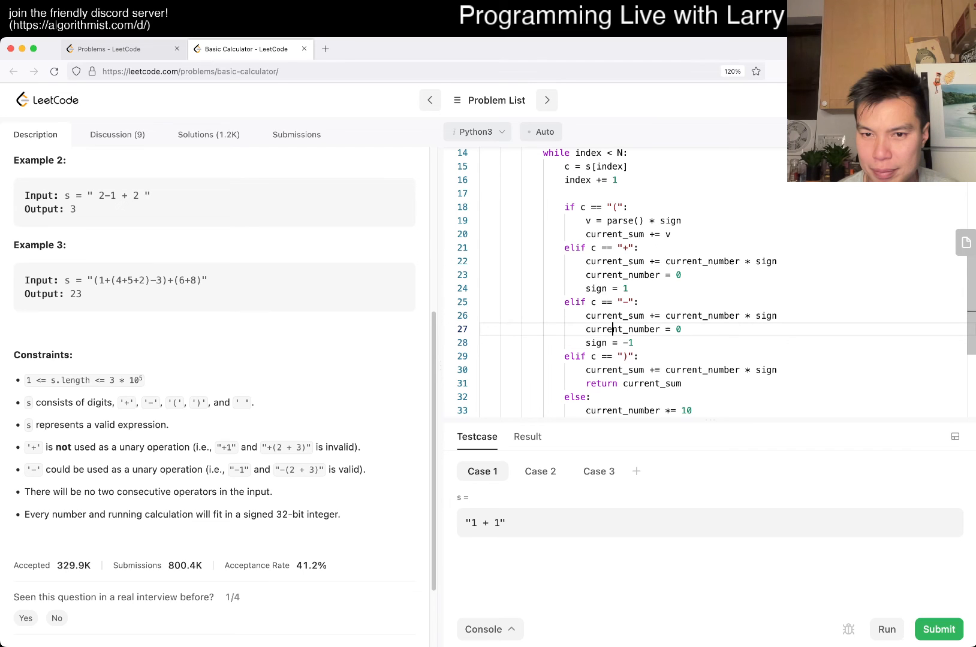
# Return parse() from calculate and run the tests, hitting an UnboundLocalError.
pyautogui.click(480, 384)
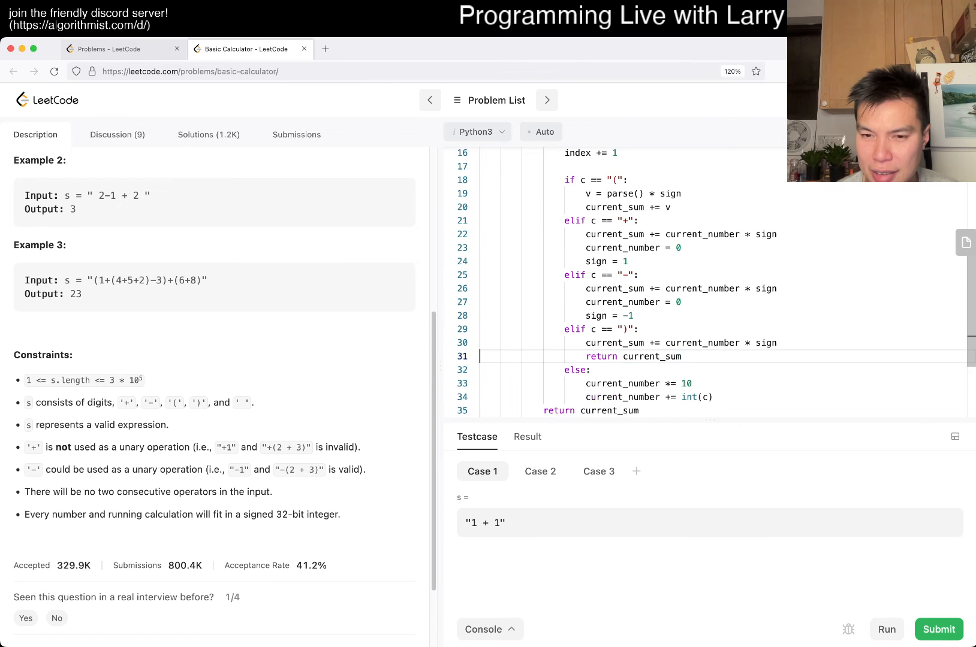
pyautogui.scroll(-3)
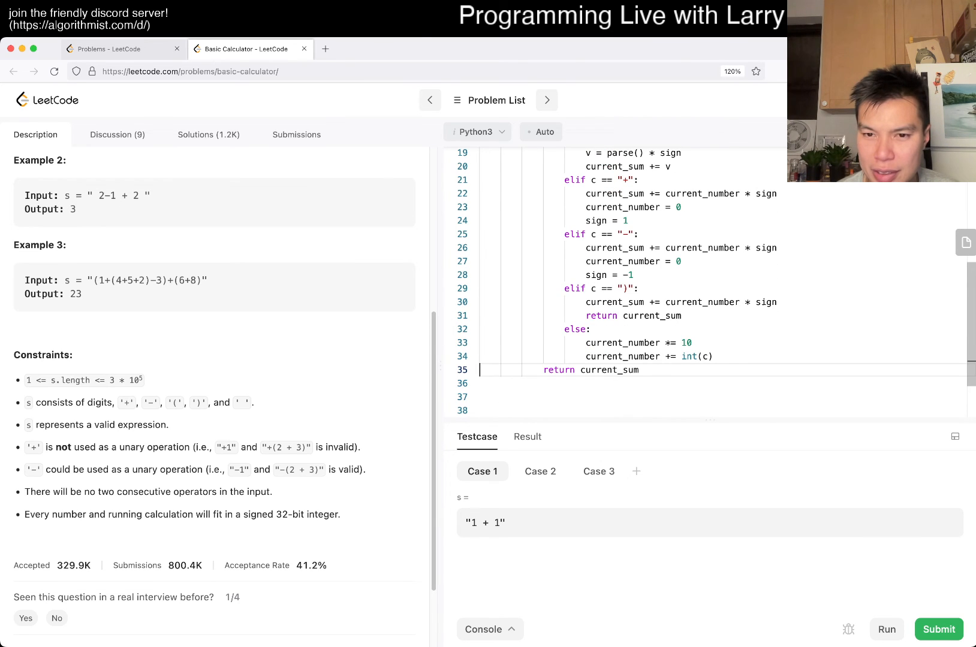
pyautogui.press('enter')
pyautogui.write('current_sum += current_number * sign')
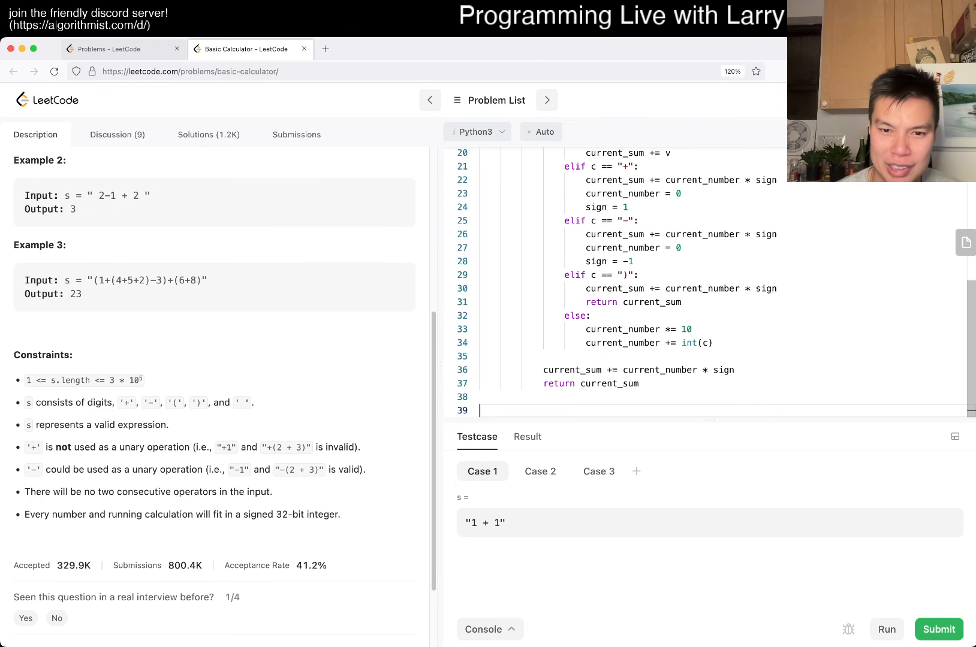
pyautogui.write('return parse')
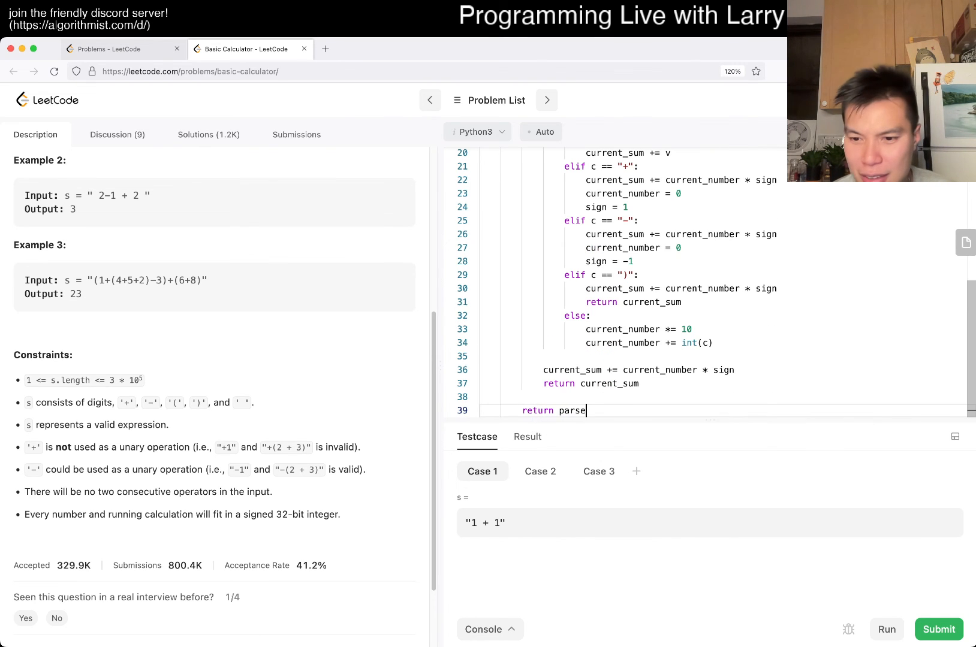
pyautogui.click(885, 629)
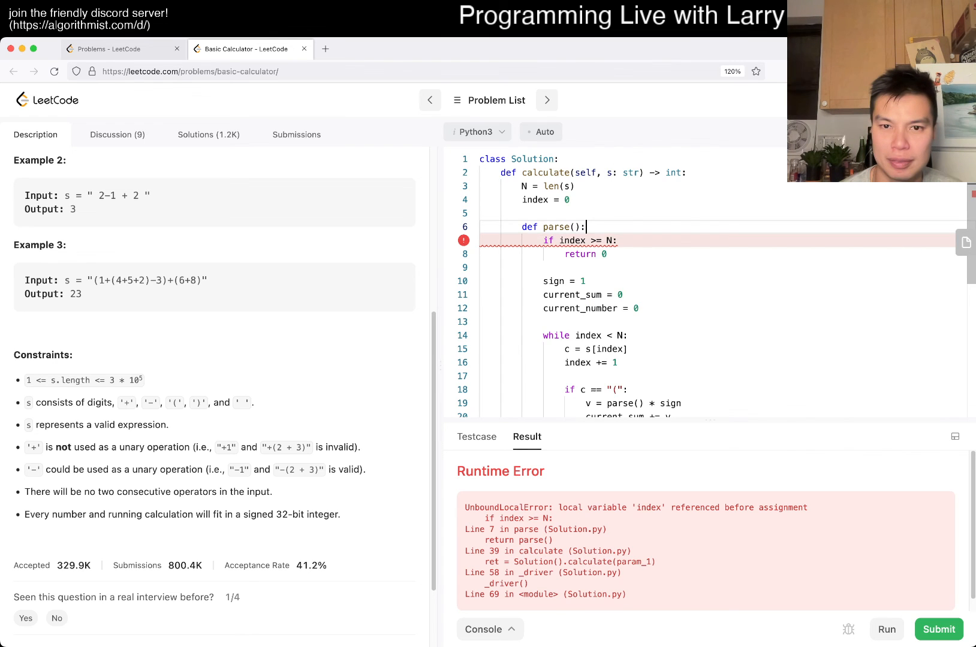
# Declare nonlocal index in parse and rerun, now failing with a ValueError.
pyautogui.write('nonlocal index')
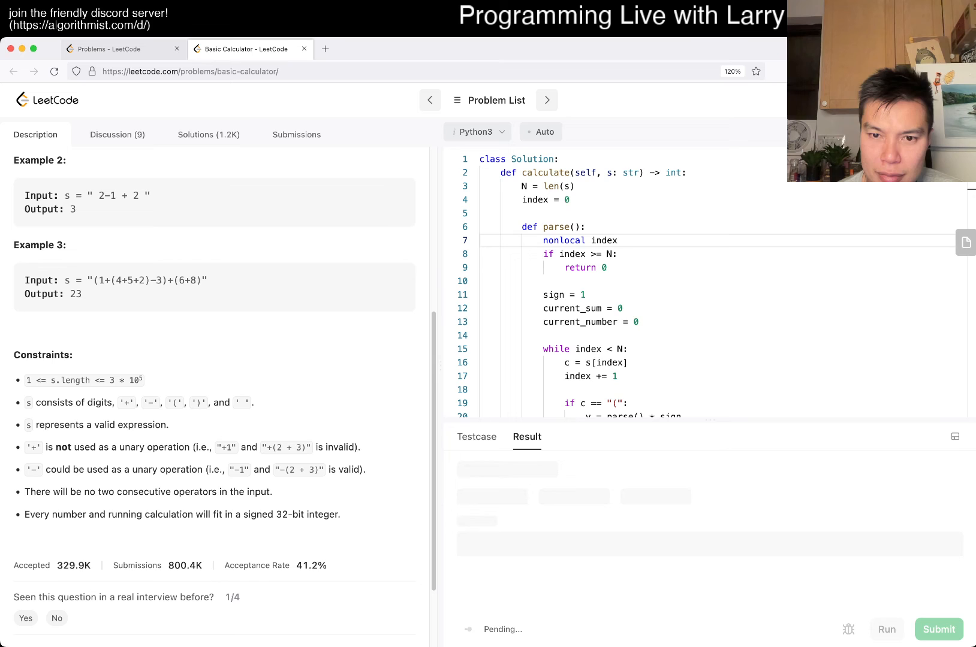
pyautogui.scroll(-3)
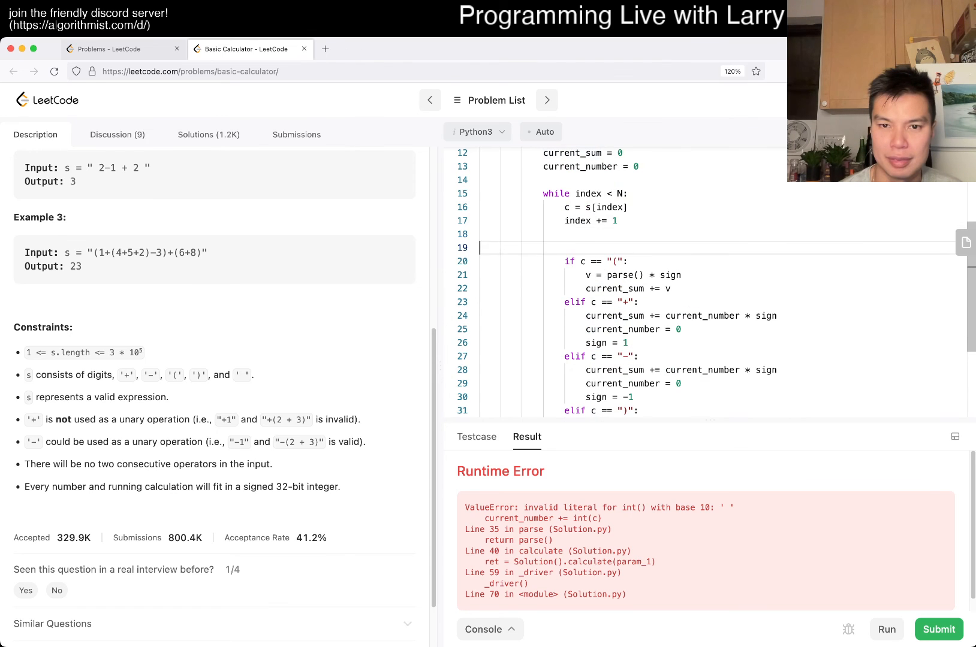
# Add 'if c == " ": continue' at line 19, make the next check 'elif', and rerun the examples.
pyautogui.write('if c ==')
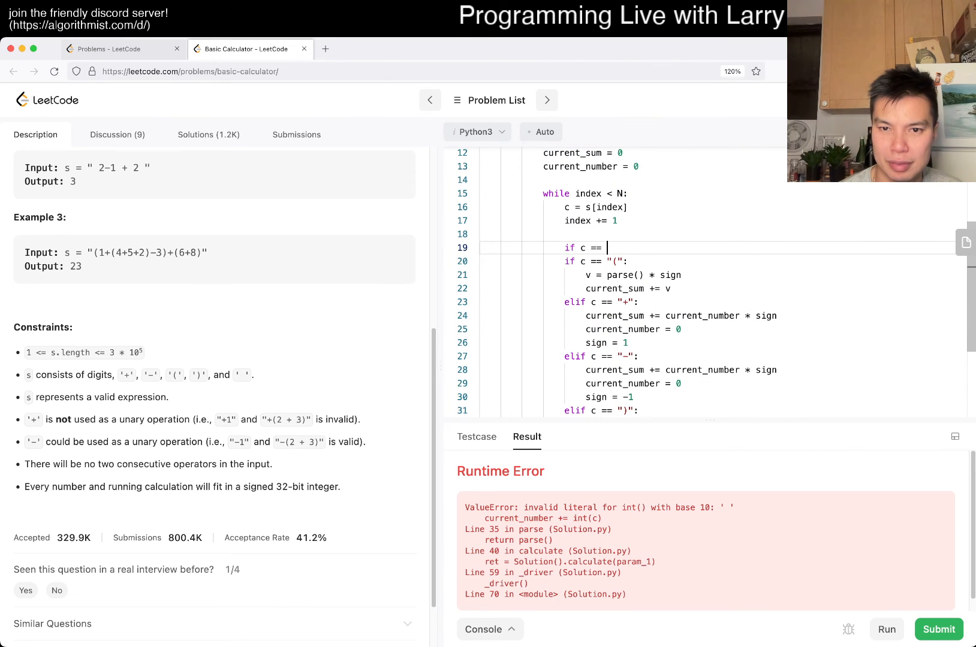
pyautogui.write('" ":')
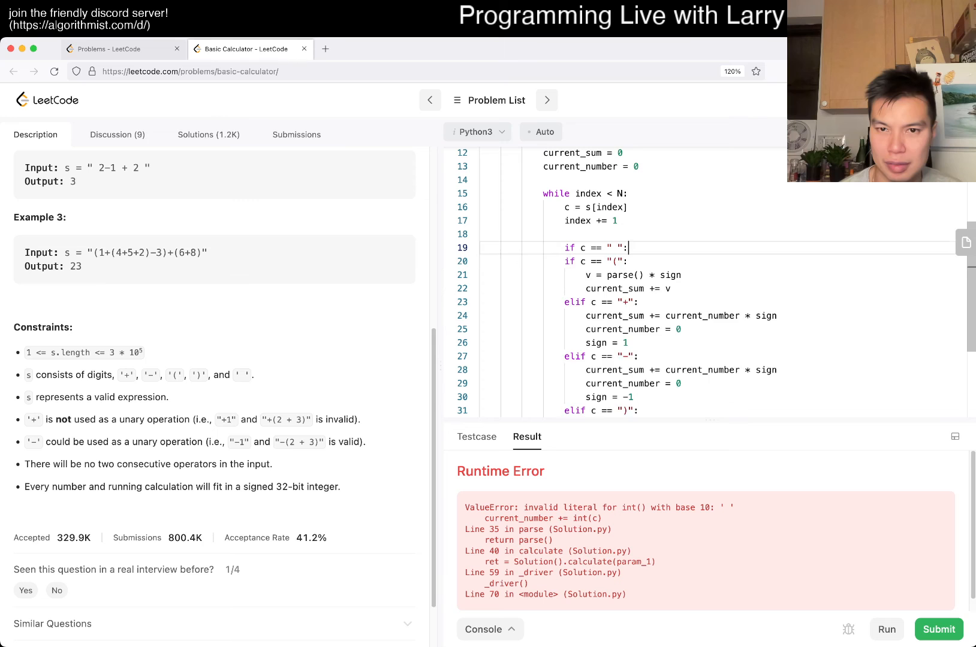
pyautogui.write('continue')
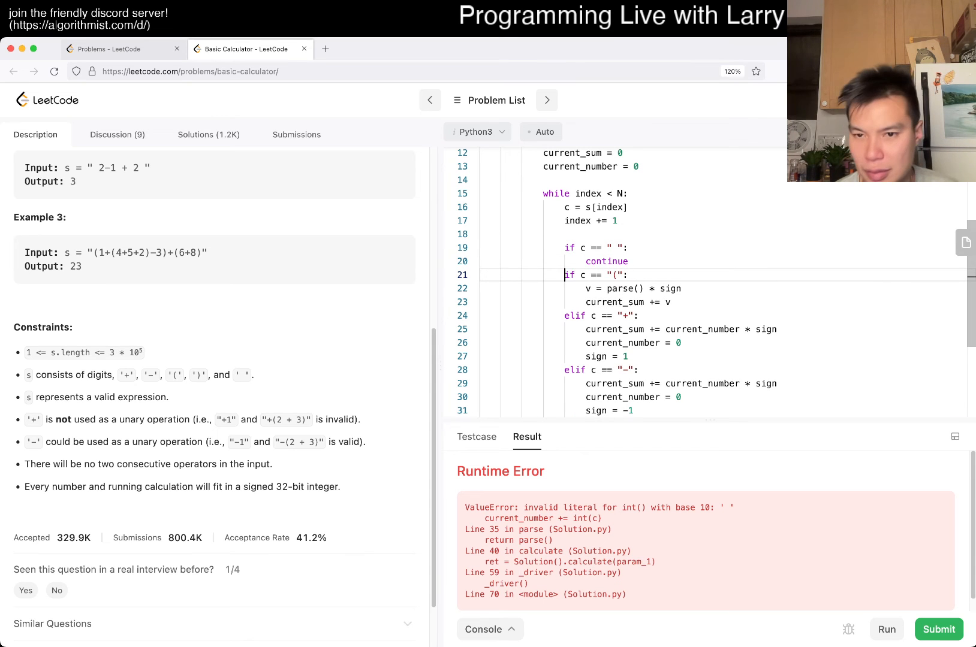
pyautogui.click(938, 629)
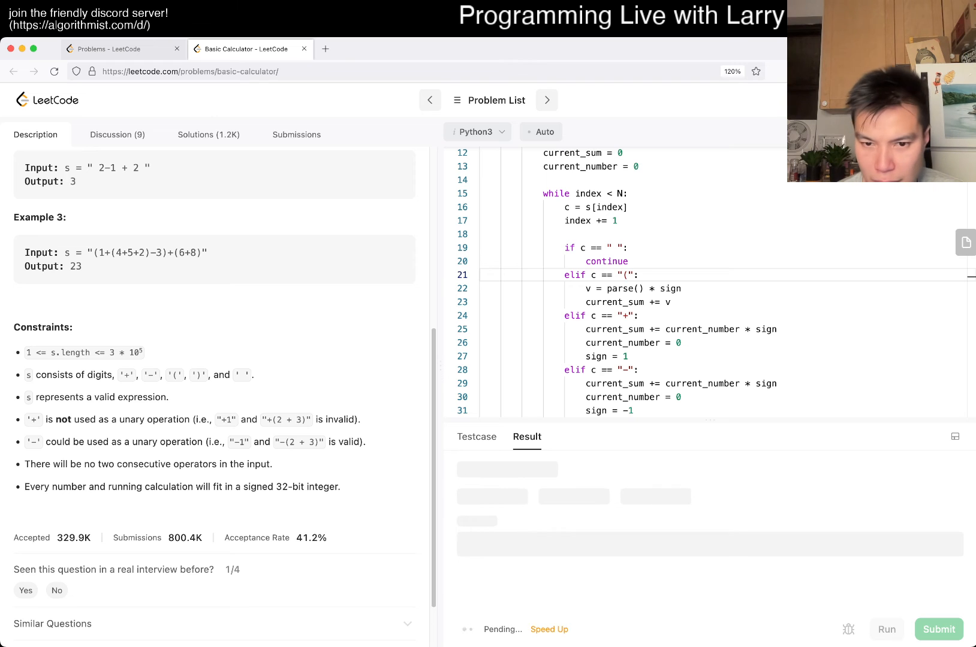
pyautogui.click(885, 630)
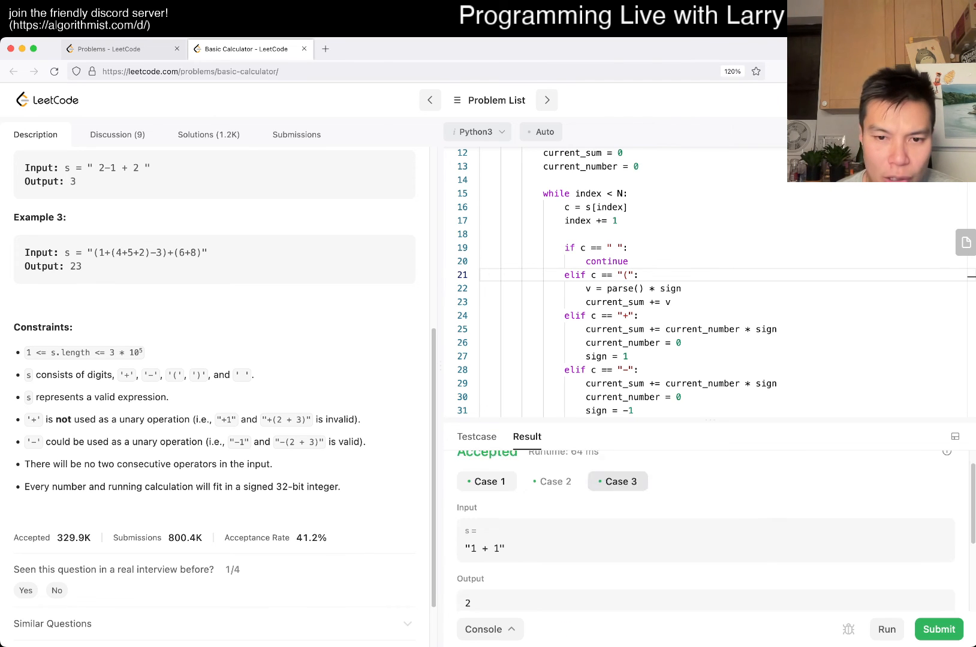
# Check the accepted results for Case 2 and Case 3, then add a fourth test case.
pyautogui.click(551, 501)
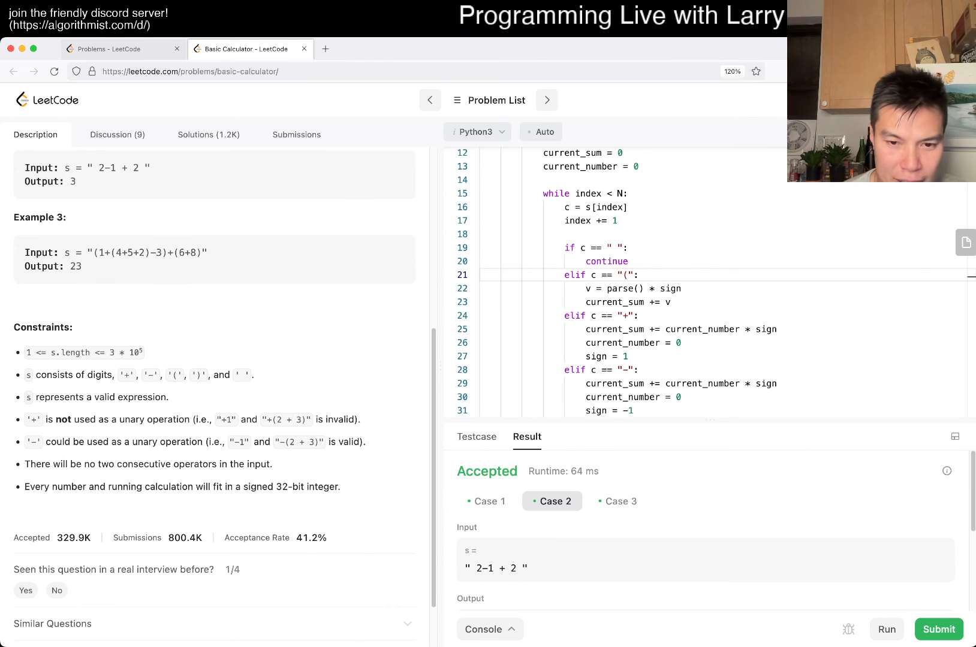
pyautogui.click(617, 501)
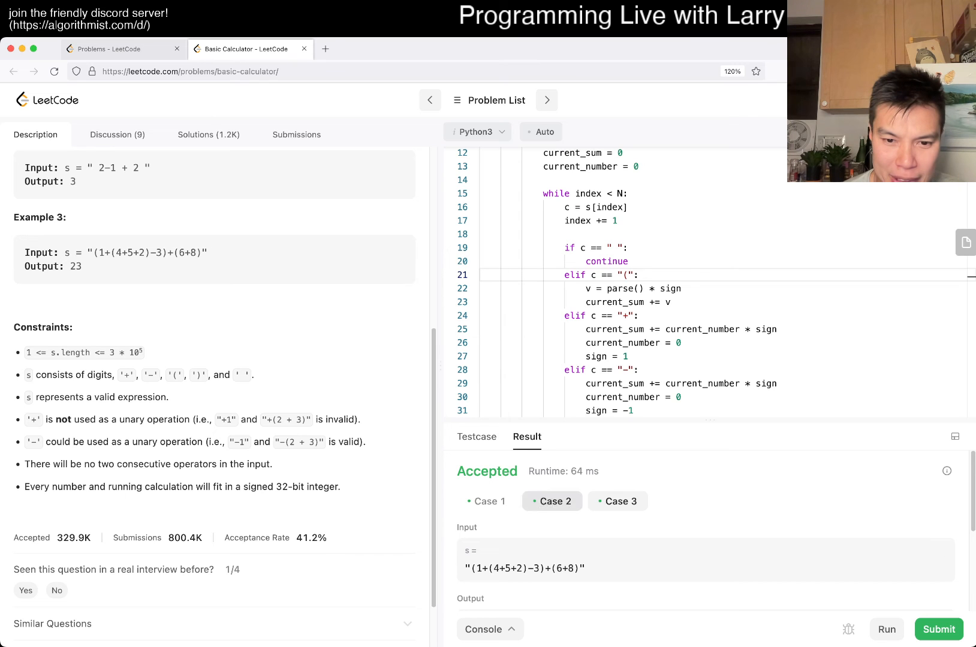
pyautogui.click(617, 501)
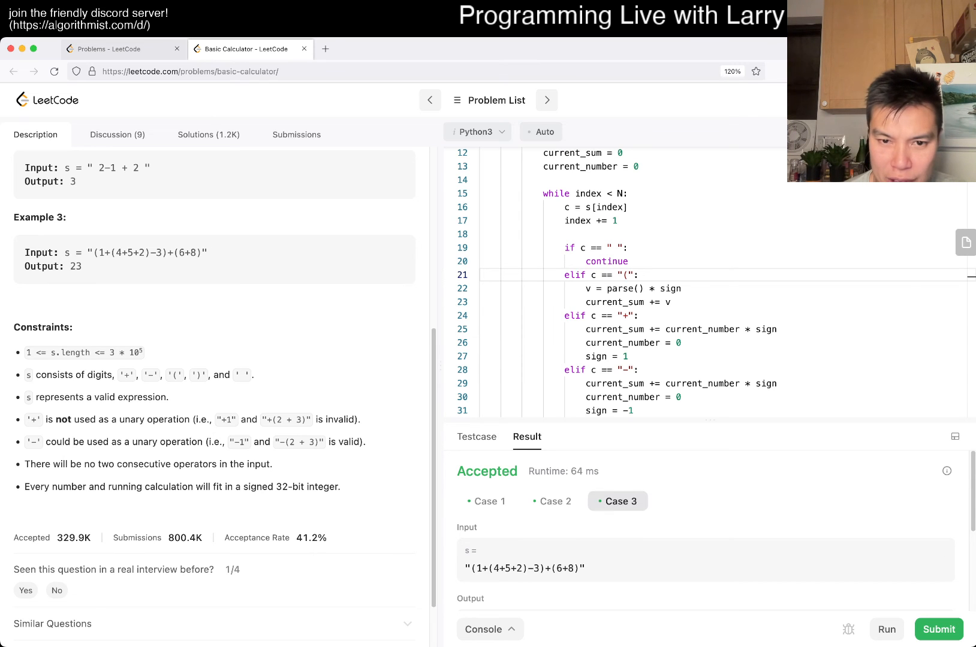
pyautogui.click(477, 436)
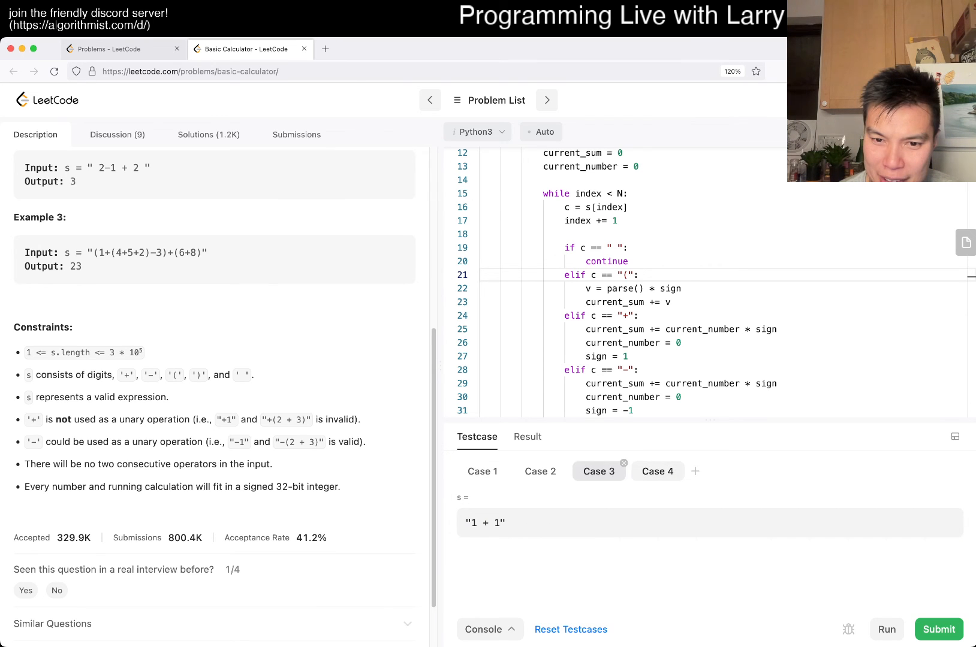
# Append '+((((1))))' to Case 4's expression, run it, and view its Accepted result.
pyautogui.click(657, 471)
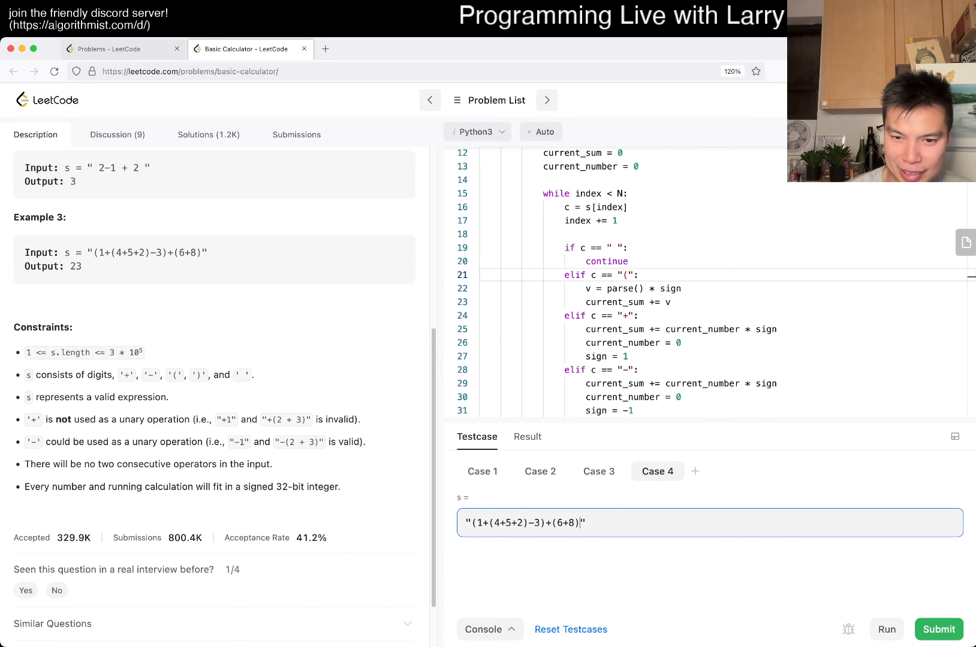
pyautogui.write('+((((')
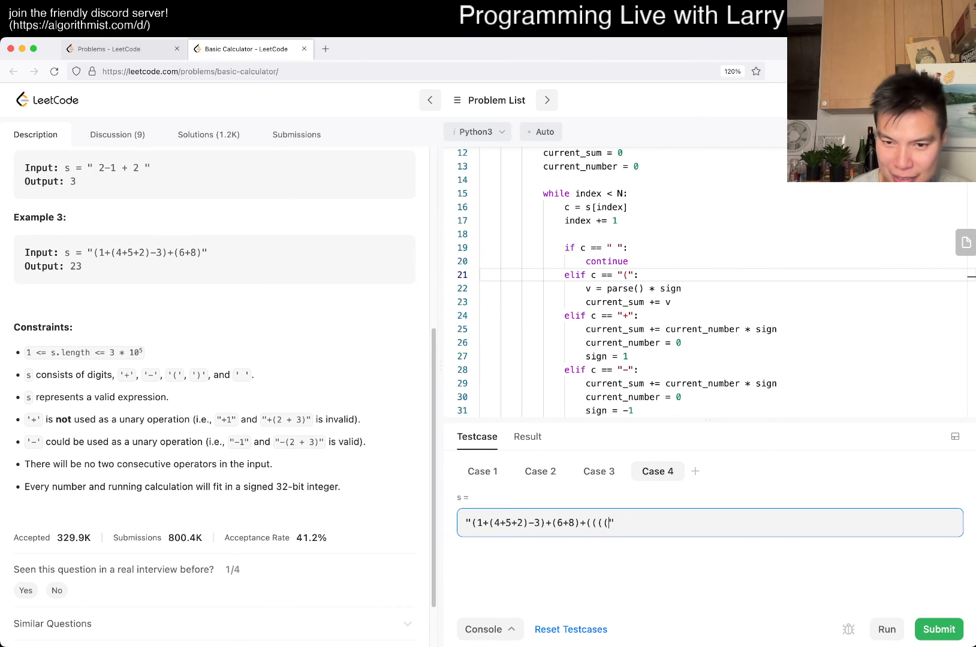
pyautogui.write('1))))')
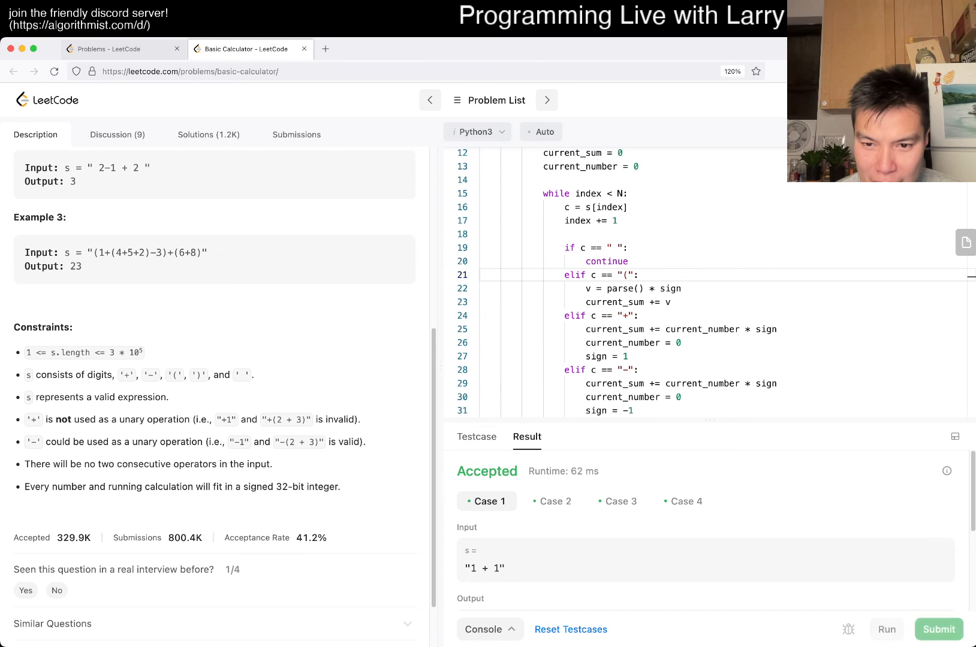
pyautogui.click(682, 501)
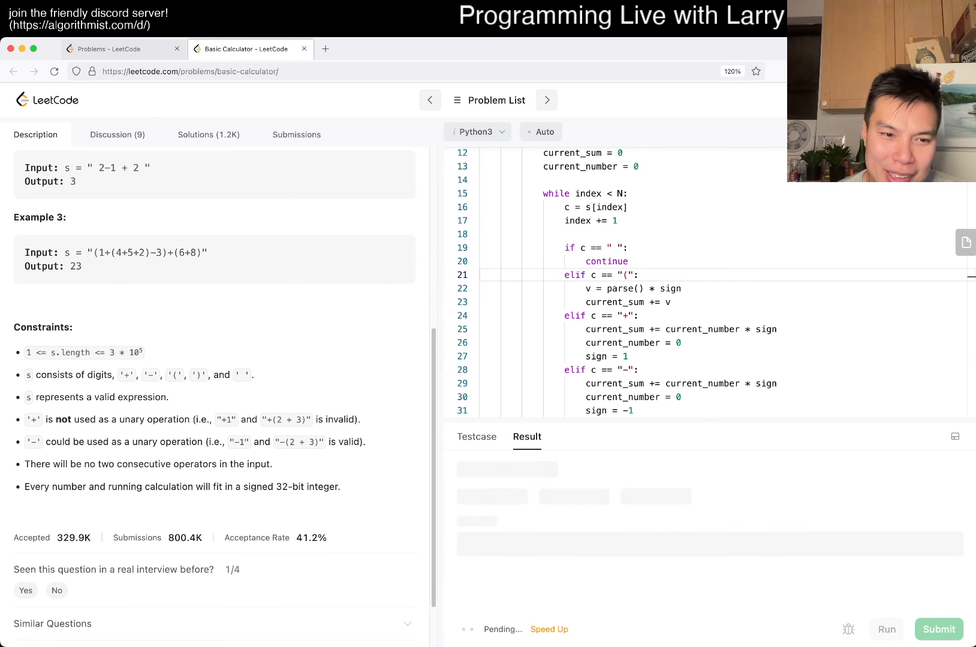
# Submit for an Accepted verdict, dismiss the 964-day streak popup, and close submission details.
pyautogui.click(939, 630)
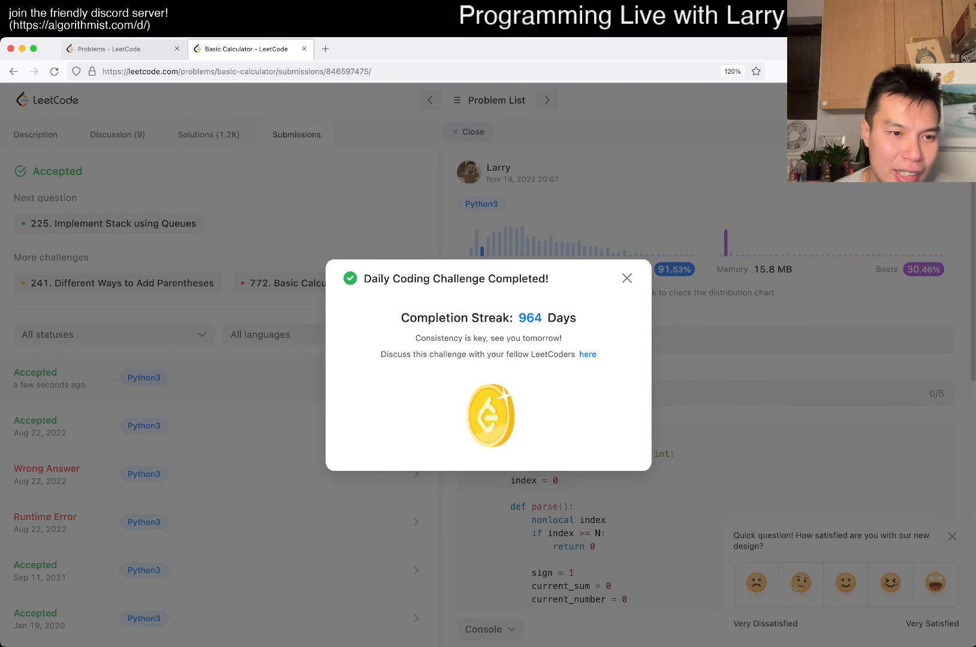
pyautogui.click(627, 277)
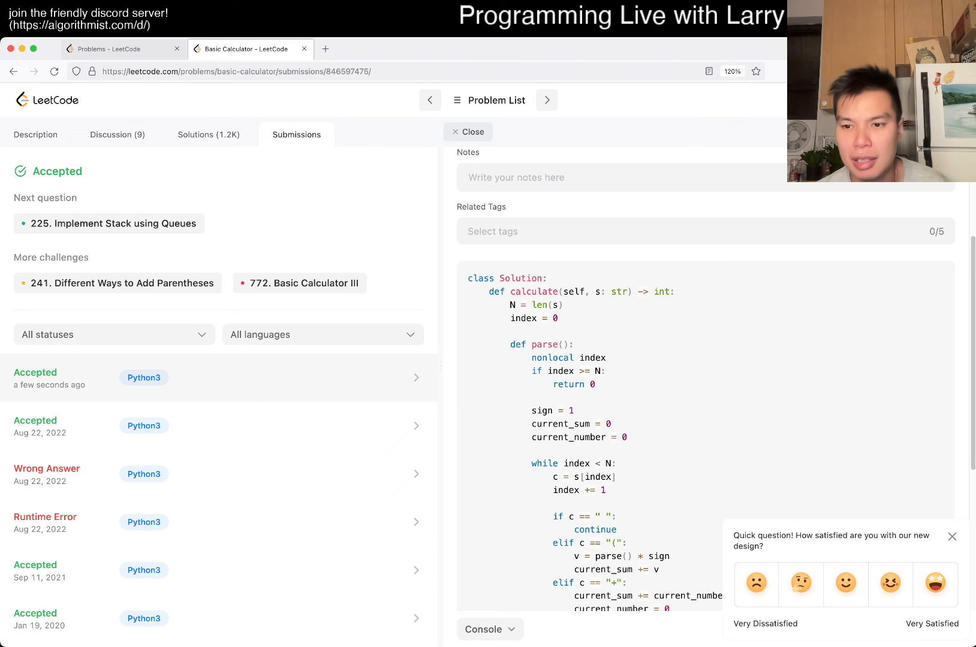
pyautogui.click(35, 134)
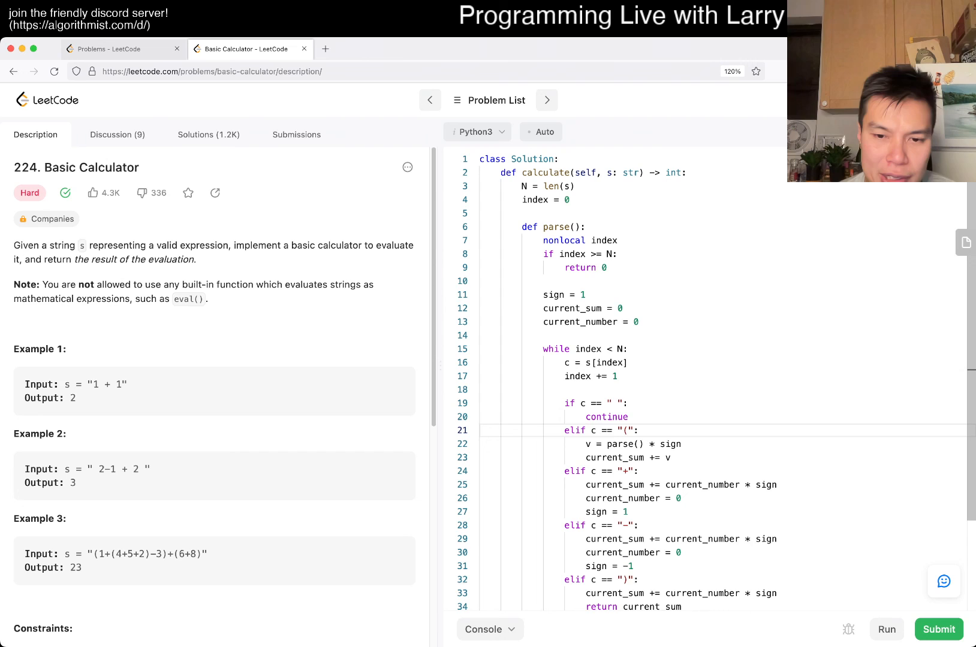
# Scroll through the problem constraints and open the Sep 11, 2021 Accepted Python3 submission.
pyautogui.scroll(-3)
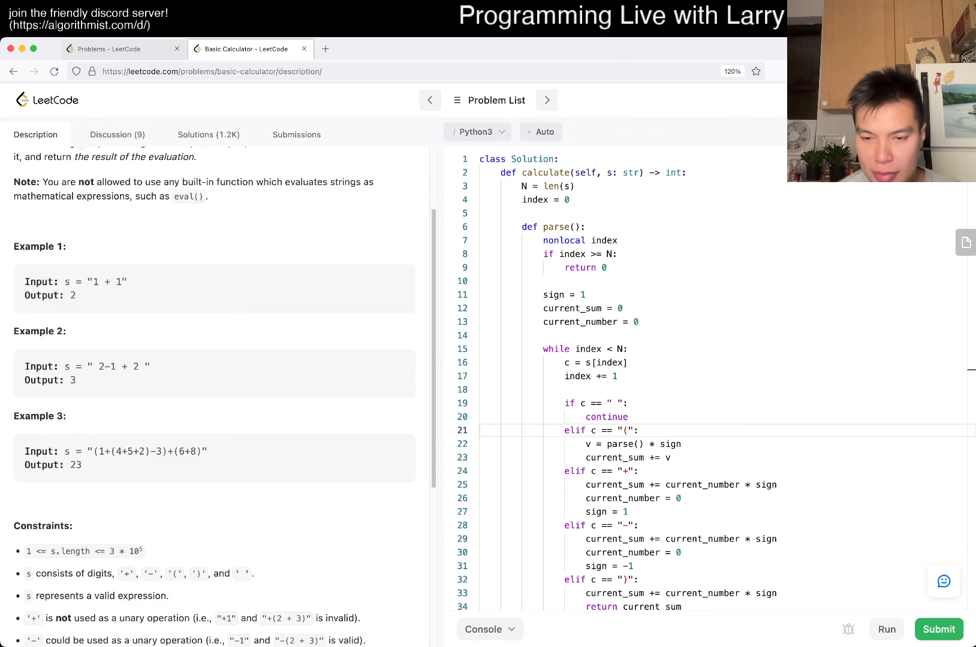
pyautogui.scroll(-3)
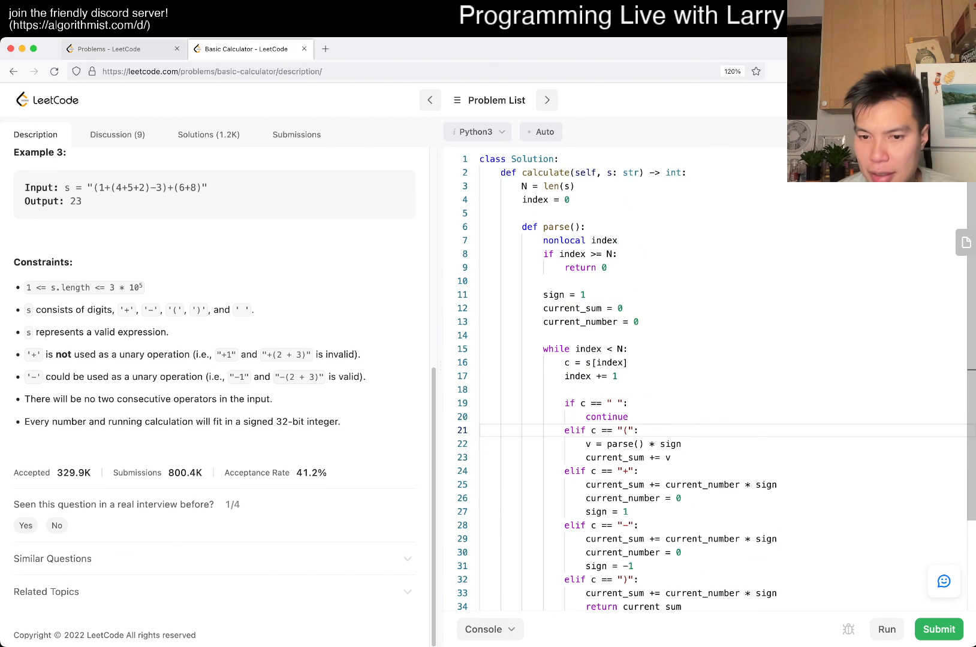
pyautogui.scroll(-3)
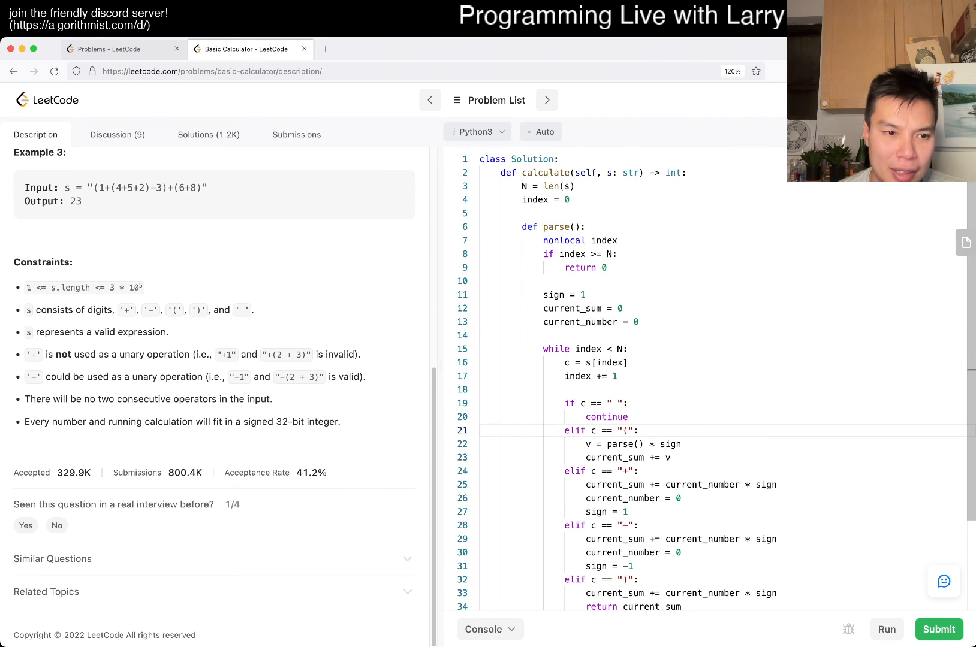
pyautogui.click(938, 630)
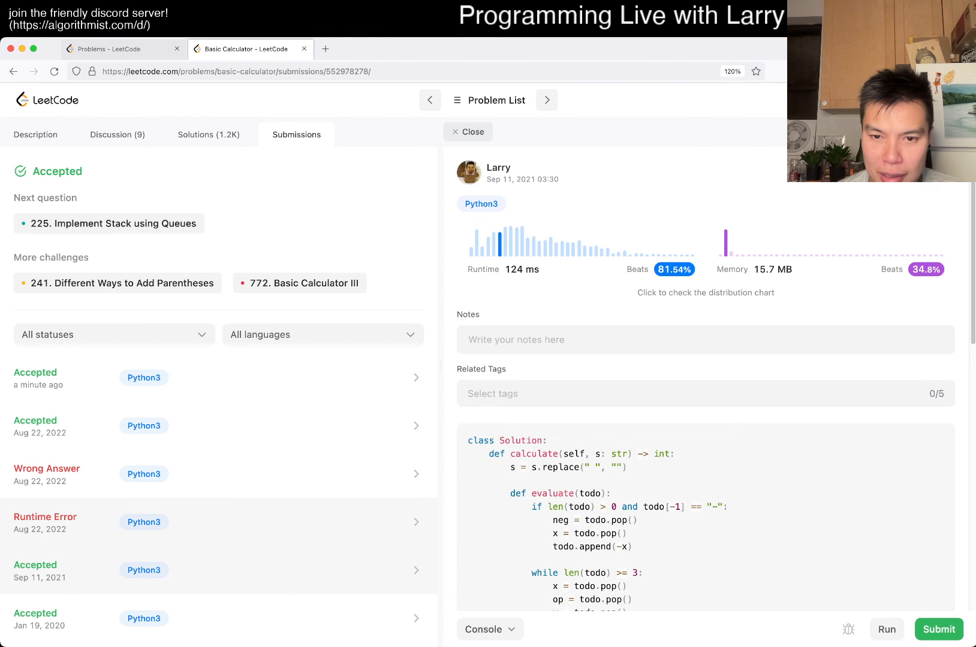
# Scroll through the old stack-based evaluate code, then close it to return to the description.
pyautogui.scroll(-3)
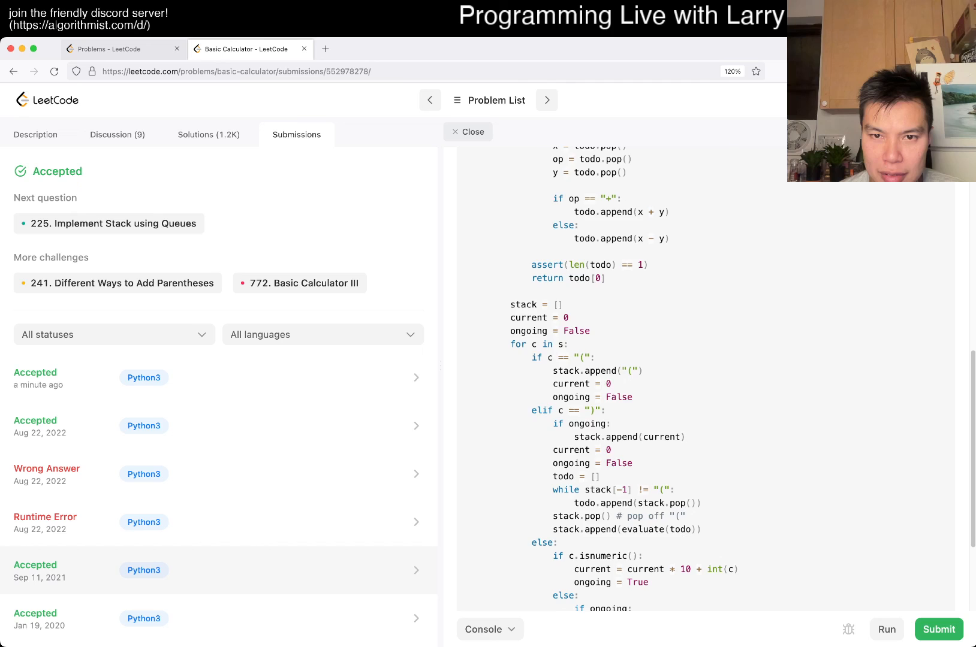
pyautogui.scroll(3)
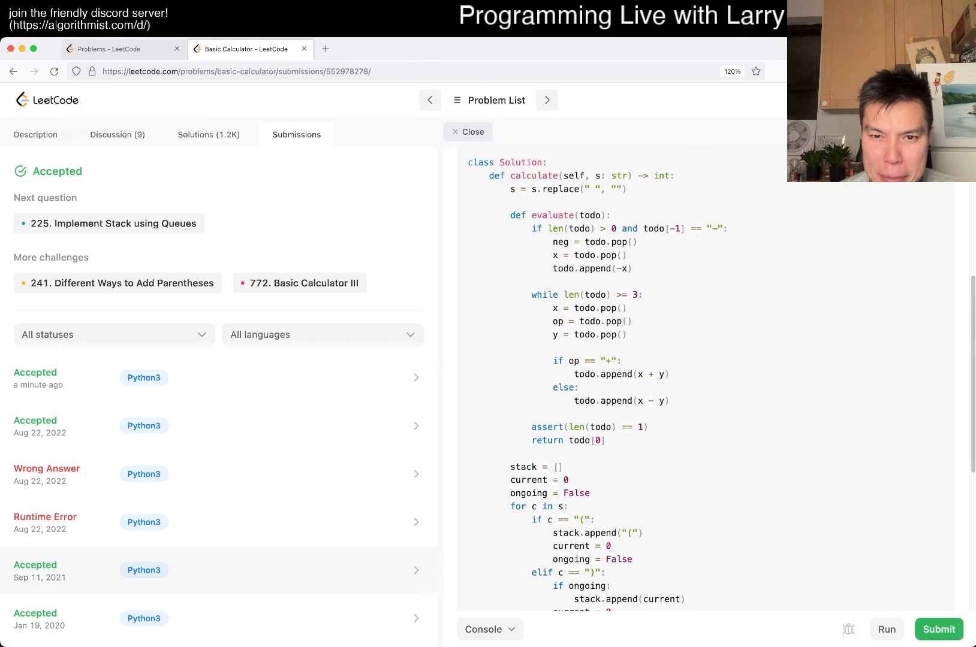
pyautogui.scroll(-3)
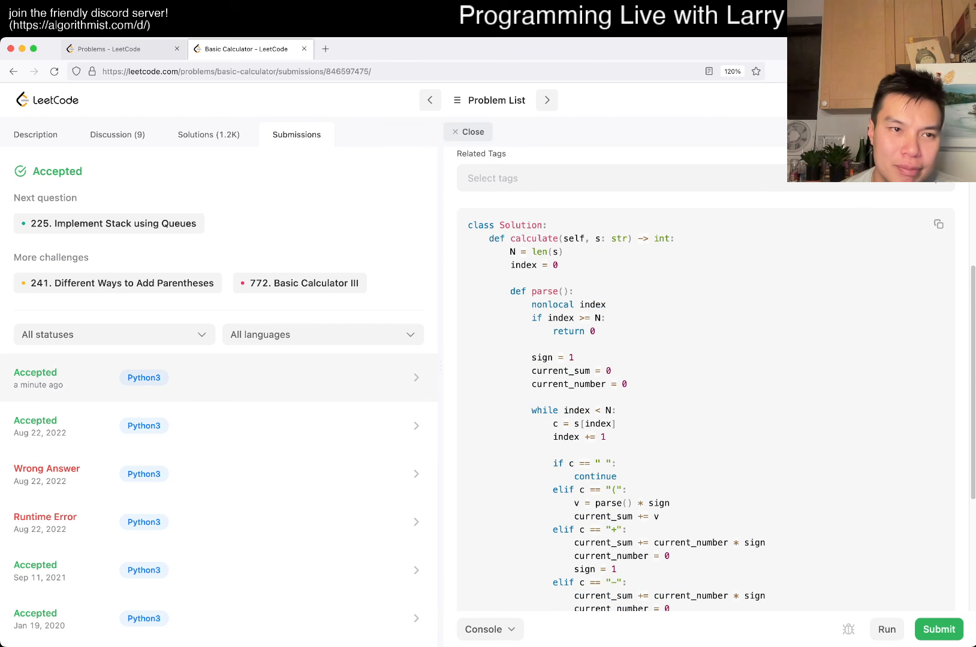
pyautogui.click(35, 134)
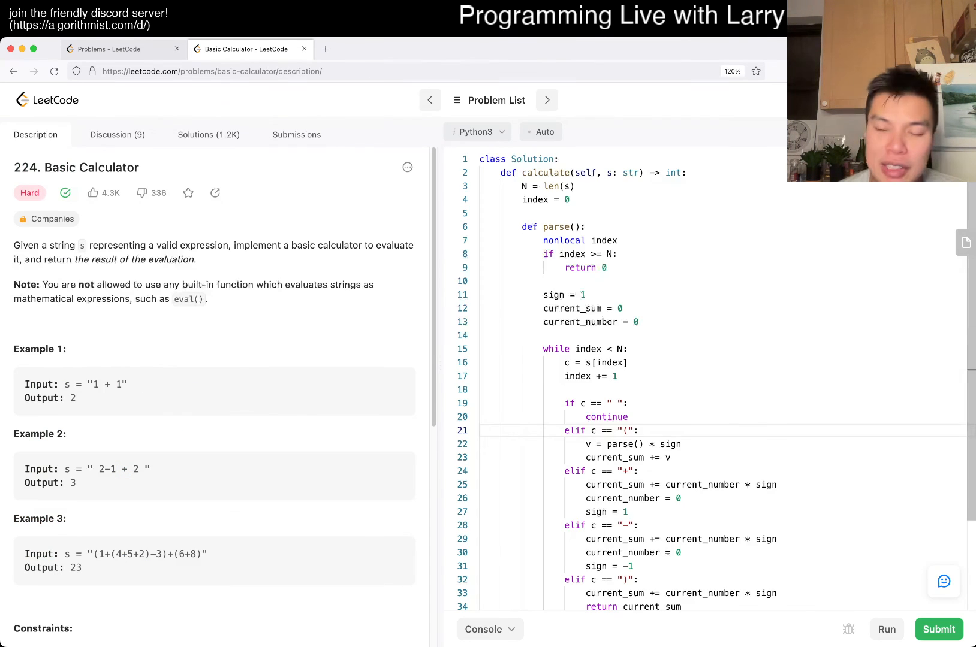
pyautogui.scroll(-3)
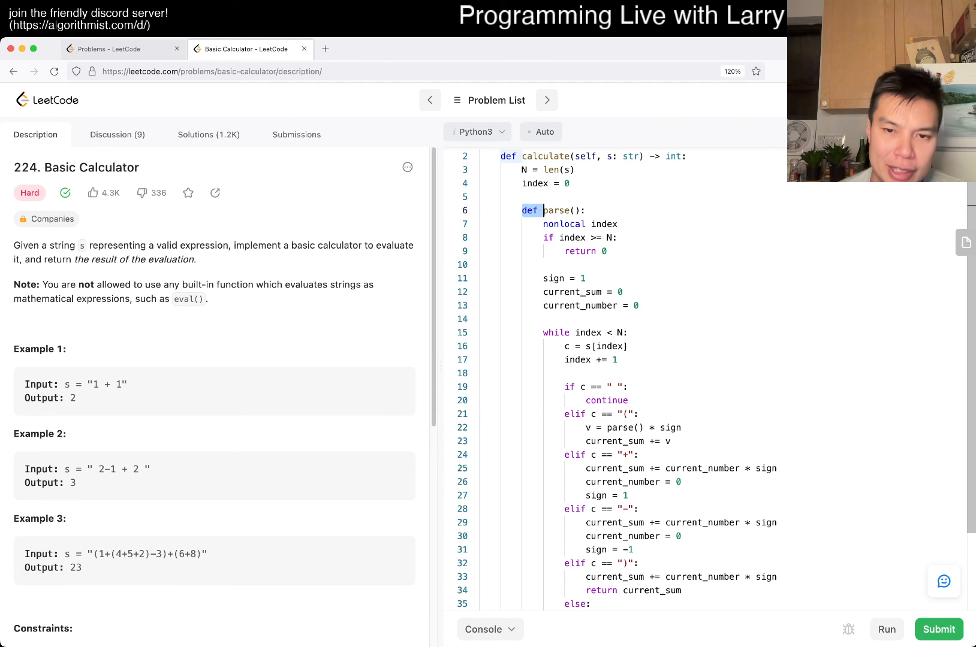
pyautogui.scroll(-3)
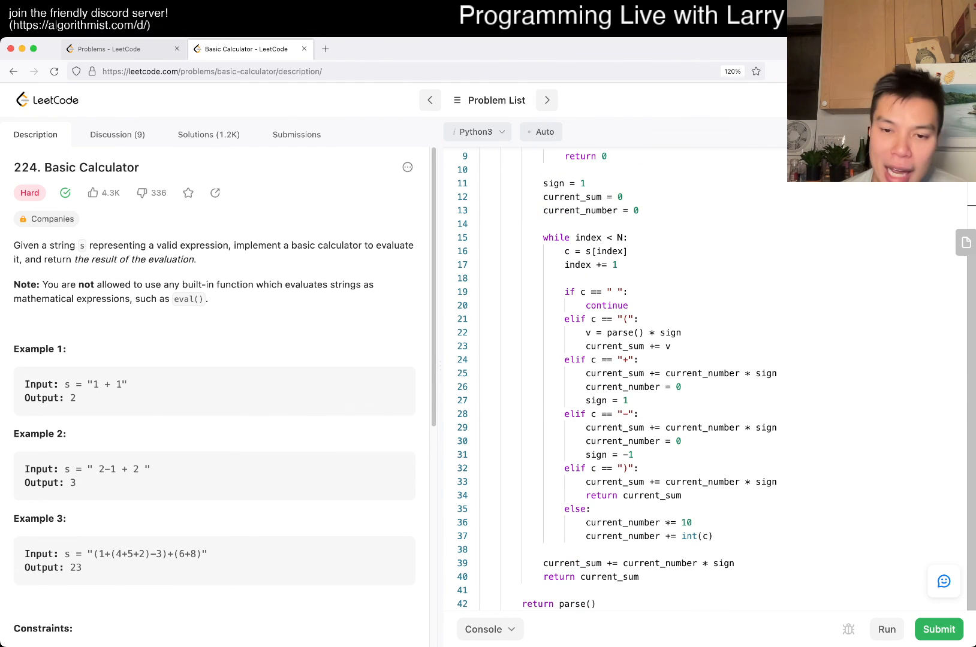